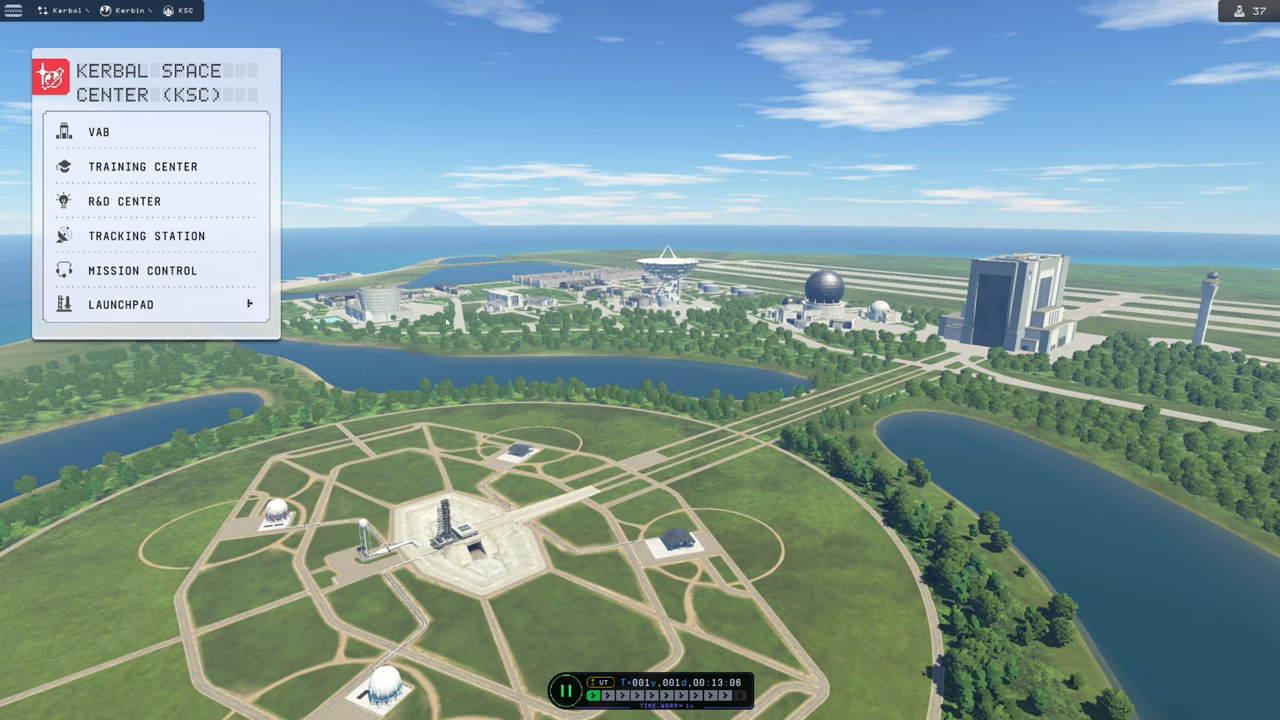
mouse_move(176, 284)
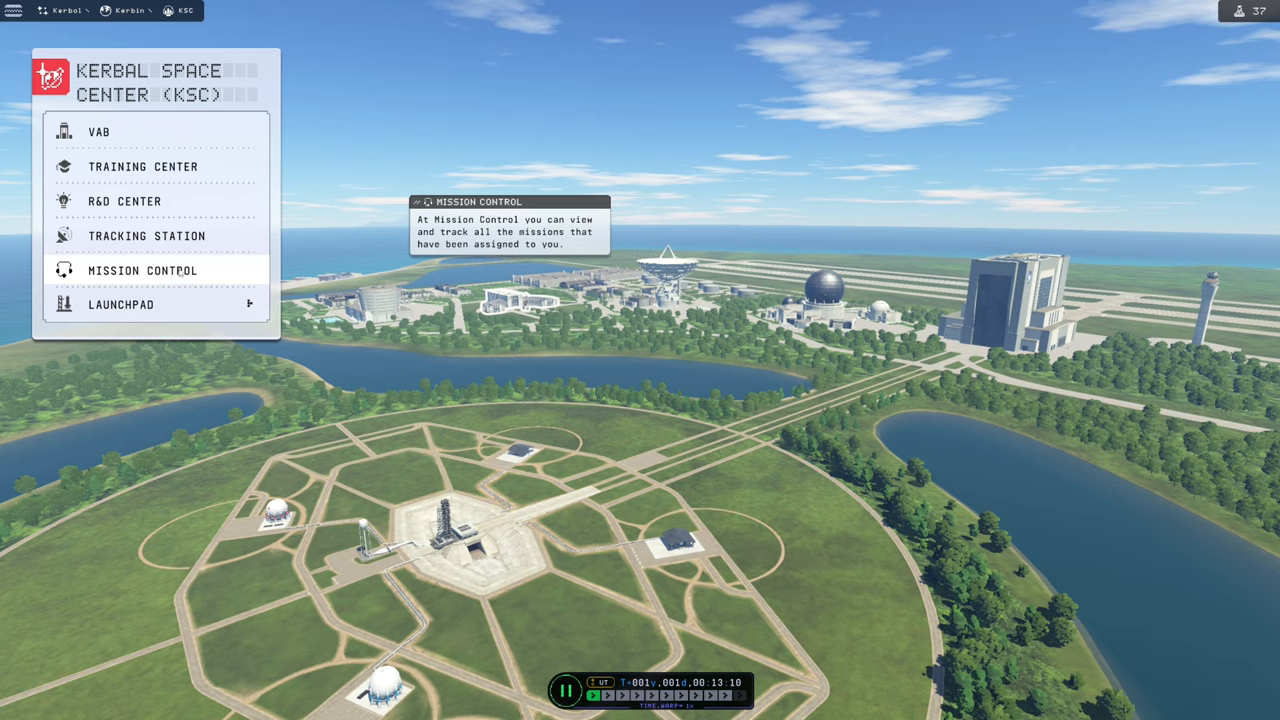
Step: Enter Mission Control and select the Out of the Atmosphere mission
click(140, 270)
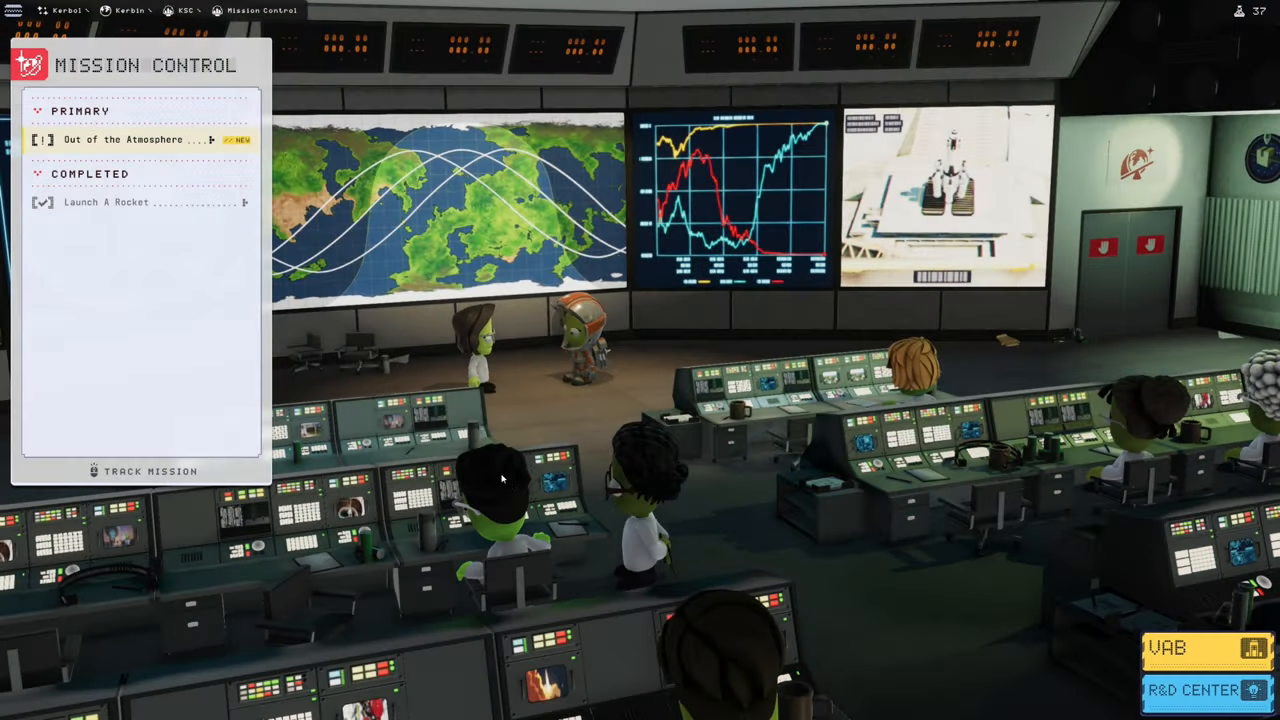
click(140, 140)
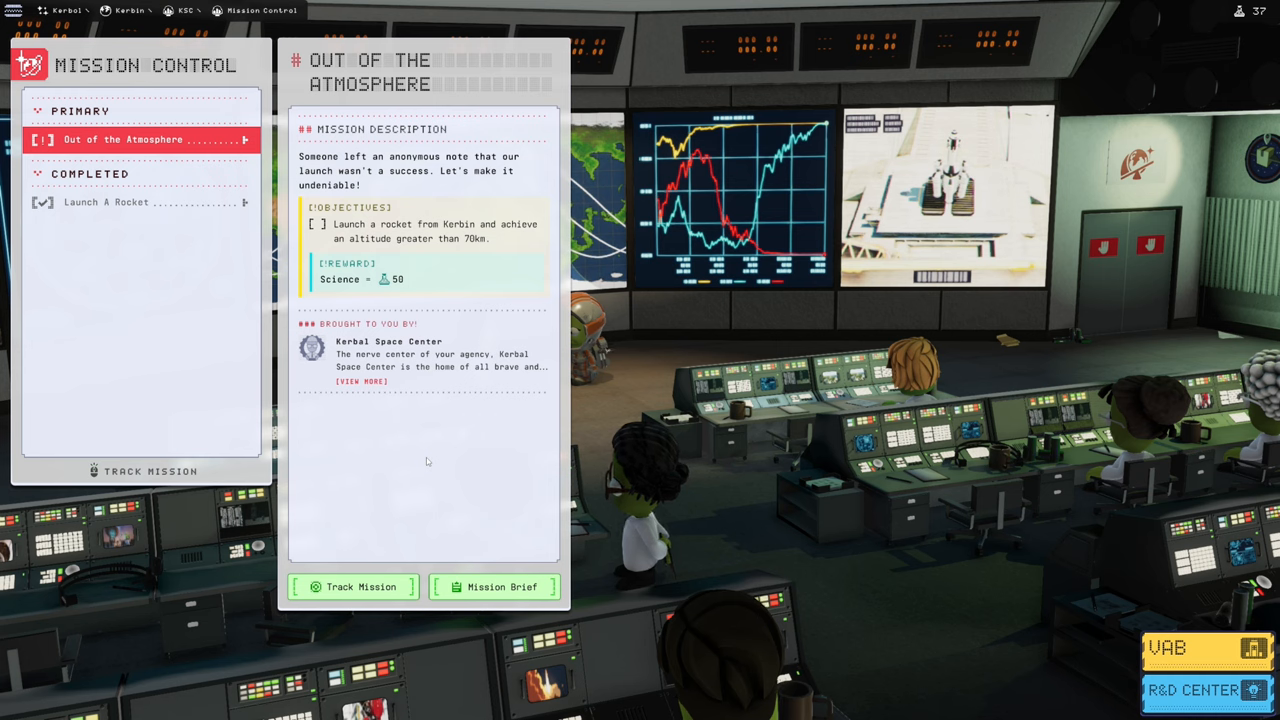
mouse_move(420, 464)
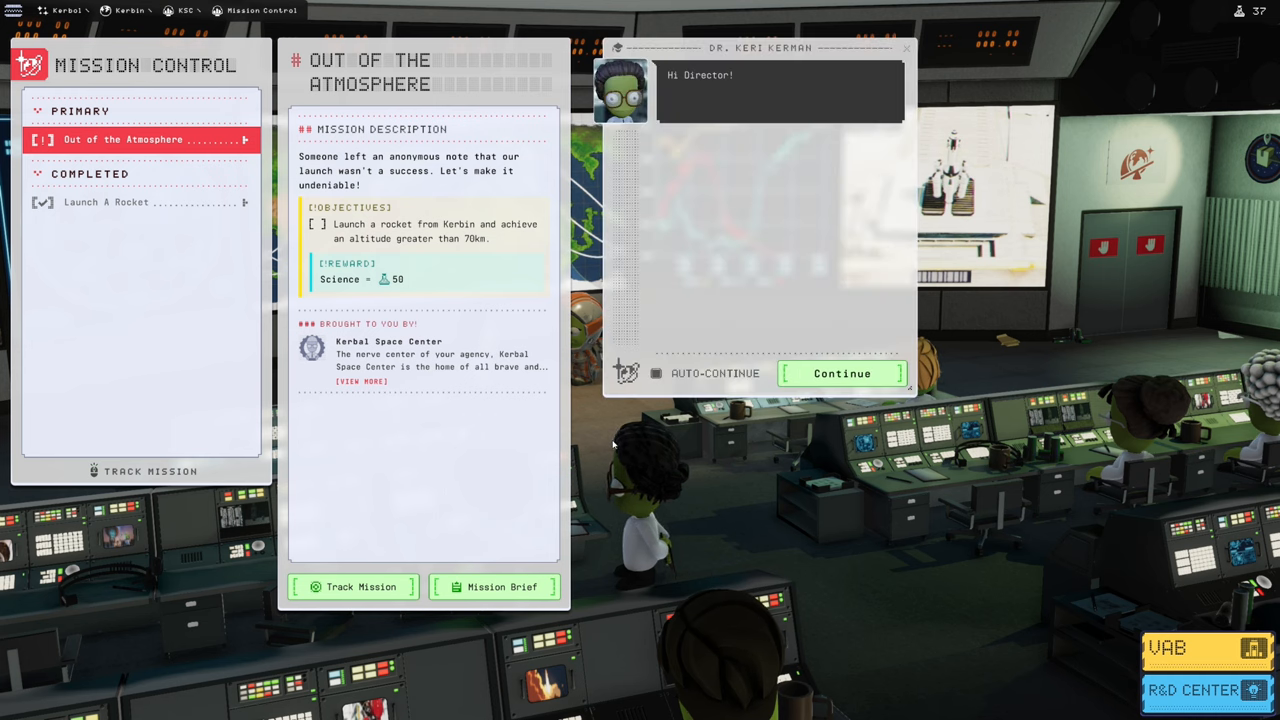
Step: Read through Dr. Keri Kerman's 70 km mission briefing and dismiss it
click(840, 374)
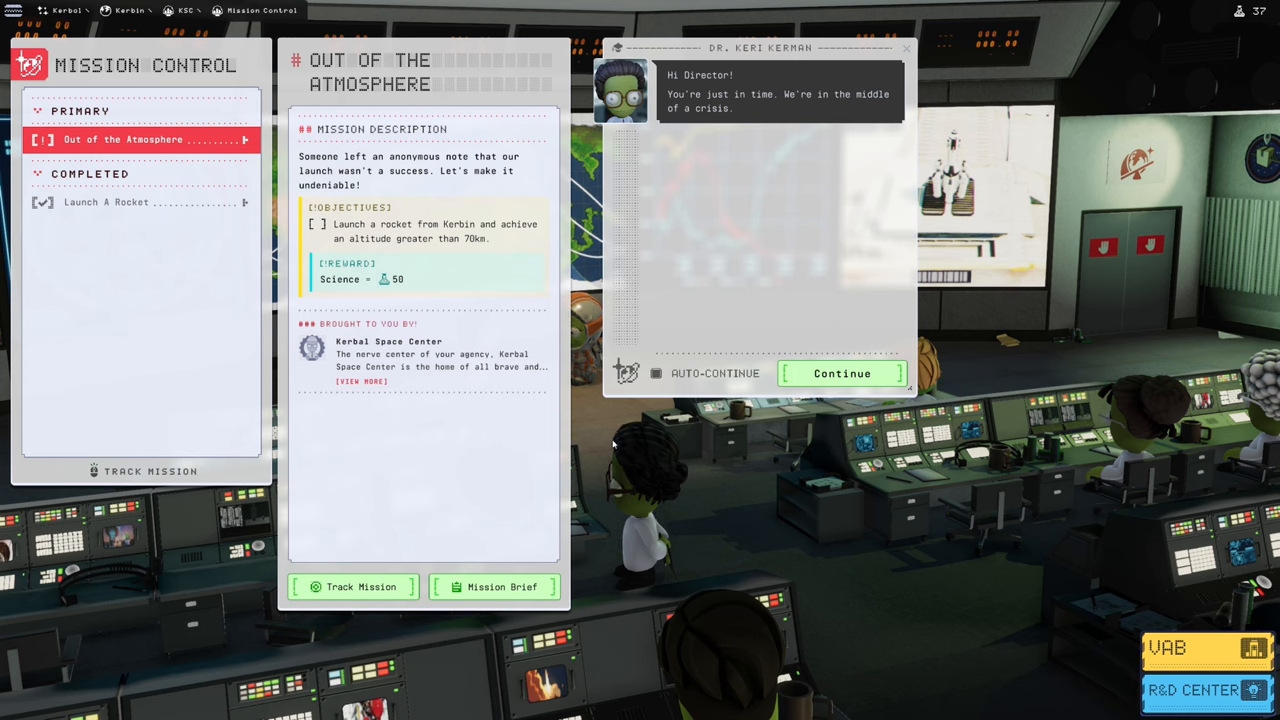
click(840, 374)
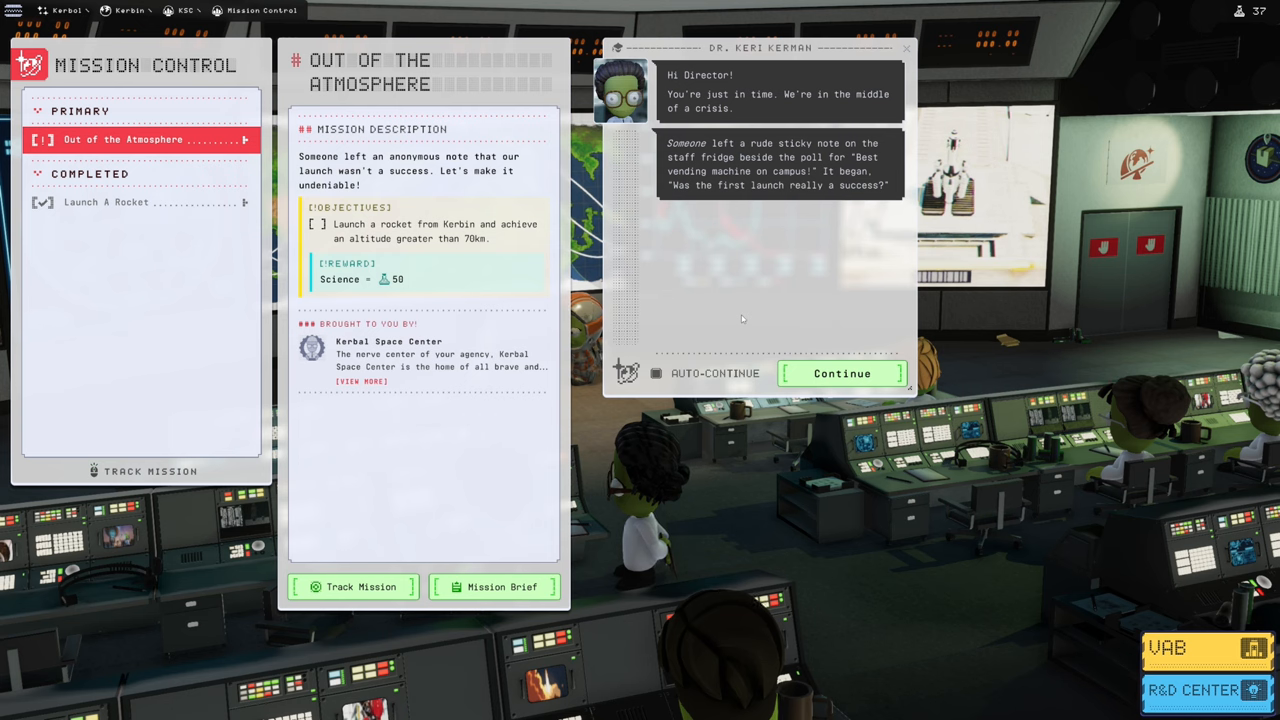
click(840, 374)
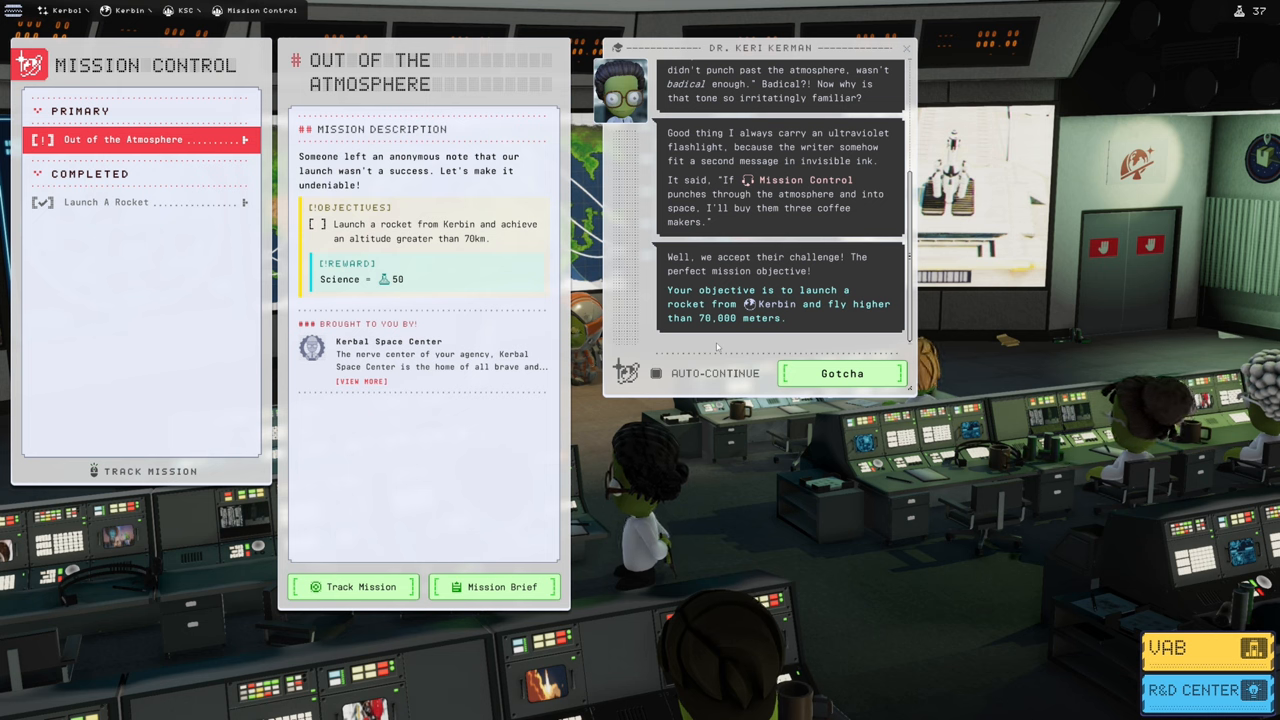
click(840, 374)
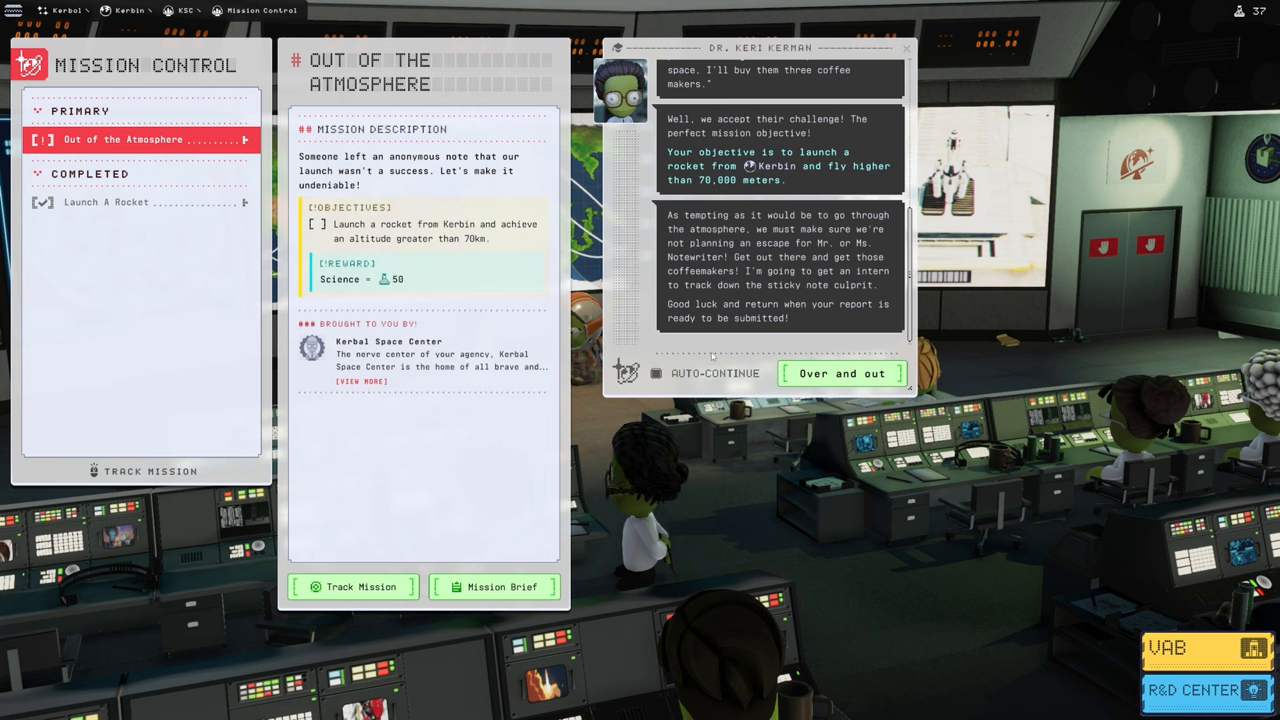
click(842, 374)
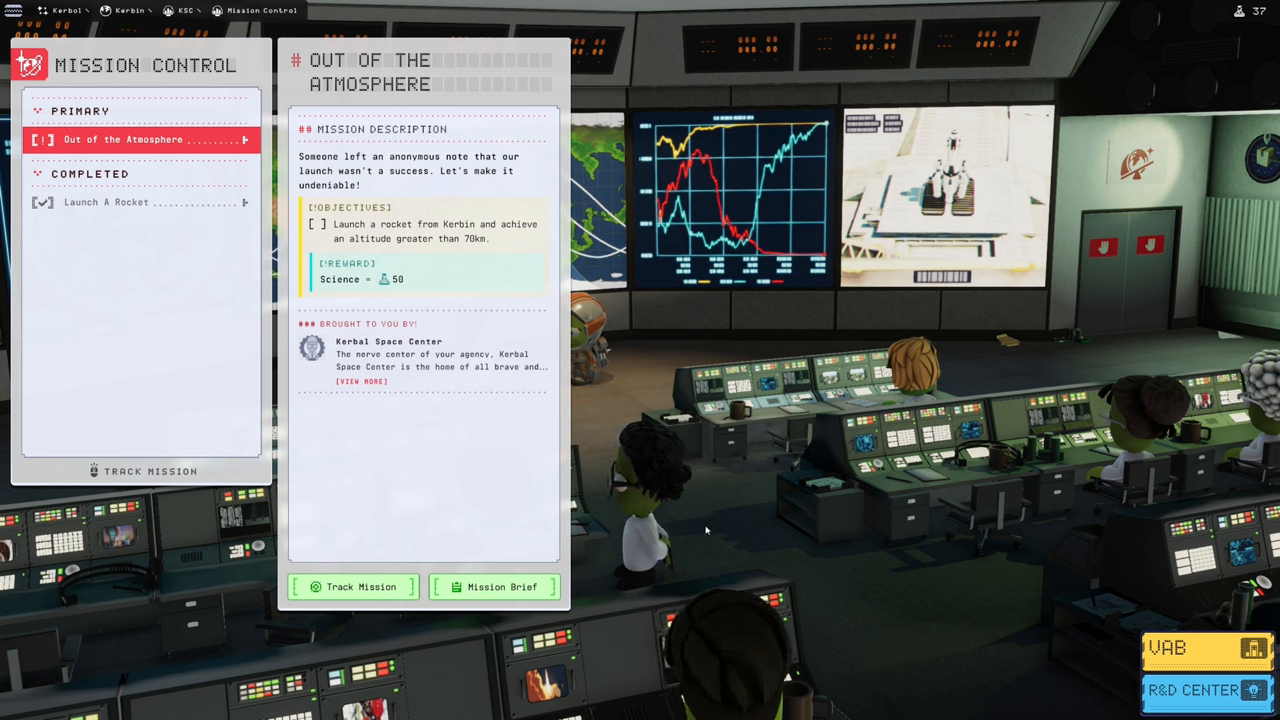
Step: Go to Research and Development and research the Light Launchers technology
click(354, 588)
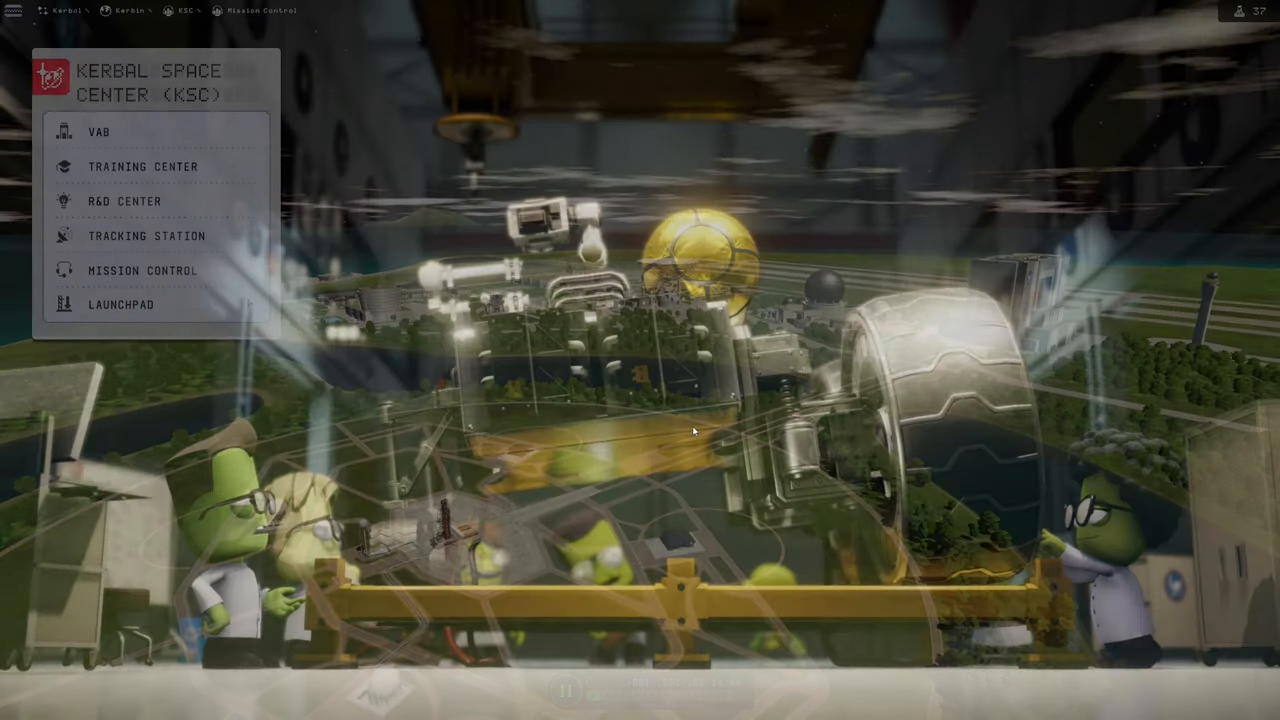
click(124, 200)
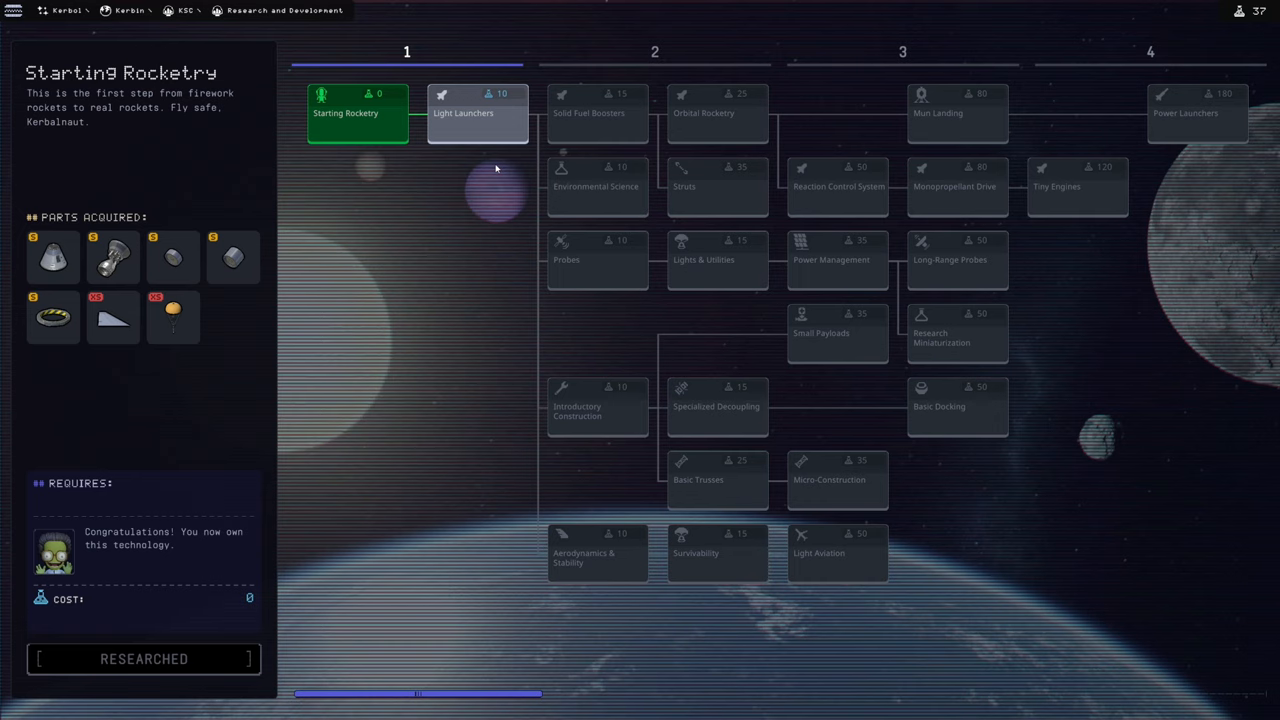
mouse_move(458, 264)
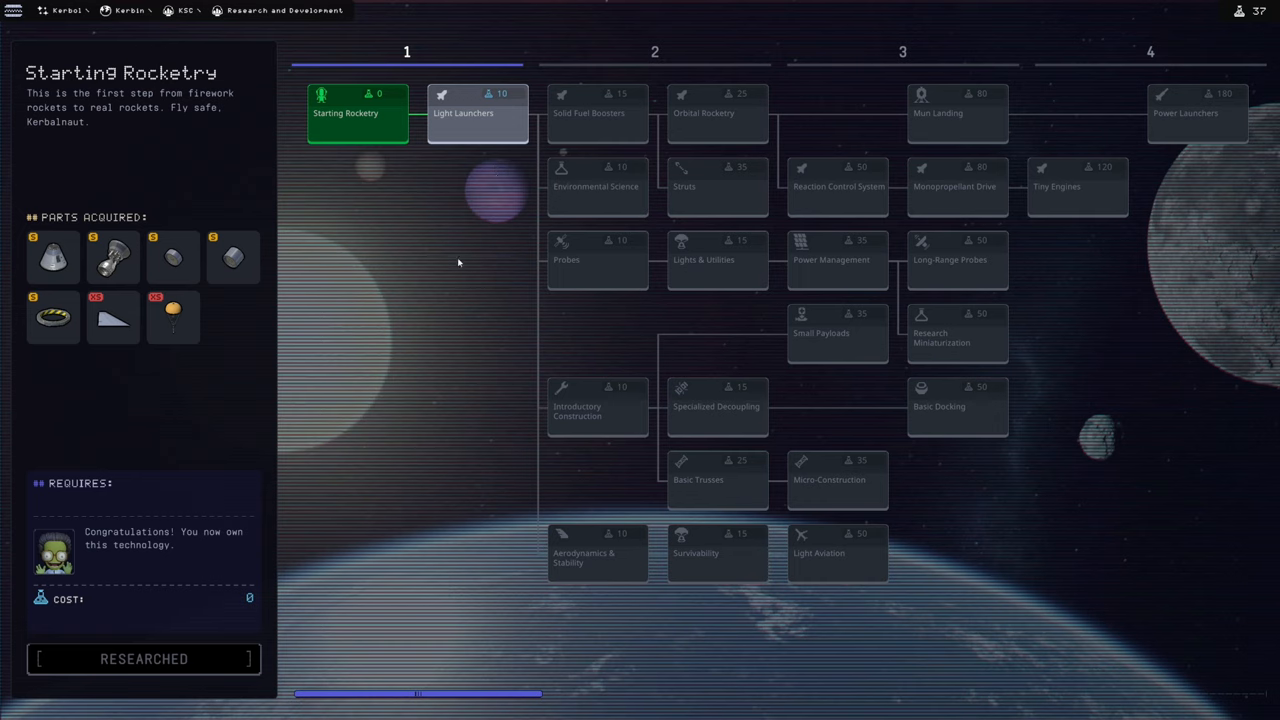
click(476, 112)
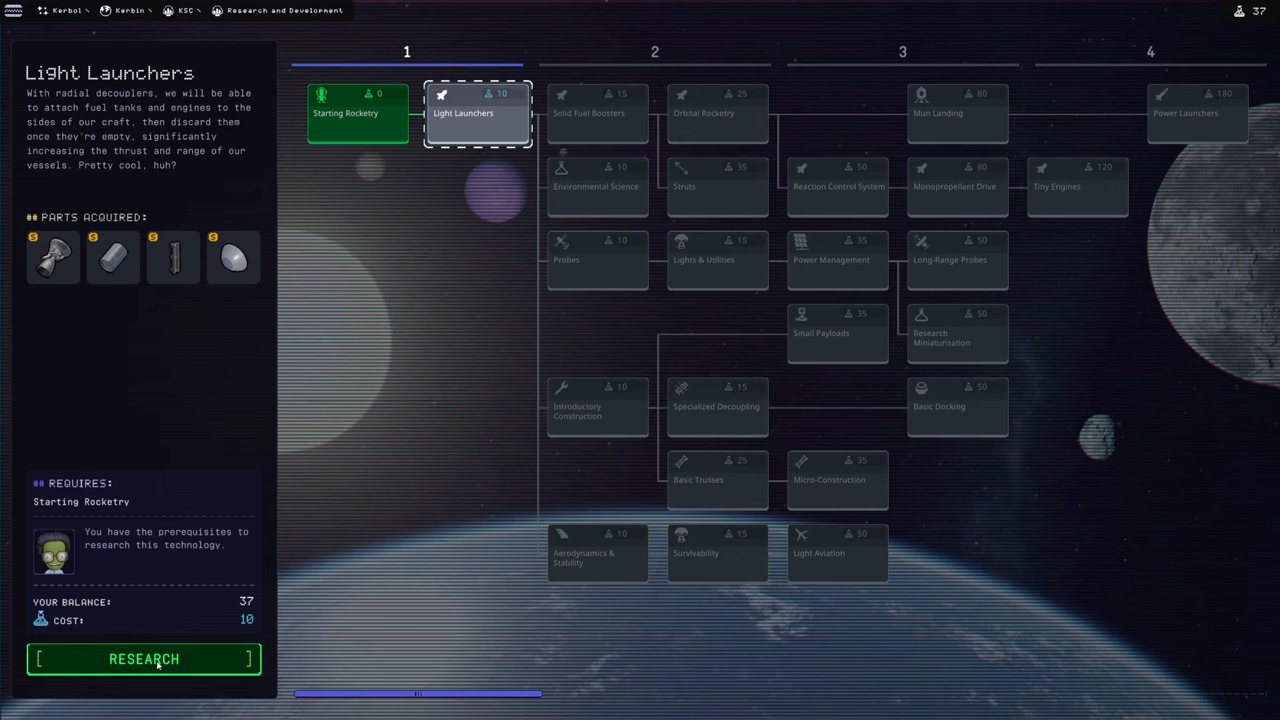
click(144, 660)
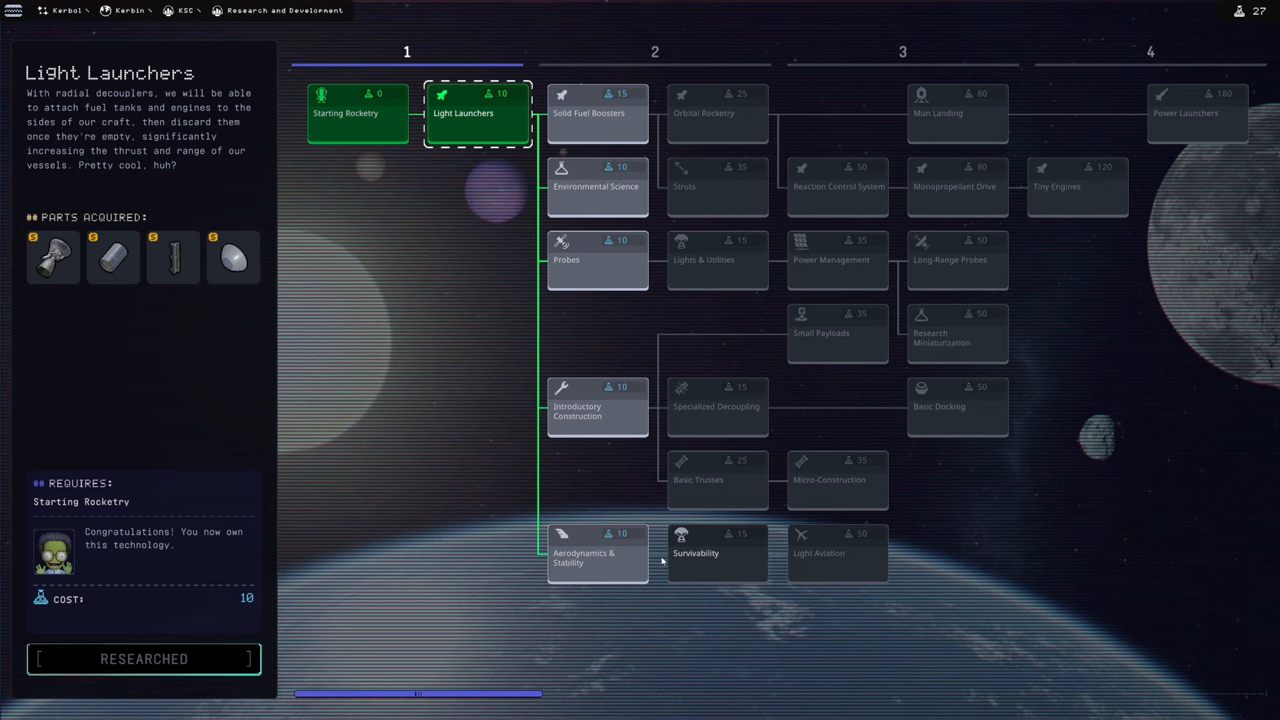
Step: Research Aerodynamics & Stability and Survivability in the first tier
click(596, 554)
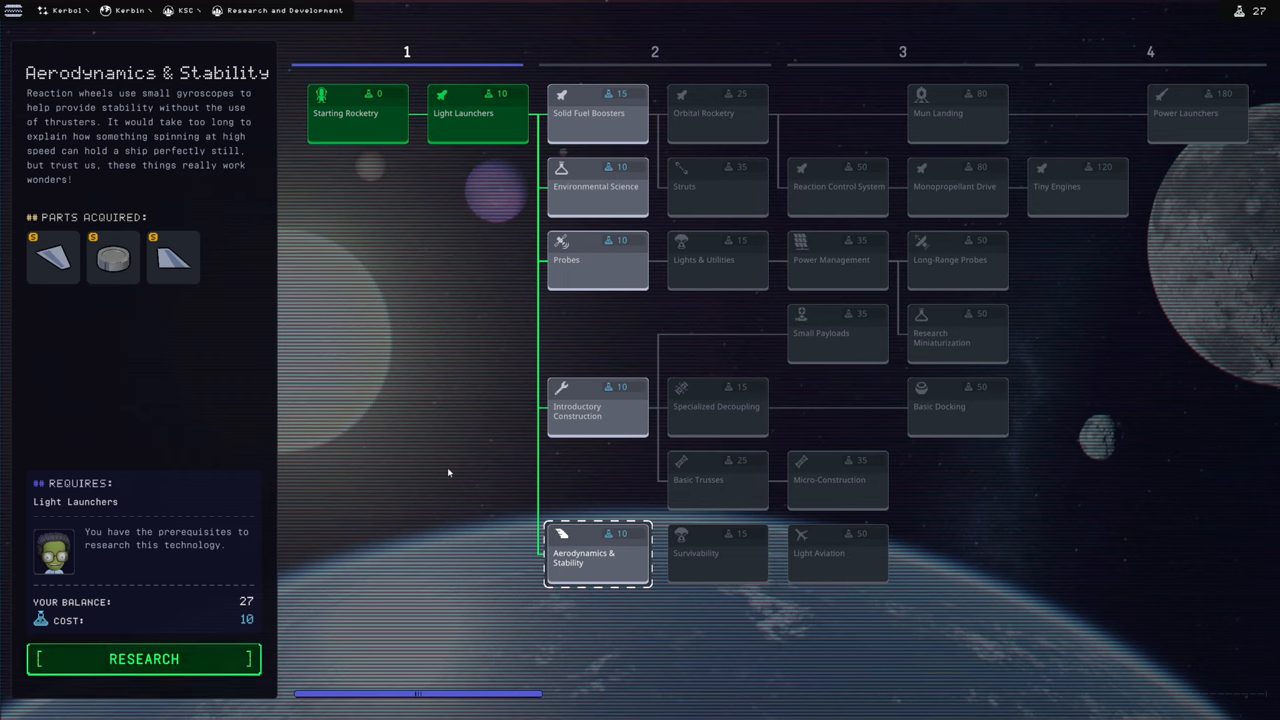
mouse_move(656, 556)
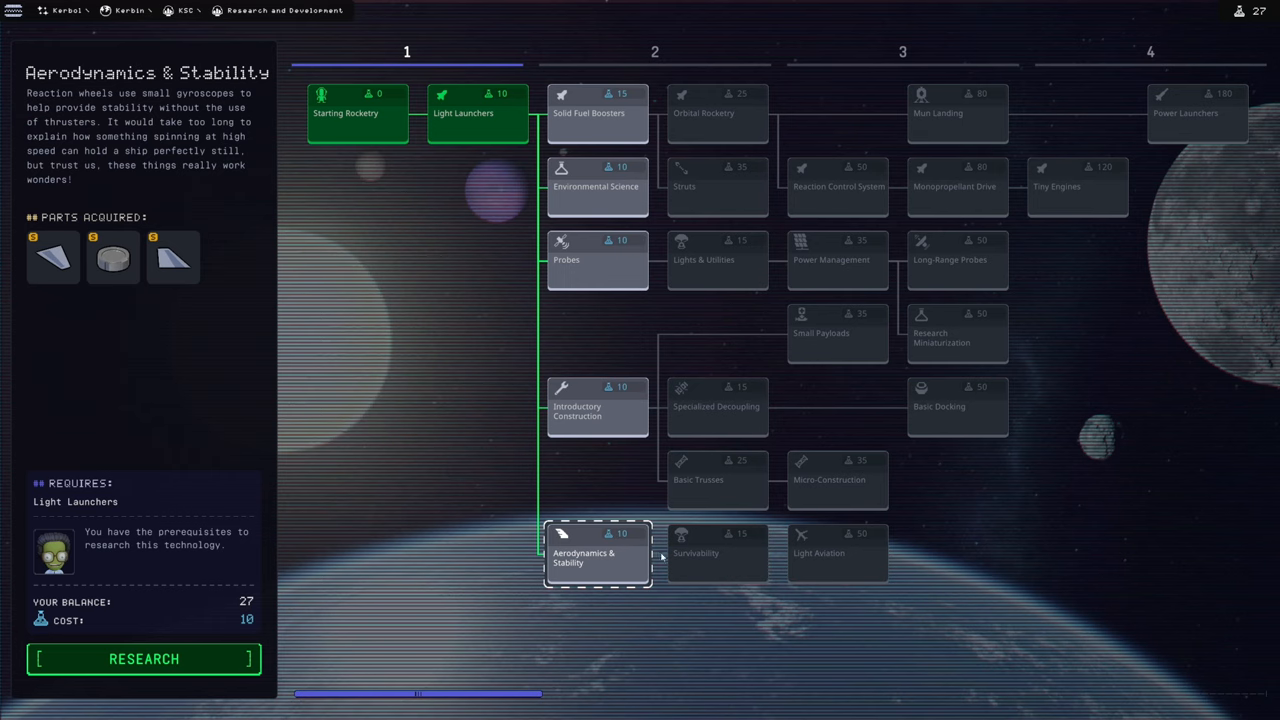
mouse_move(190, 660)
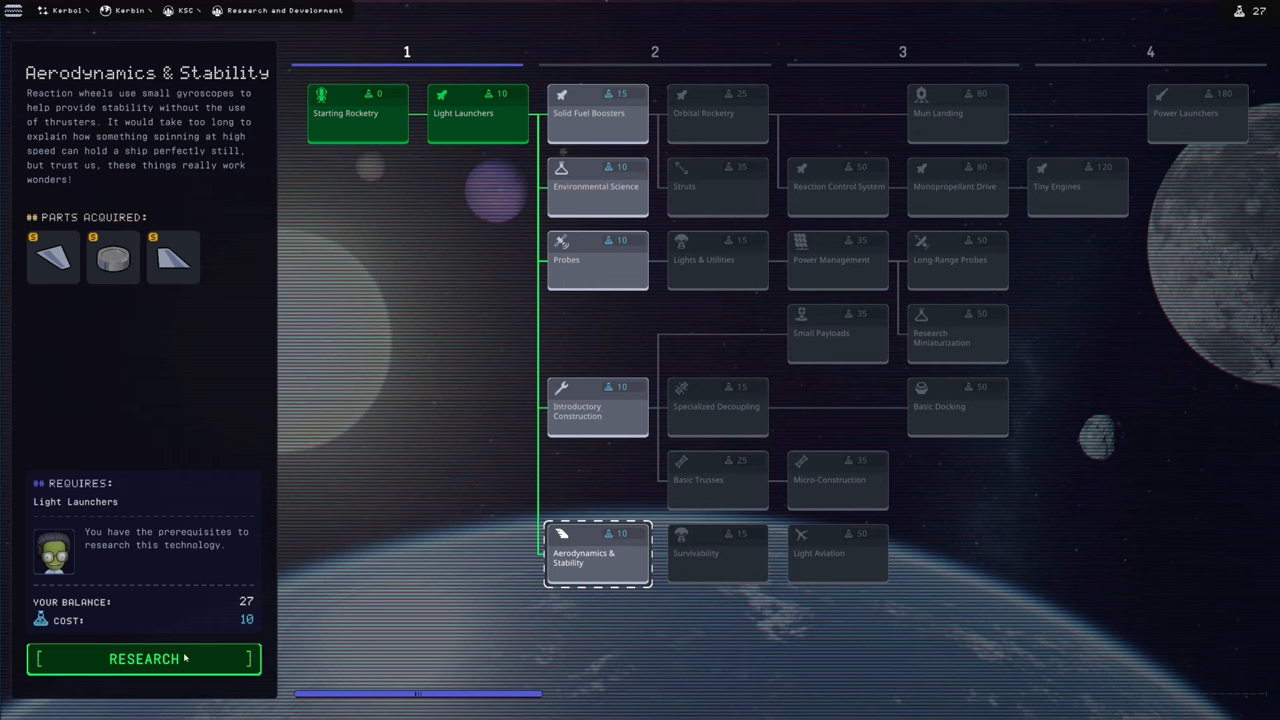
mouse_move(314, 496)
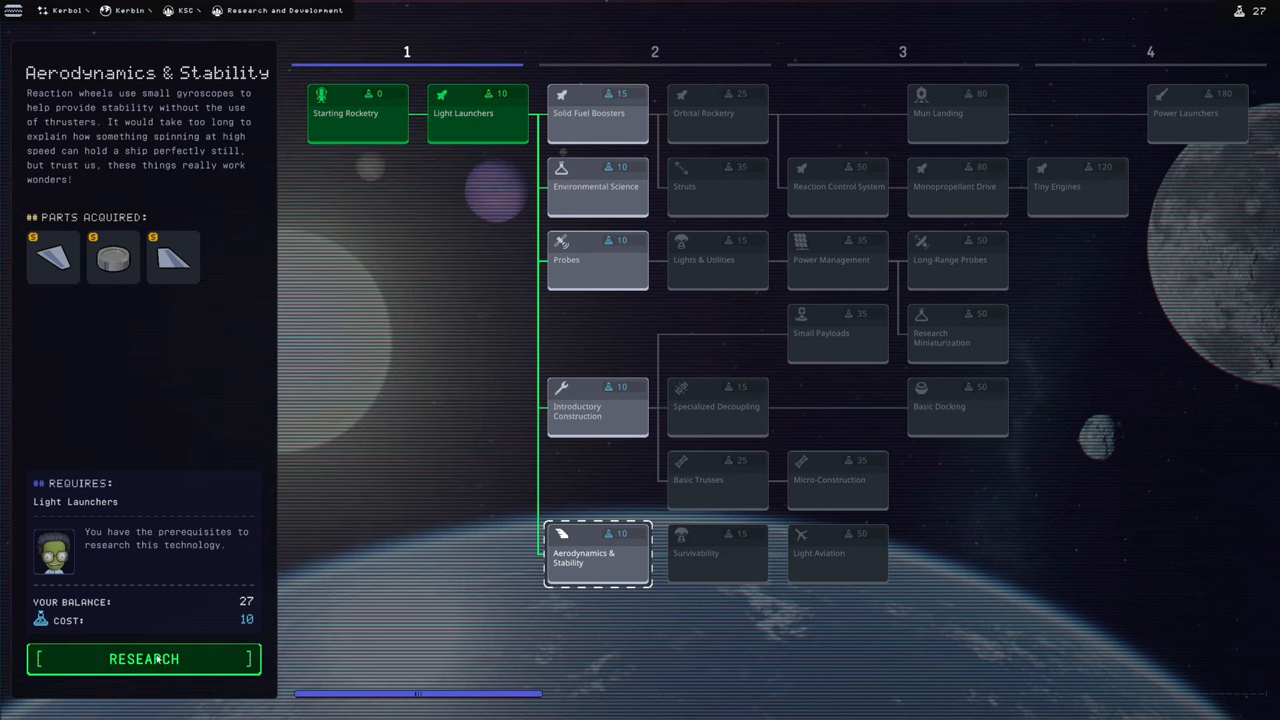
click(144, 660)
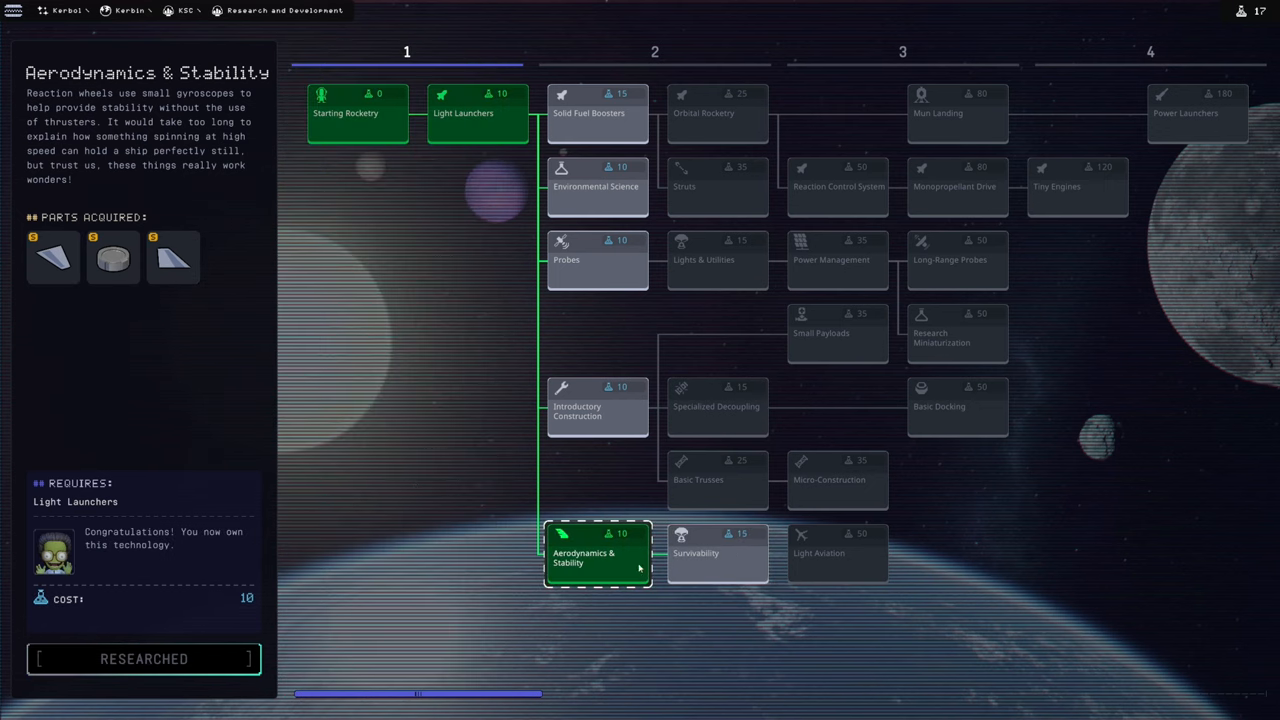
click(716, 552)
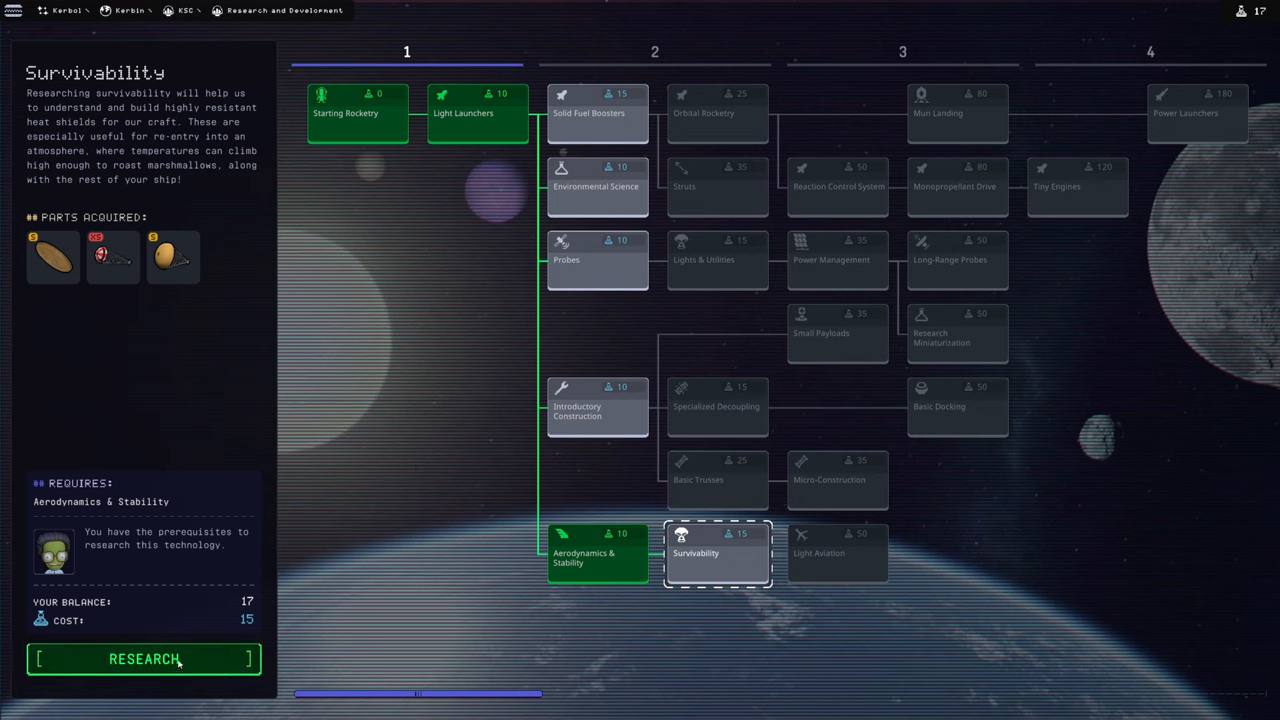
click(144, 660)
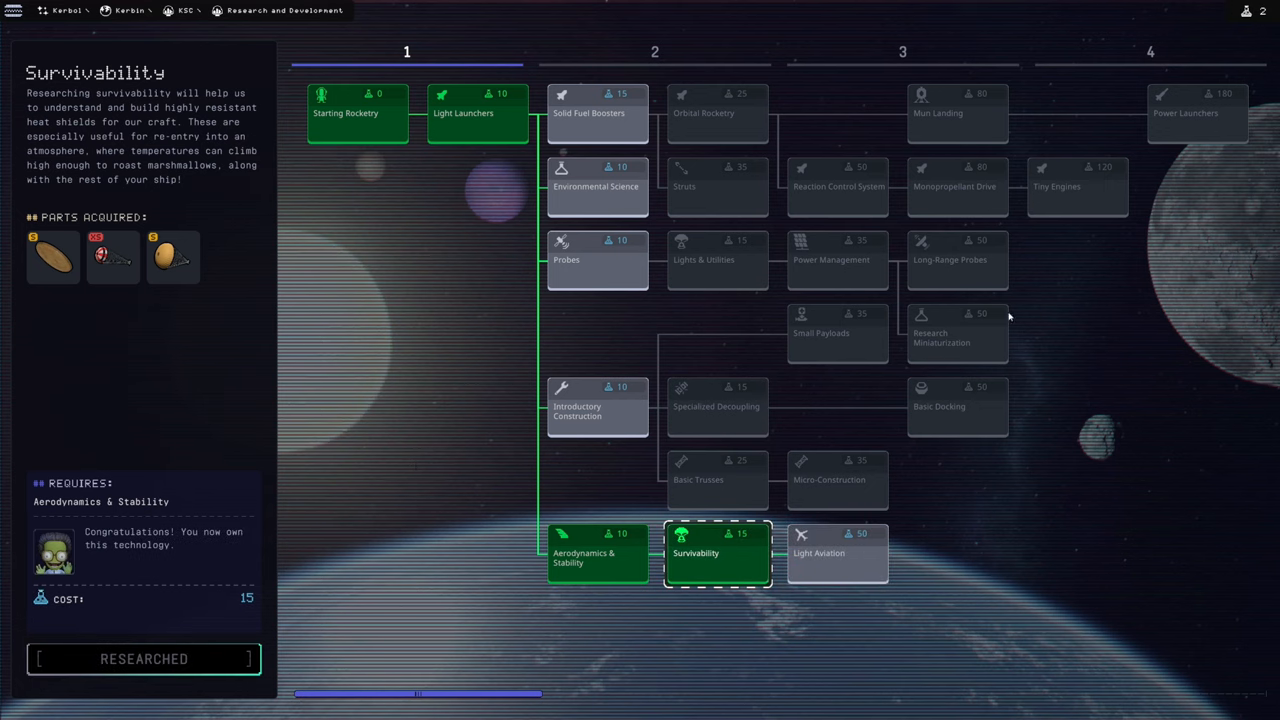
mouse_move(464, 412)
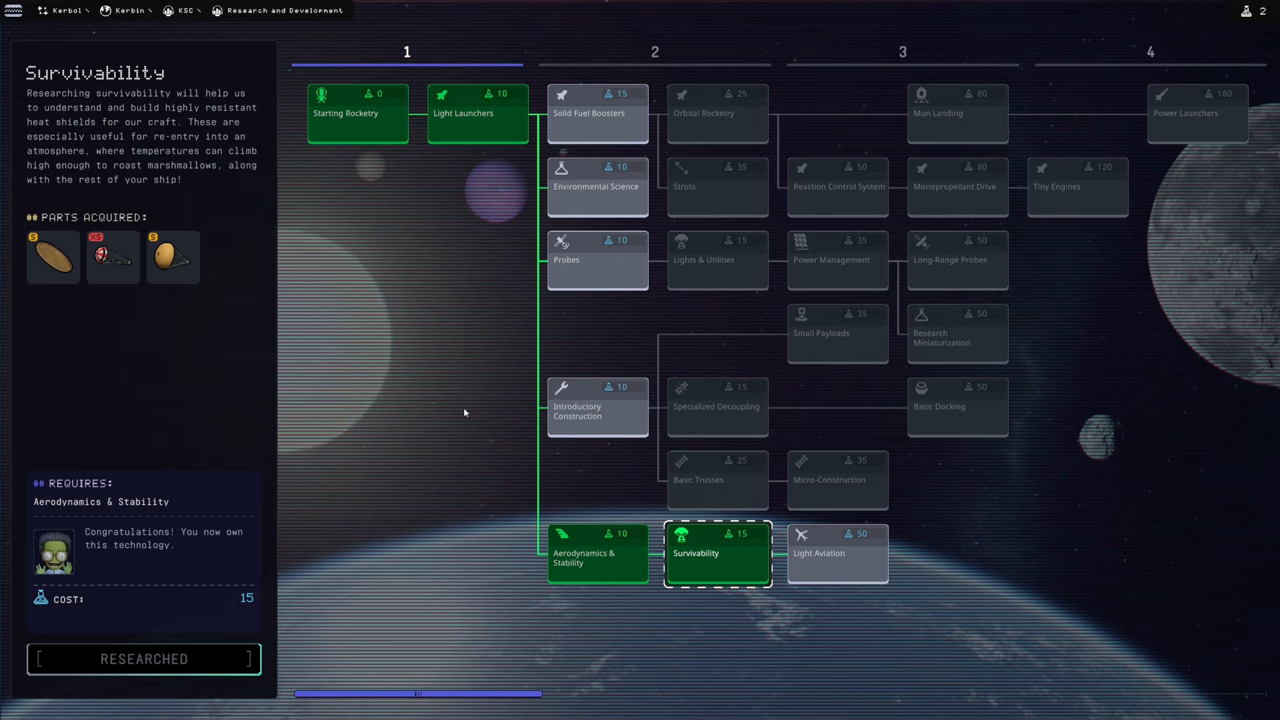
mouse_move(476, 372)
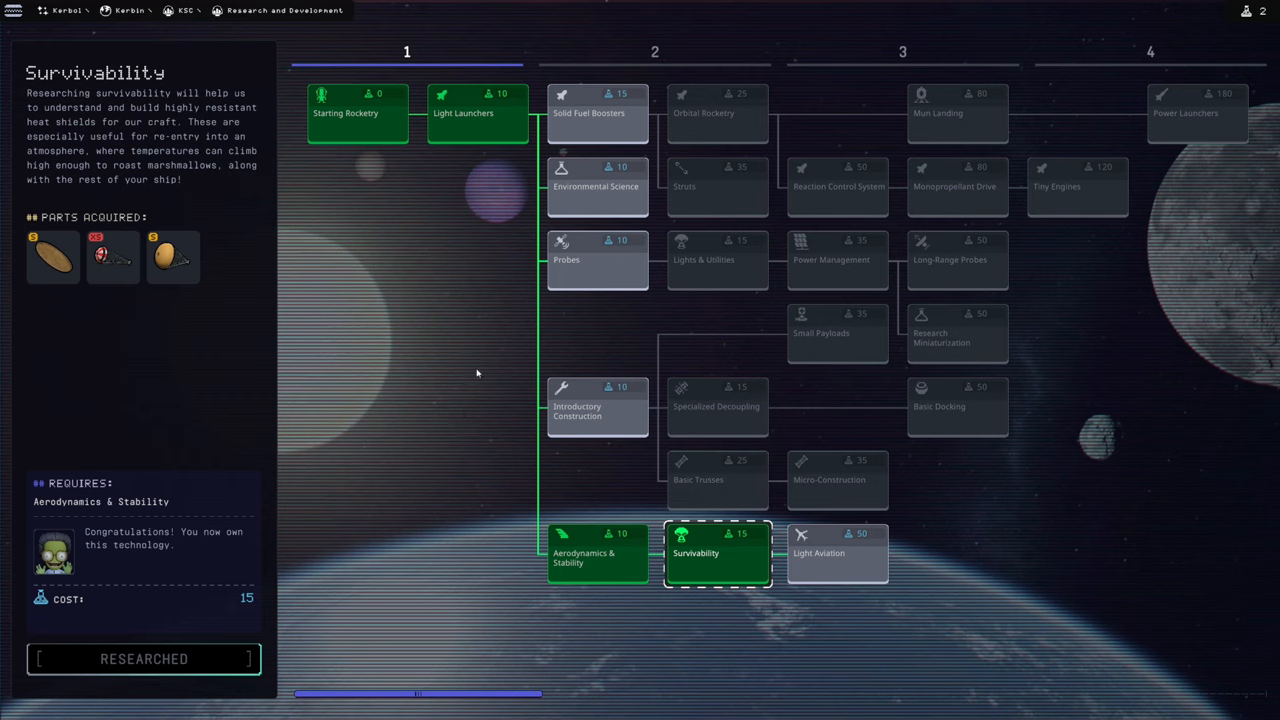
Step: Leave research via the game menu and go to the Vehicle Assembly Building
key(Escape)
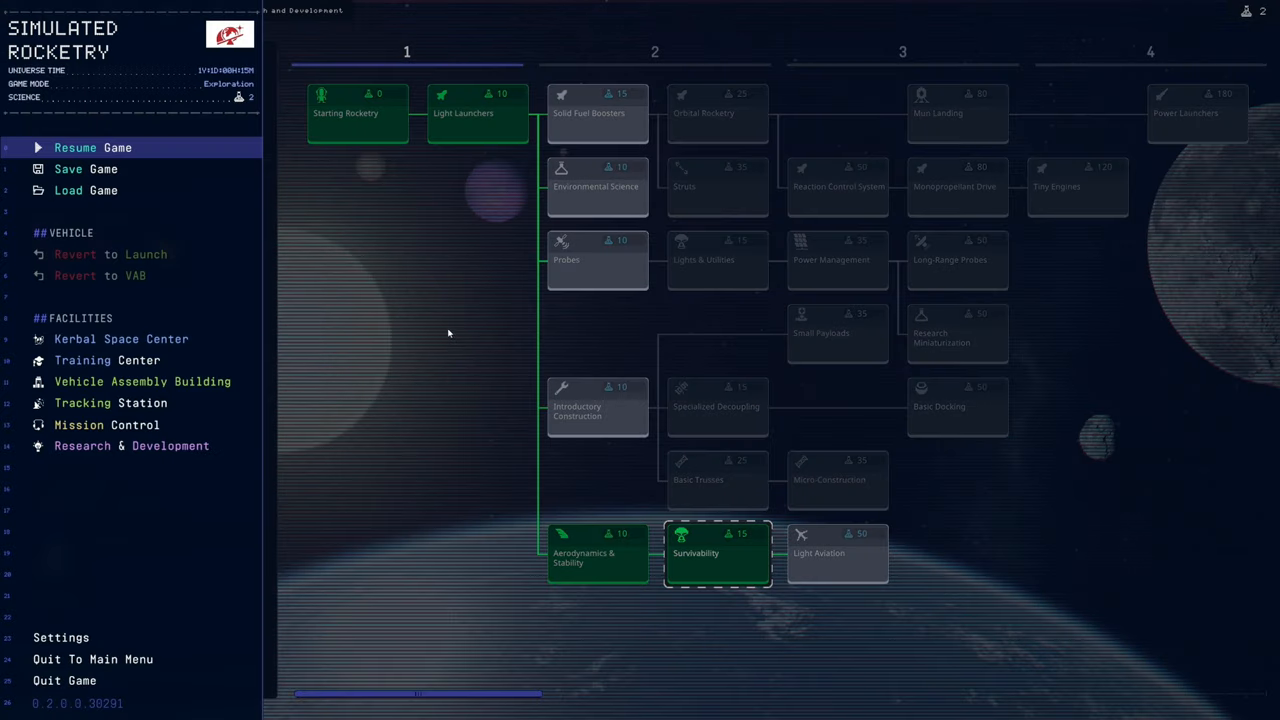
mouse_move(176, 304)
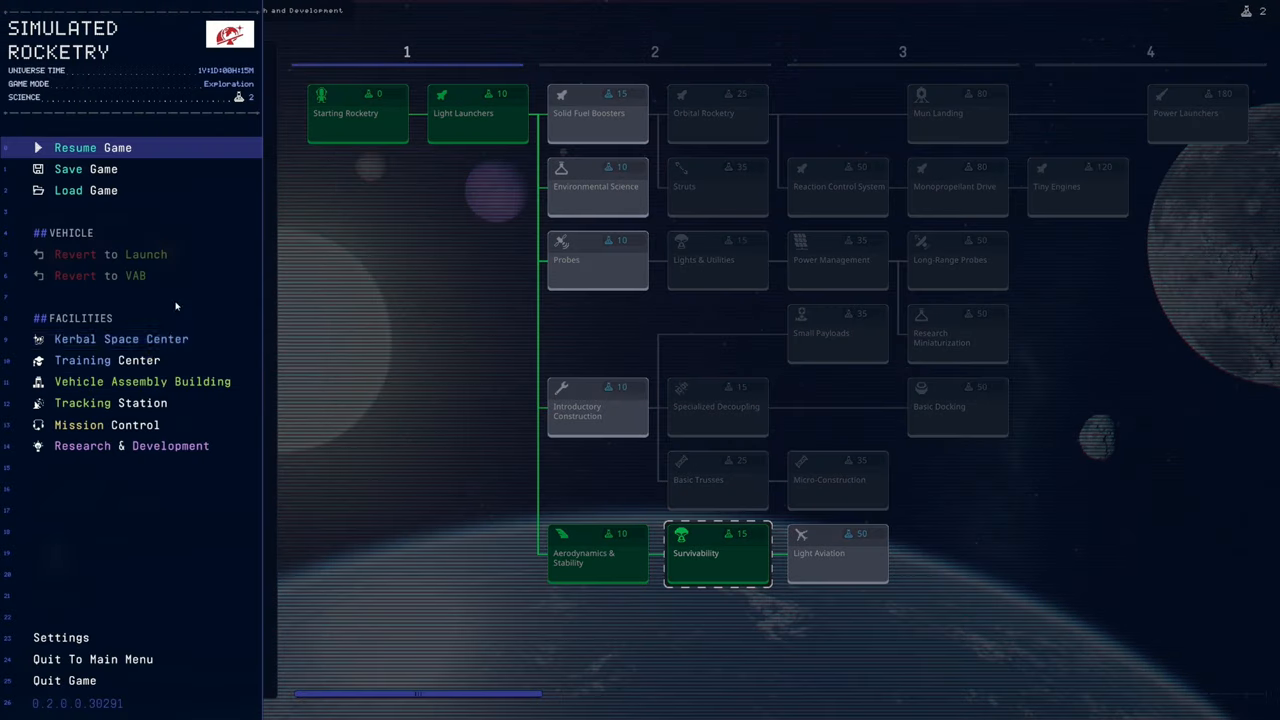
click(716, 552)
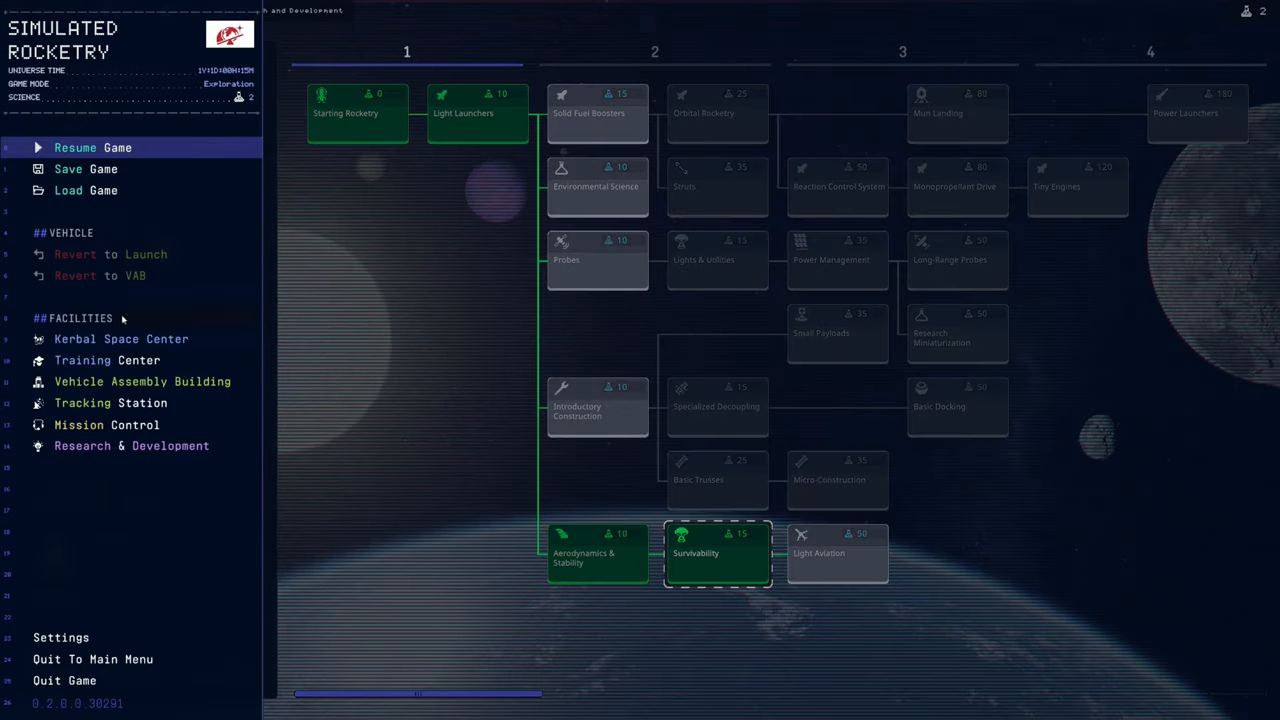
click(142, 380)
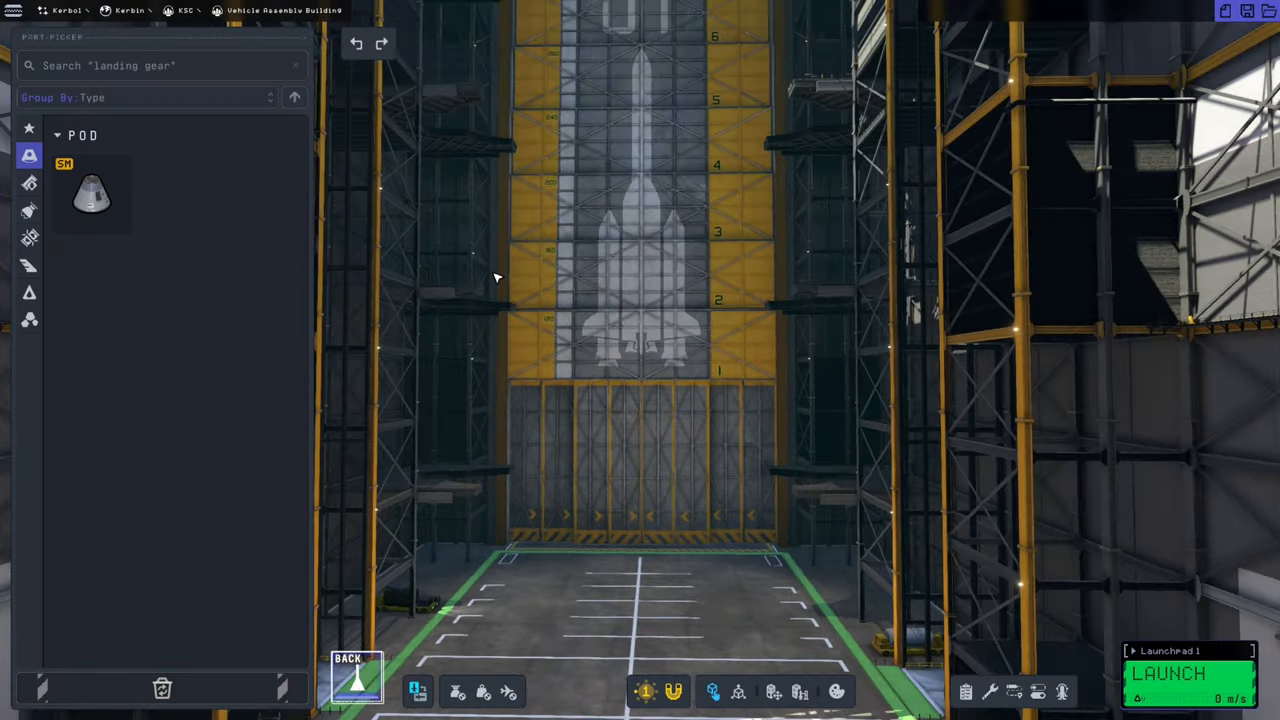
mouse_move(968, 692)
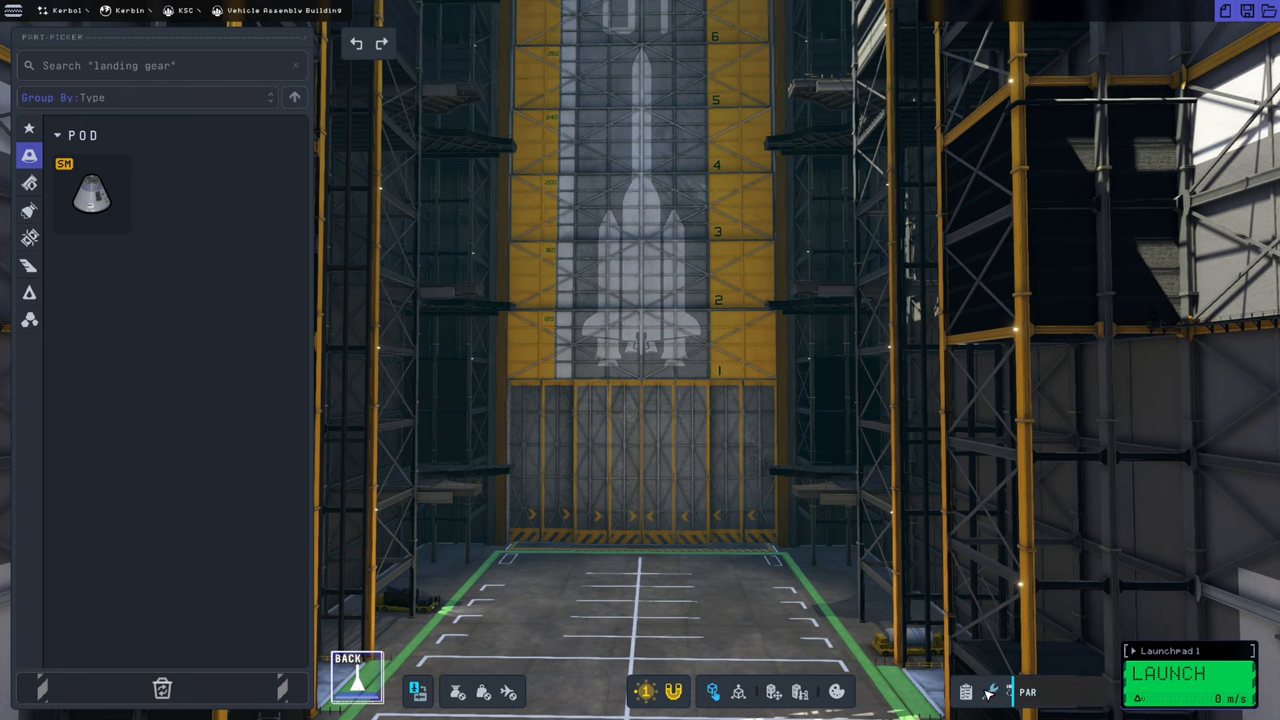
Step: Briefly review the Kerbal Manager crew roster and close it
click(1060, 688)
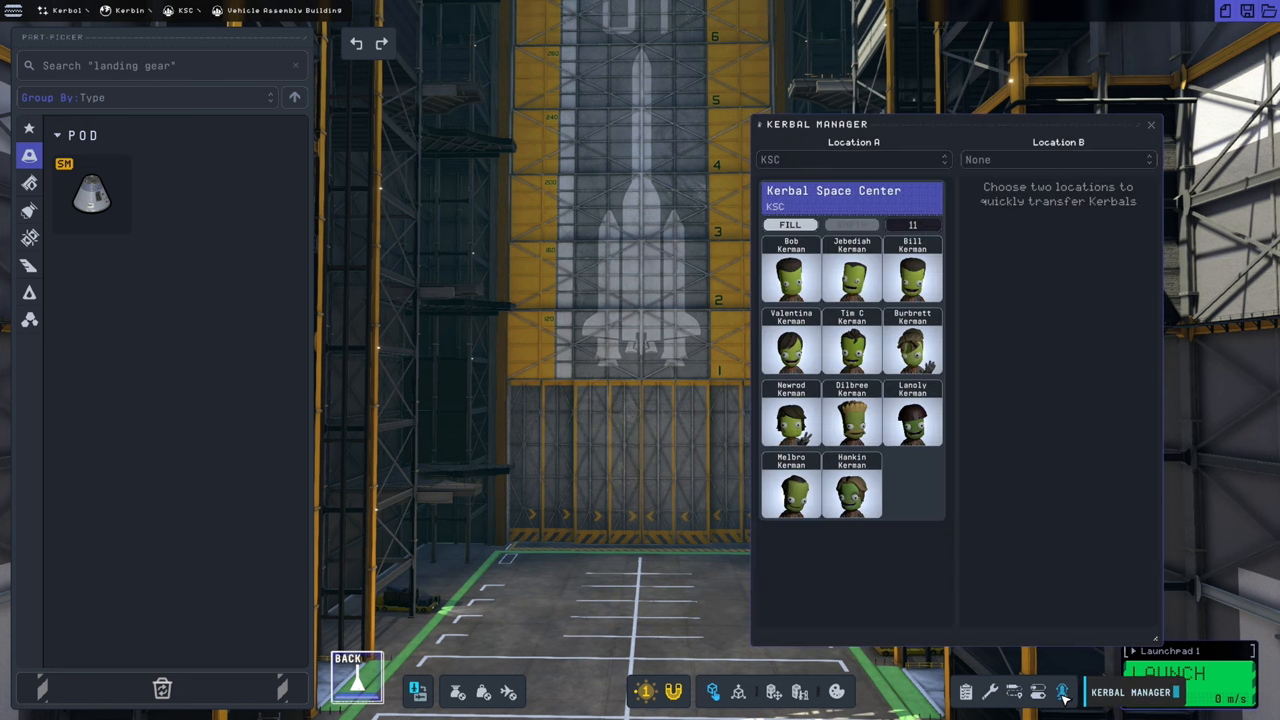
click(1064, 692)
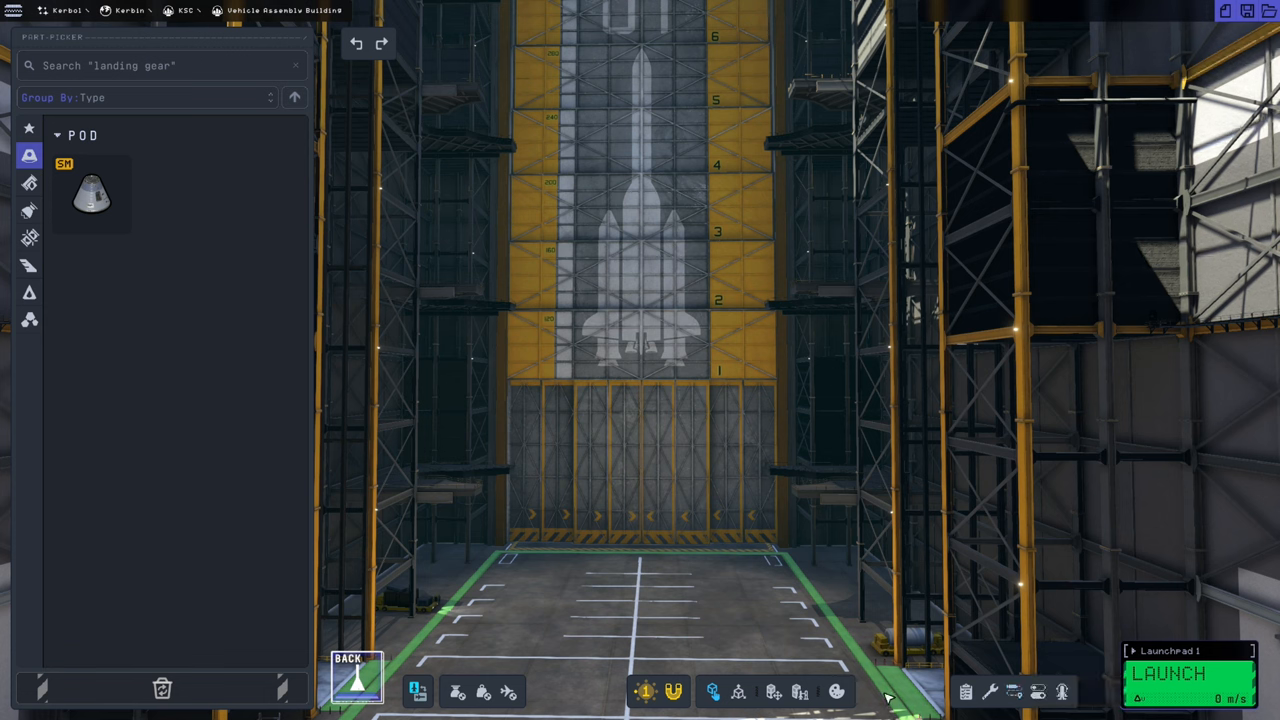
mouse_move(992, 692)
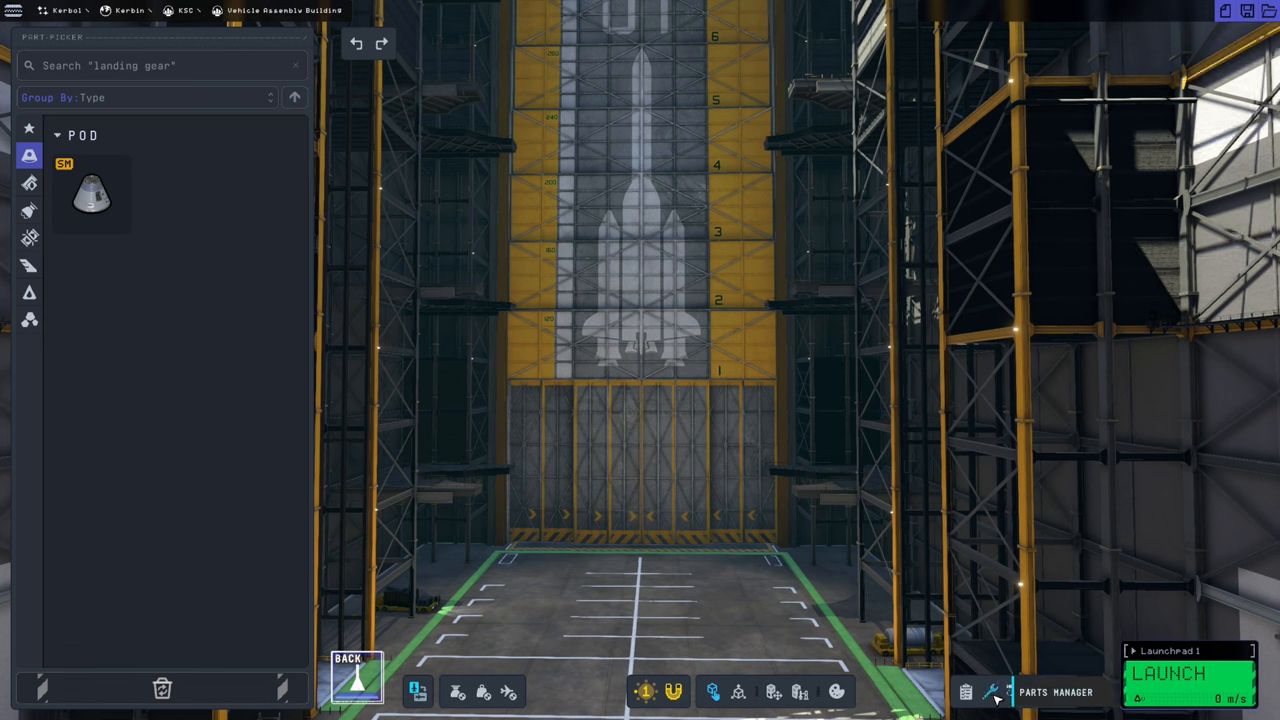
mouse_move(968, 692)
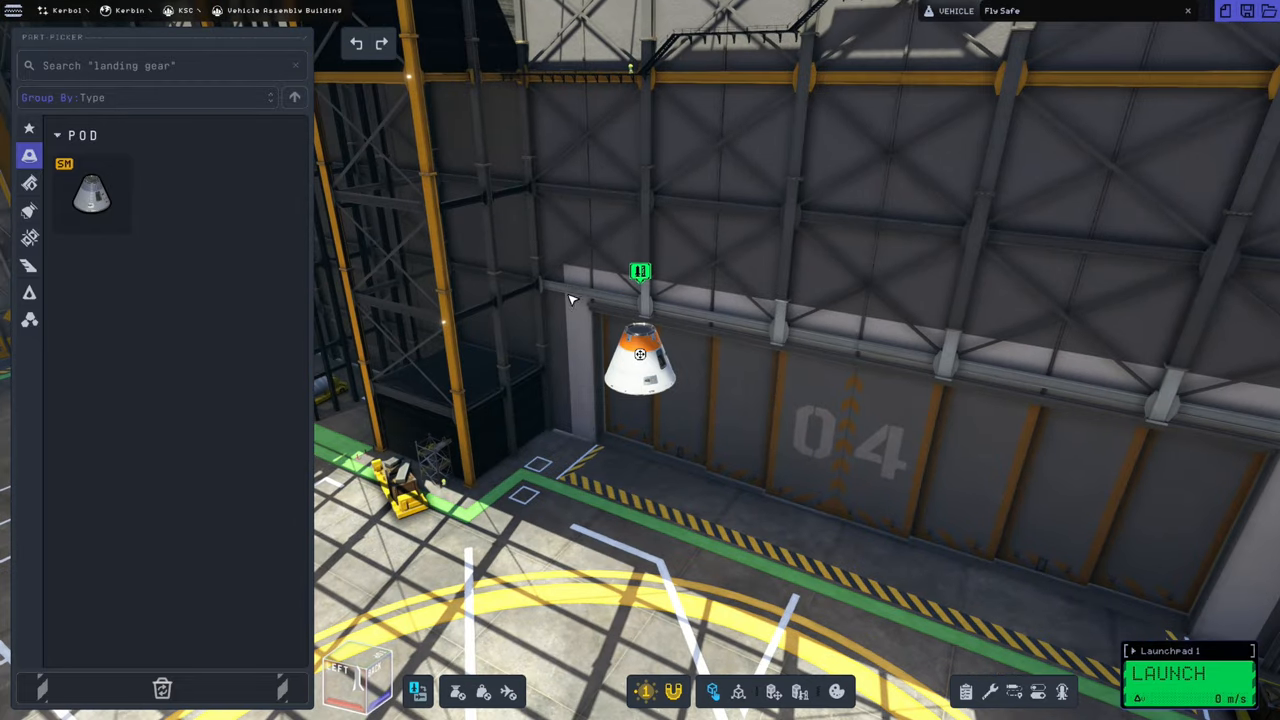
Step: Pick an FL-T100 methalox tank from the fuel tank parts for the stack
click(28, 184)
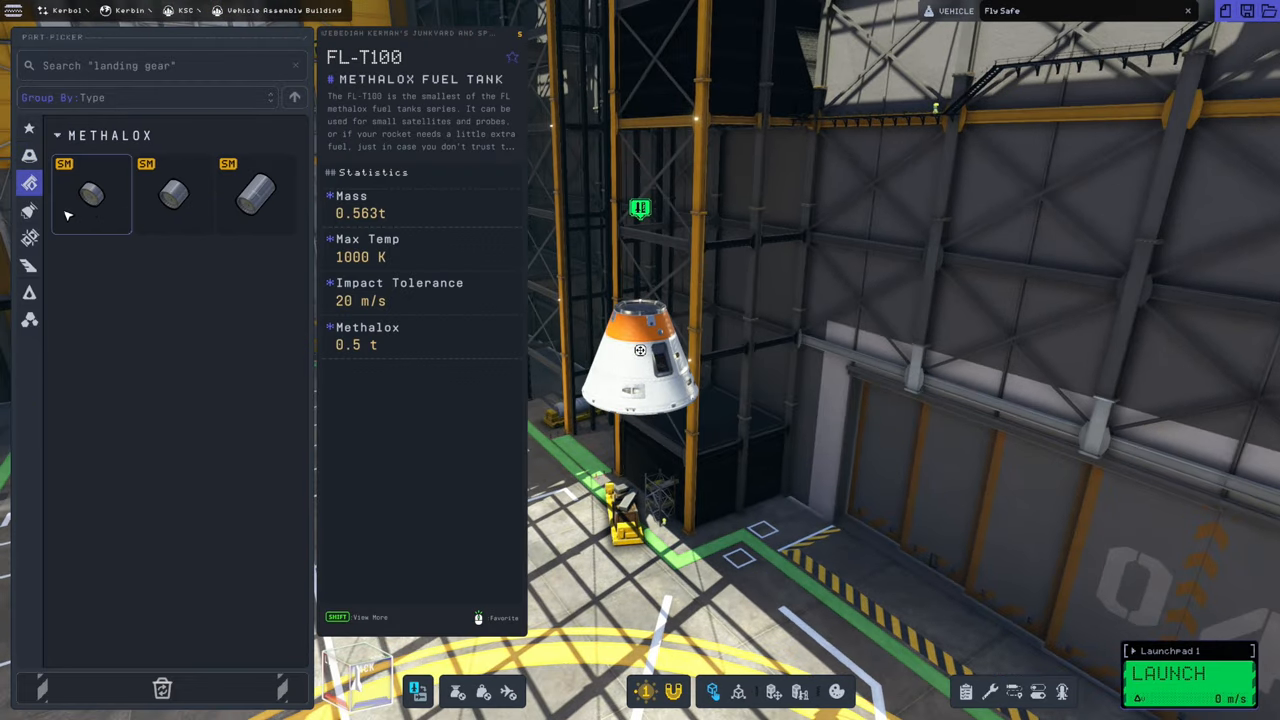
click(28, 236)
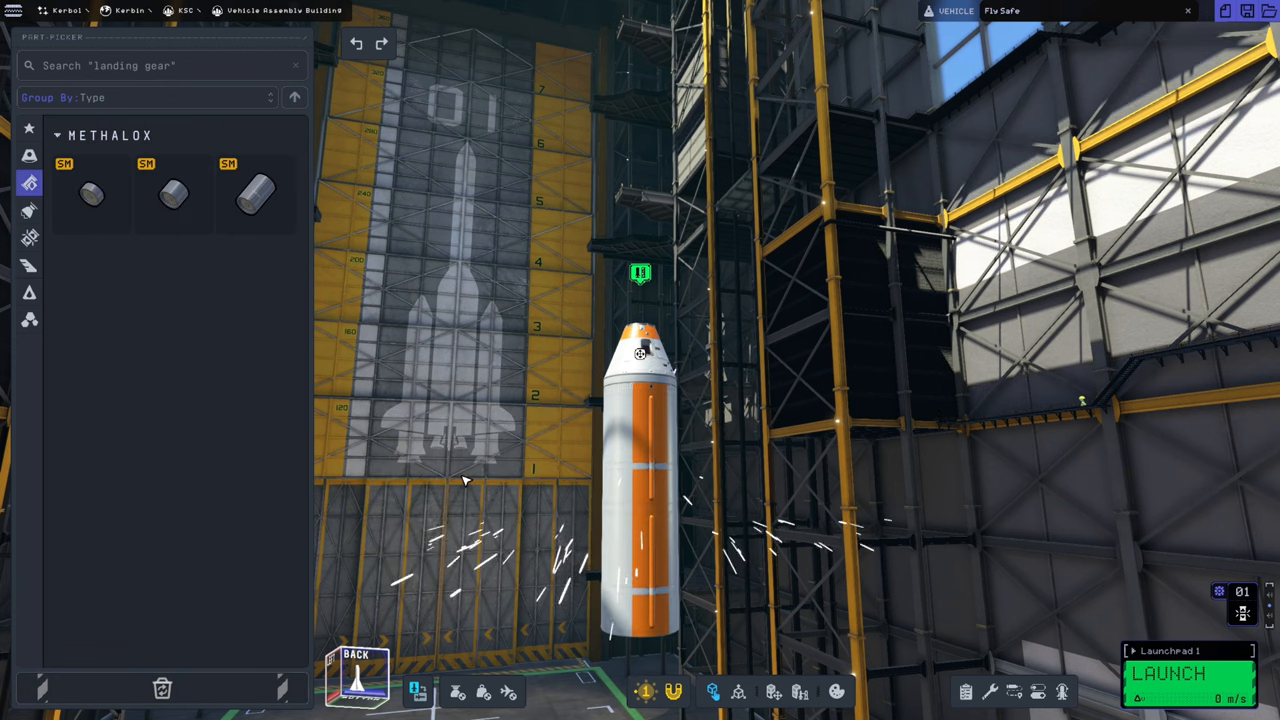
mouse_move(244, 200)
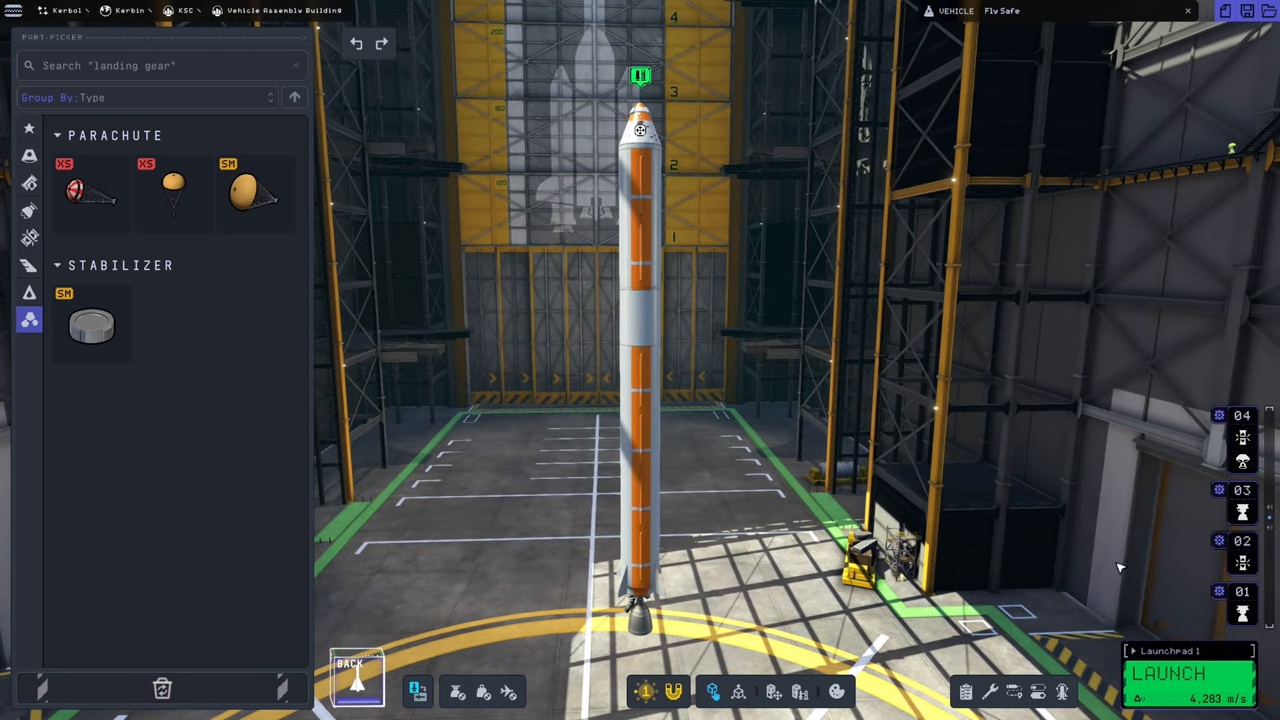
mouse_move(780, 316)
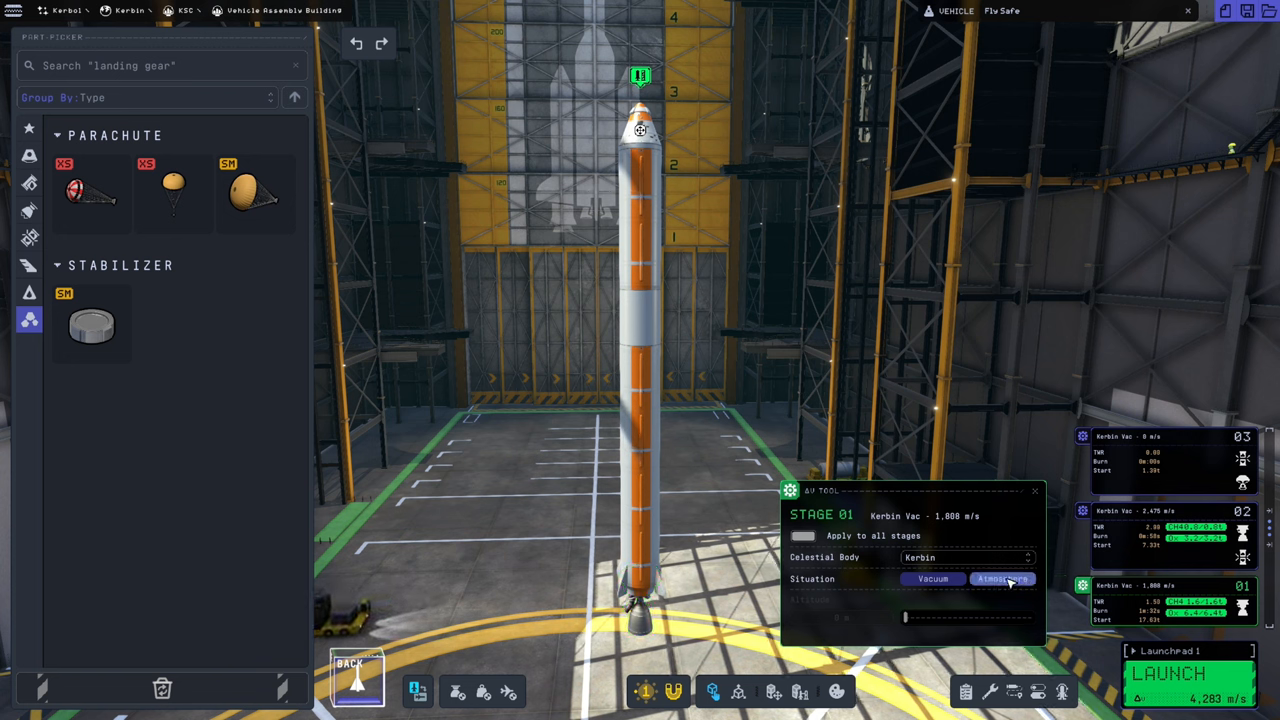
Step: Rate stage 01 delta-v for atmosphere in the engineer's report
click(1000, 578)
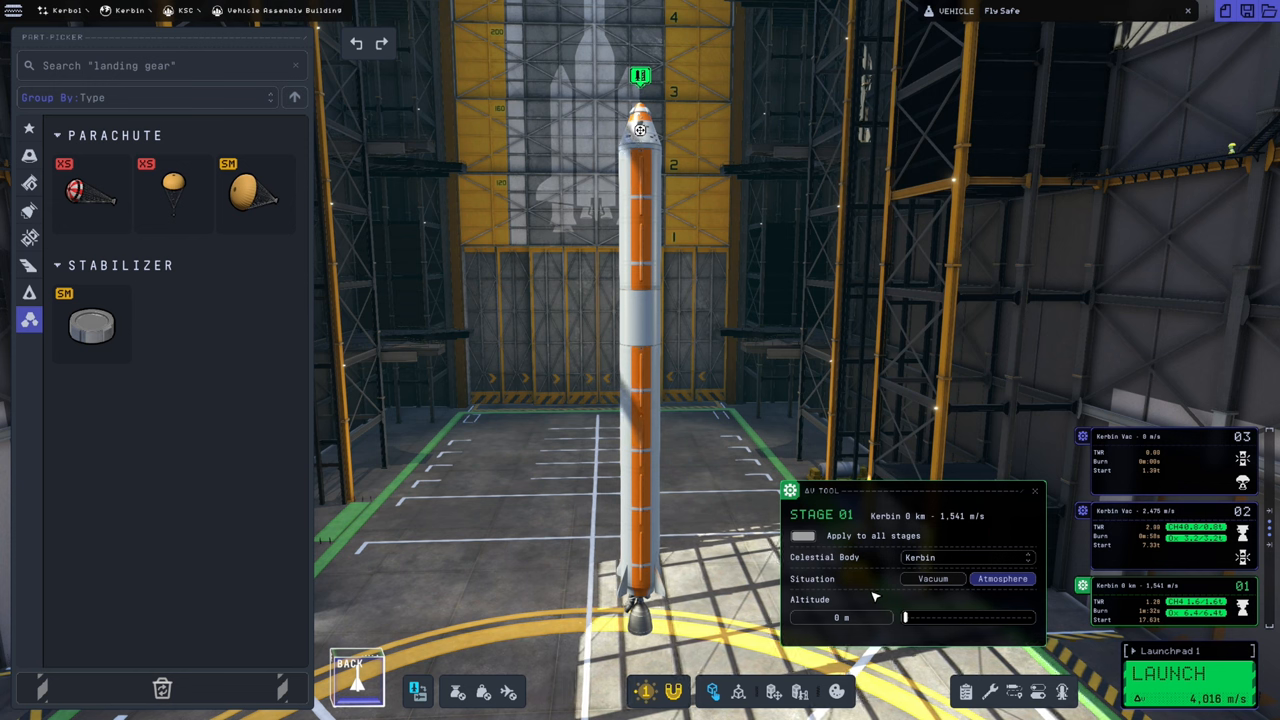
mouse_move(1044, 492)
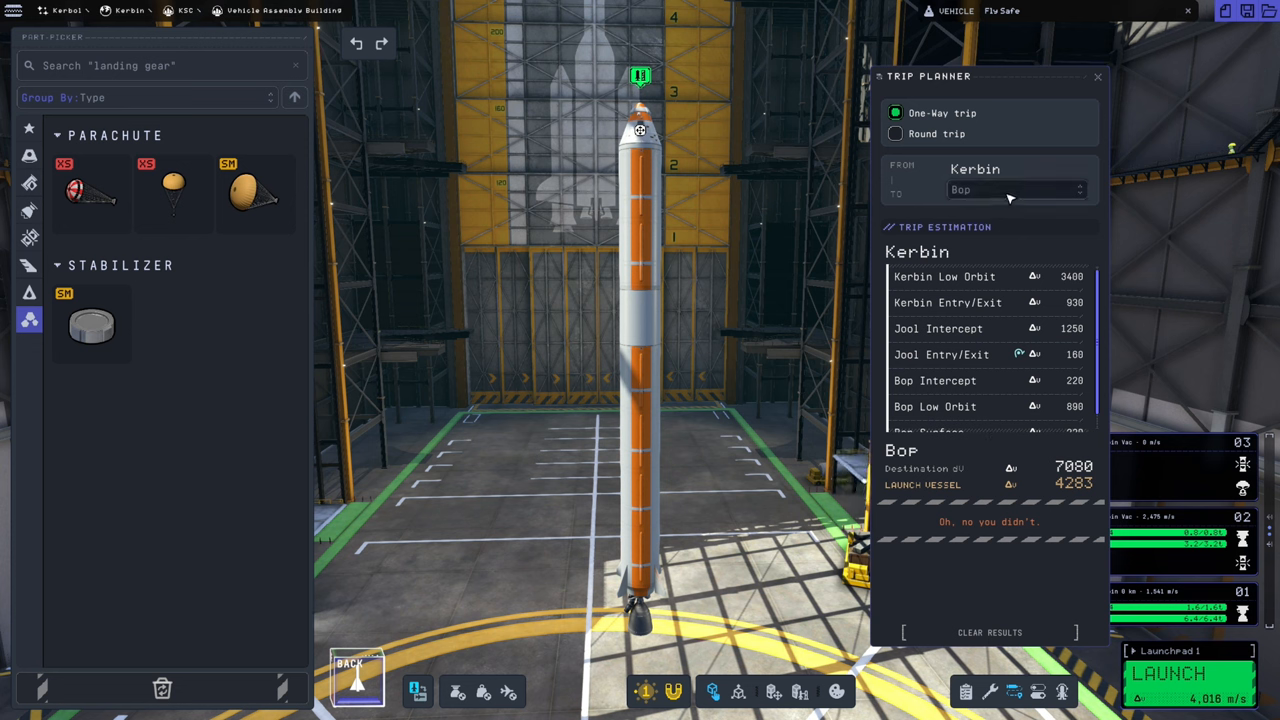
Step: Check the Mun trip estimate (5120 vs 4283 delta-v) and close the planner
click(1016, 190)
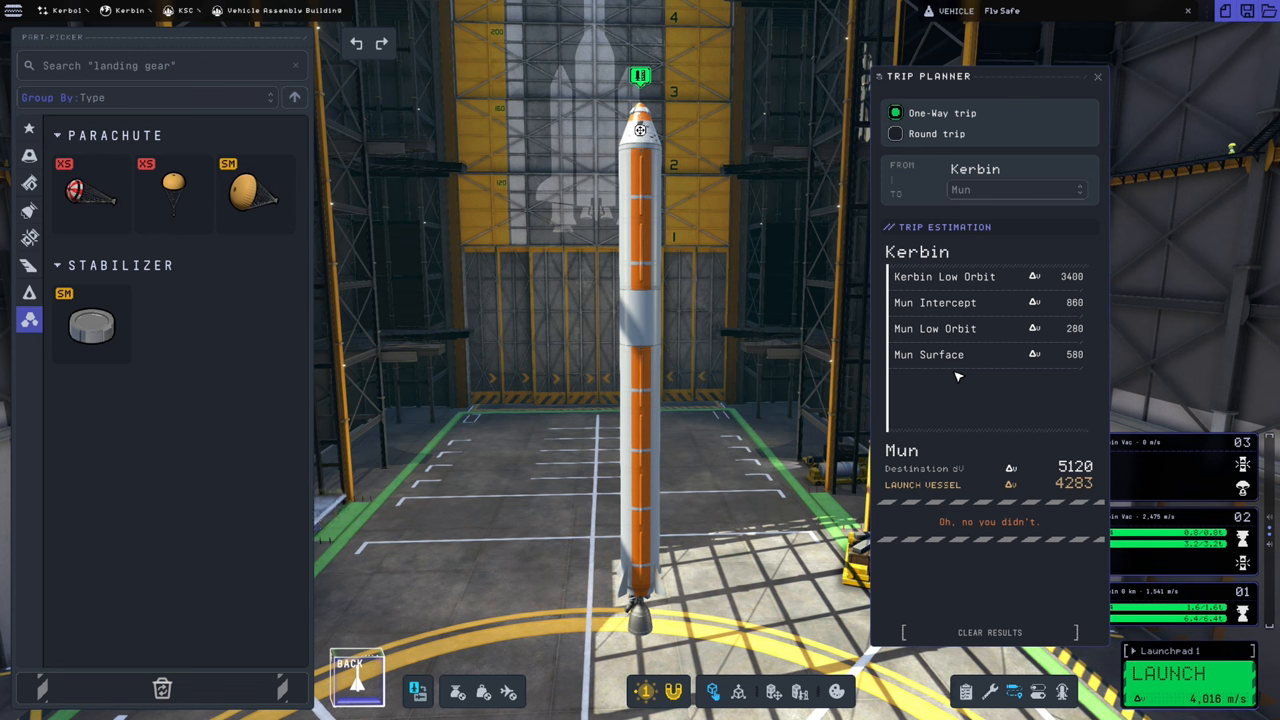
mouse_move(1048, 432)
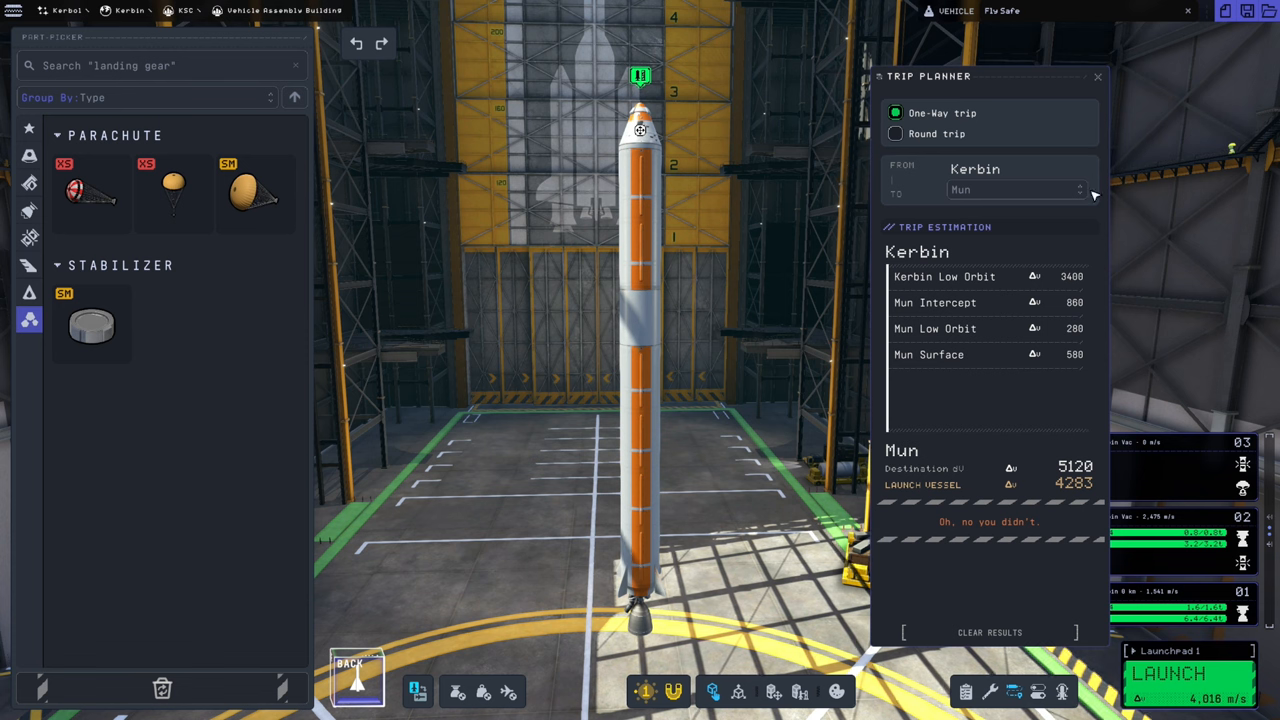
click(1096, 76)
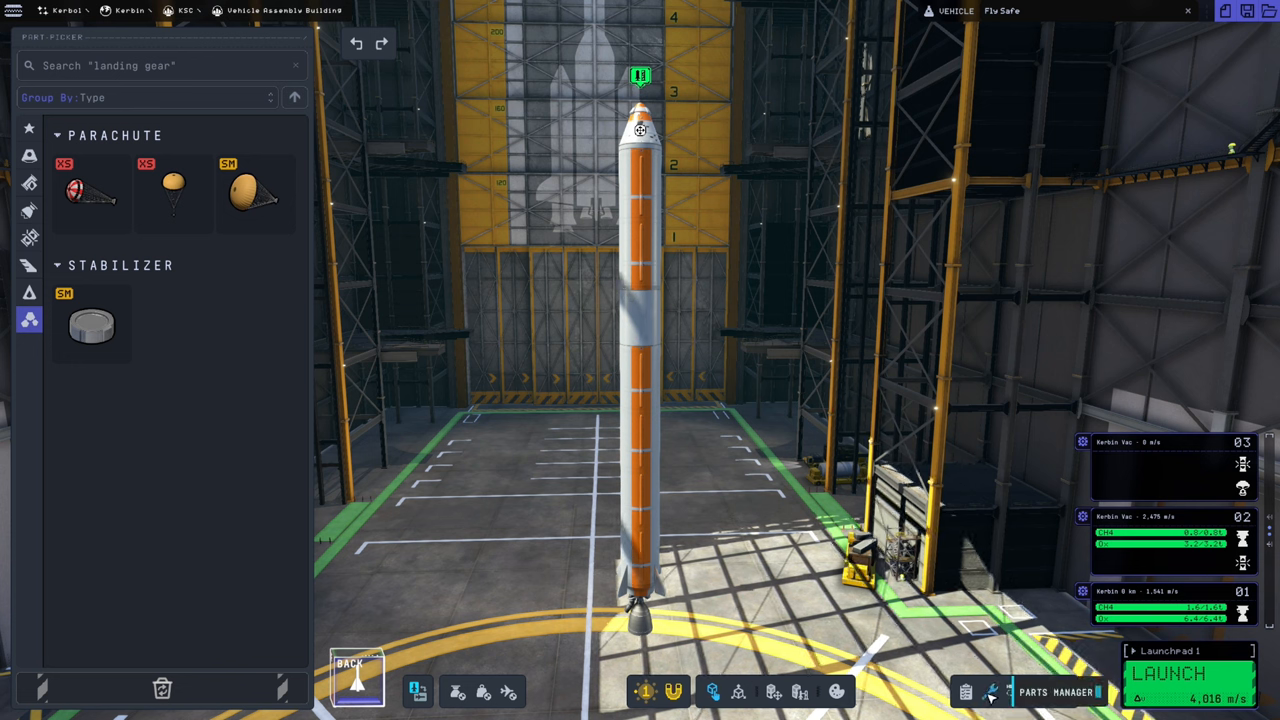
Step: Start renaming the vehicle, typing 'Kerbury' into the name field
click(966, 692)
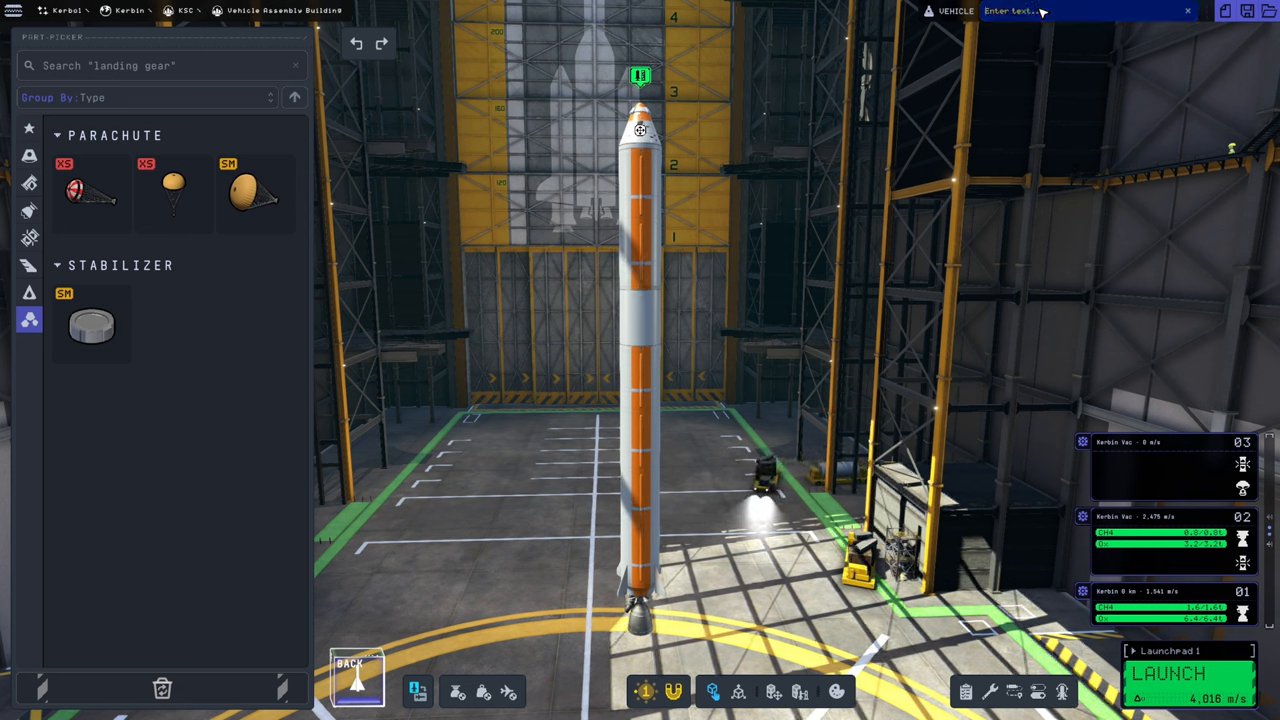
text(Kerbury)
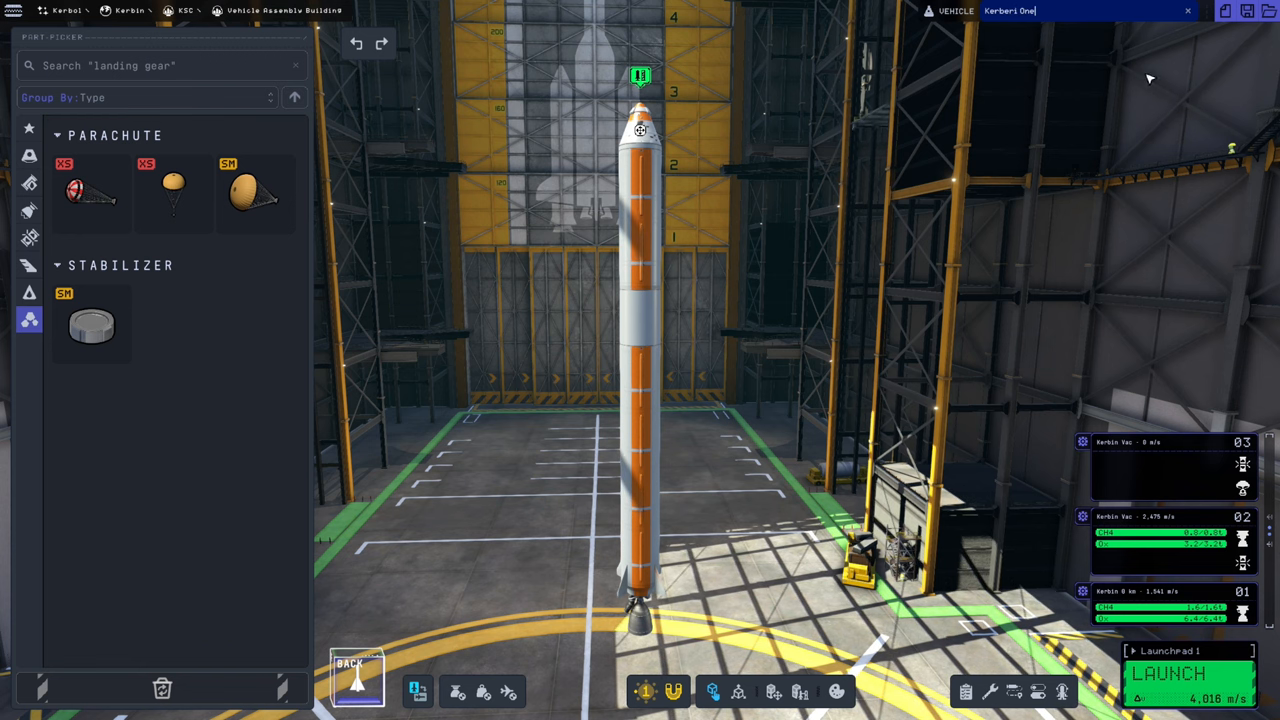
Step: Save the design as a workspace named 'Kerberi'
click(1244, 16)
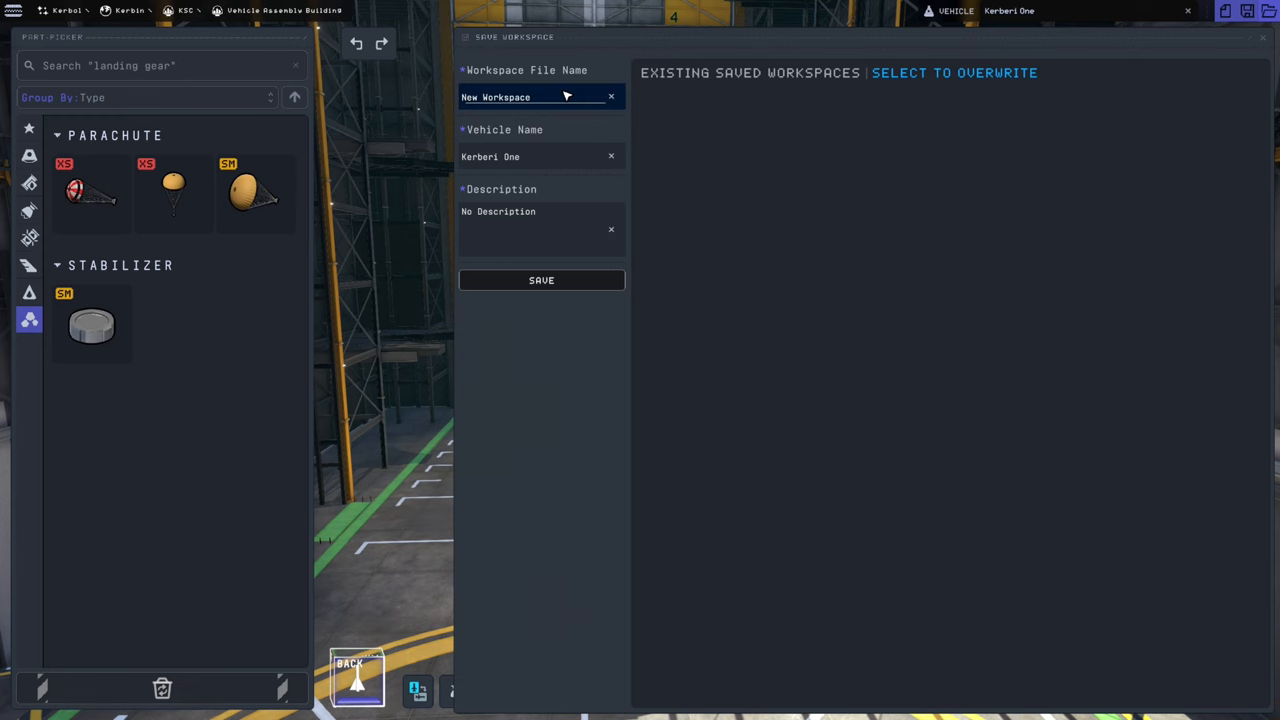
text(Kerberi)
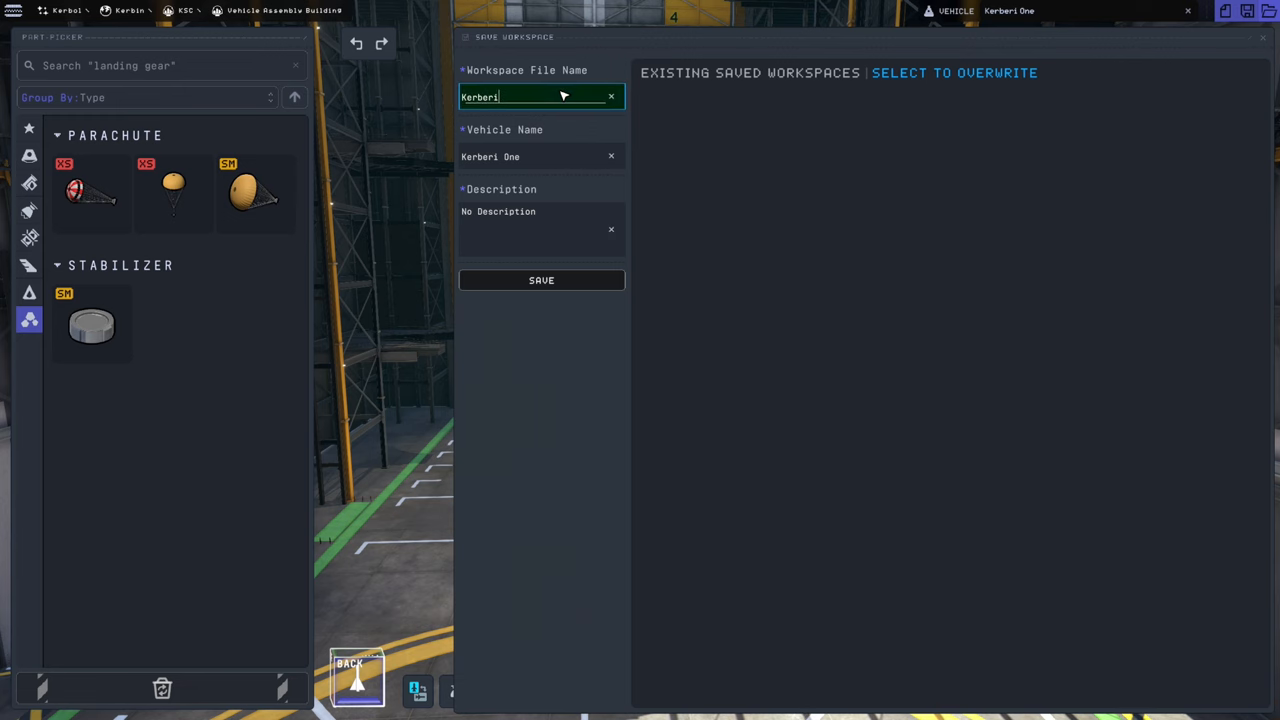
click(540, 280)
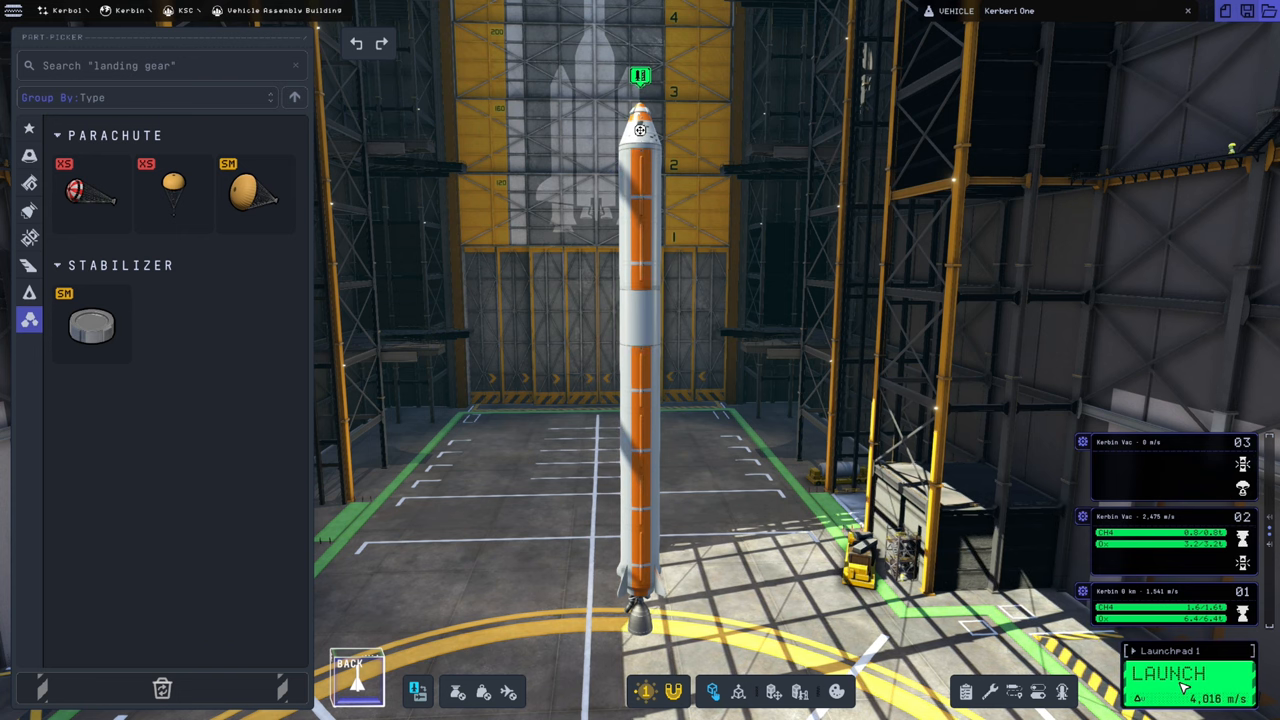
Step: Launch Kerberi One and fly it up into space above Kerbin
click(1182, 676)
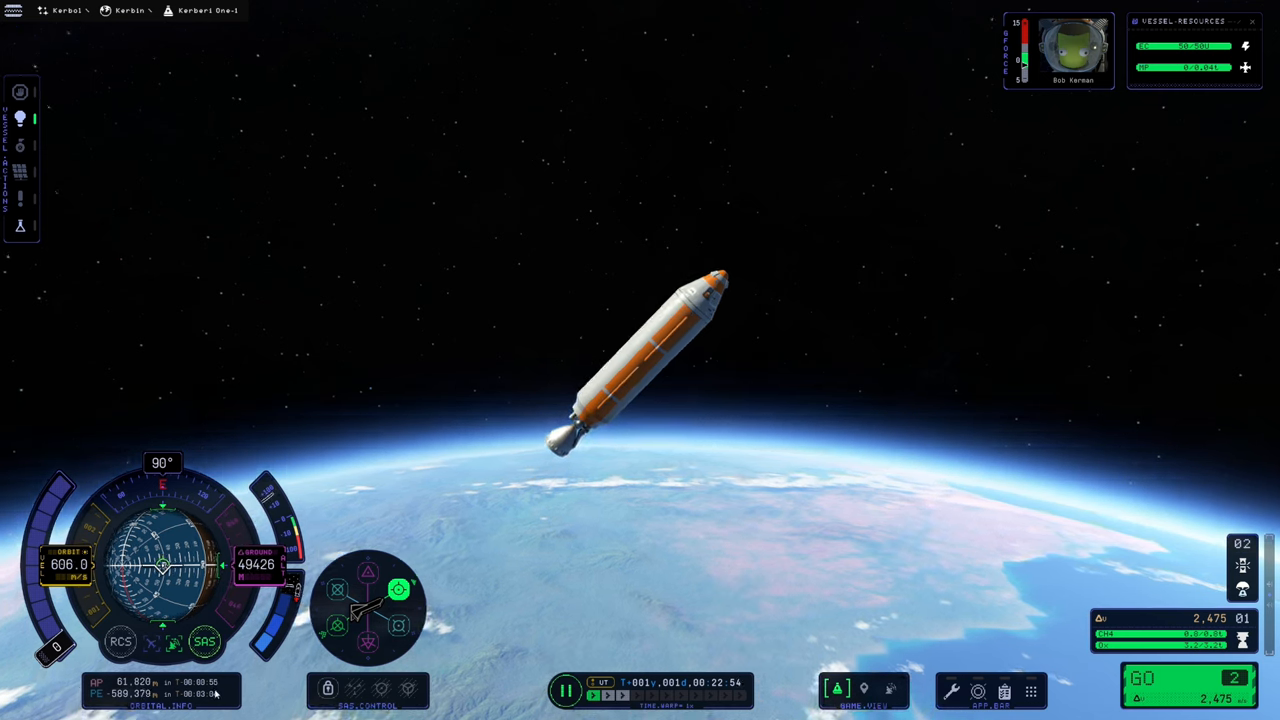
Step: Pause the flight with Kerberi One coasting about 50 km above Kerbin
click(568, 692)
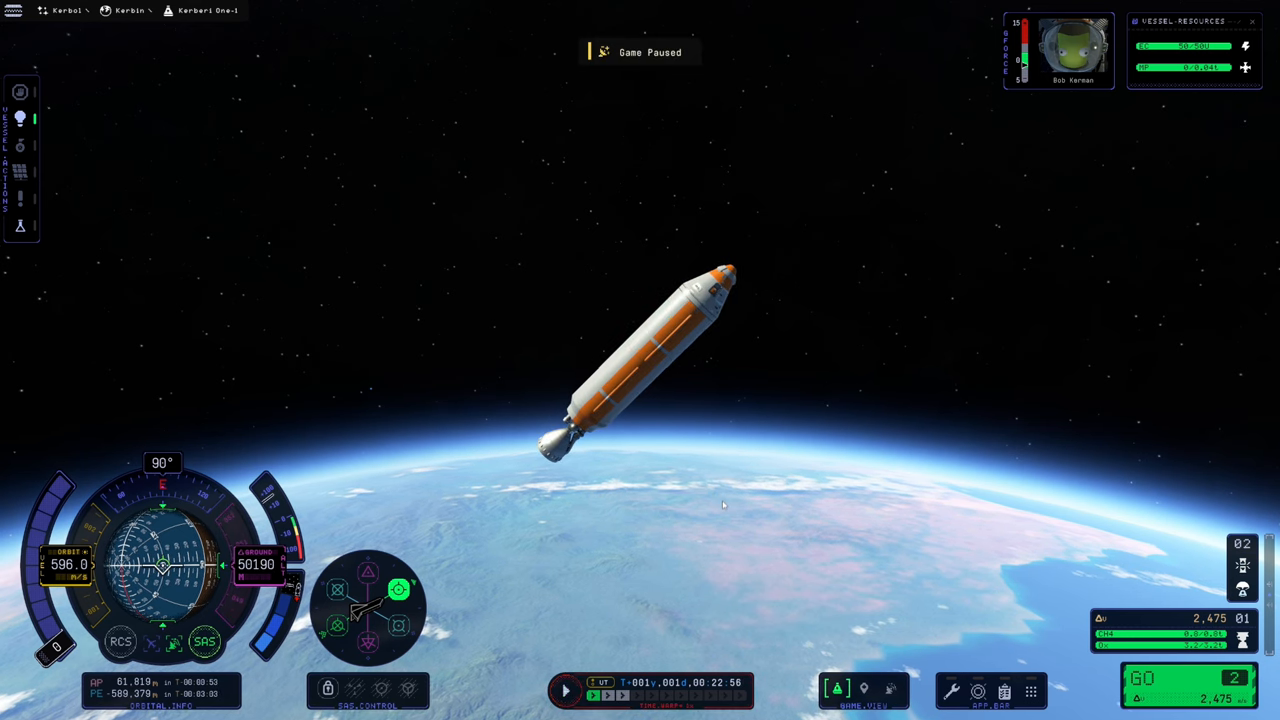
mouse_move(720, 500)
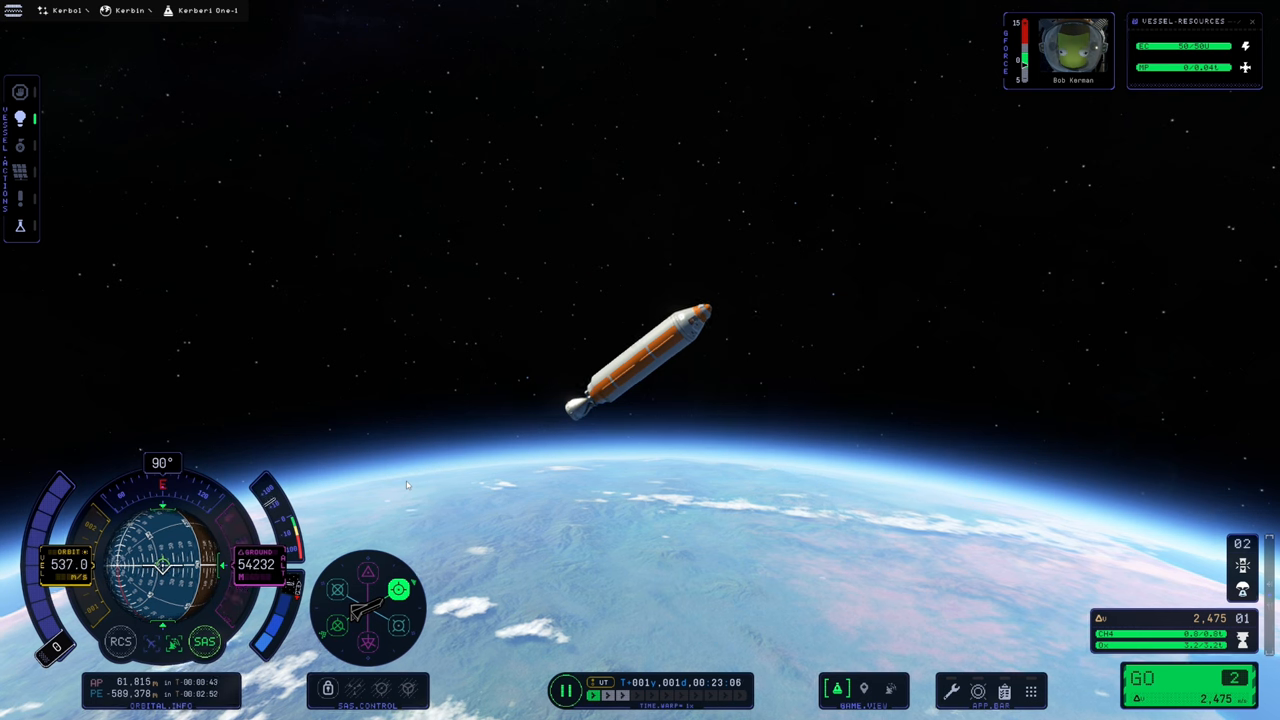
mouse_move(476, 440)
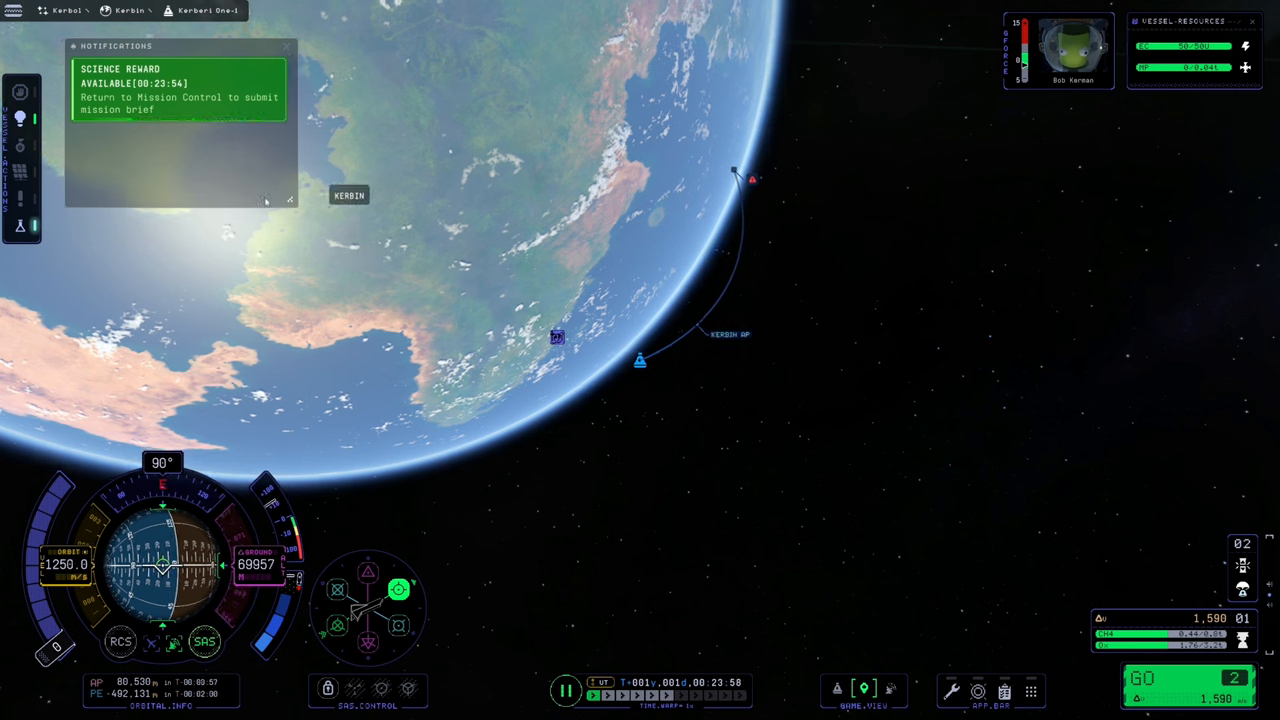
Step: Dismiss the science reward notice over the map view
click(286, 48)
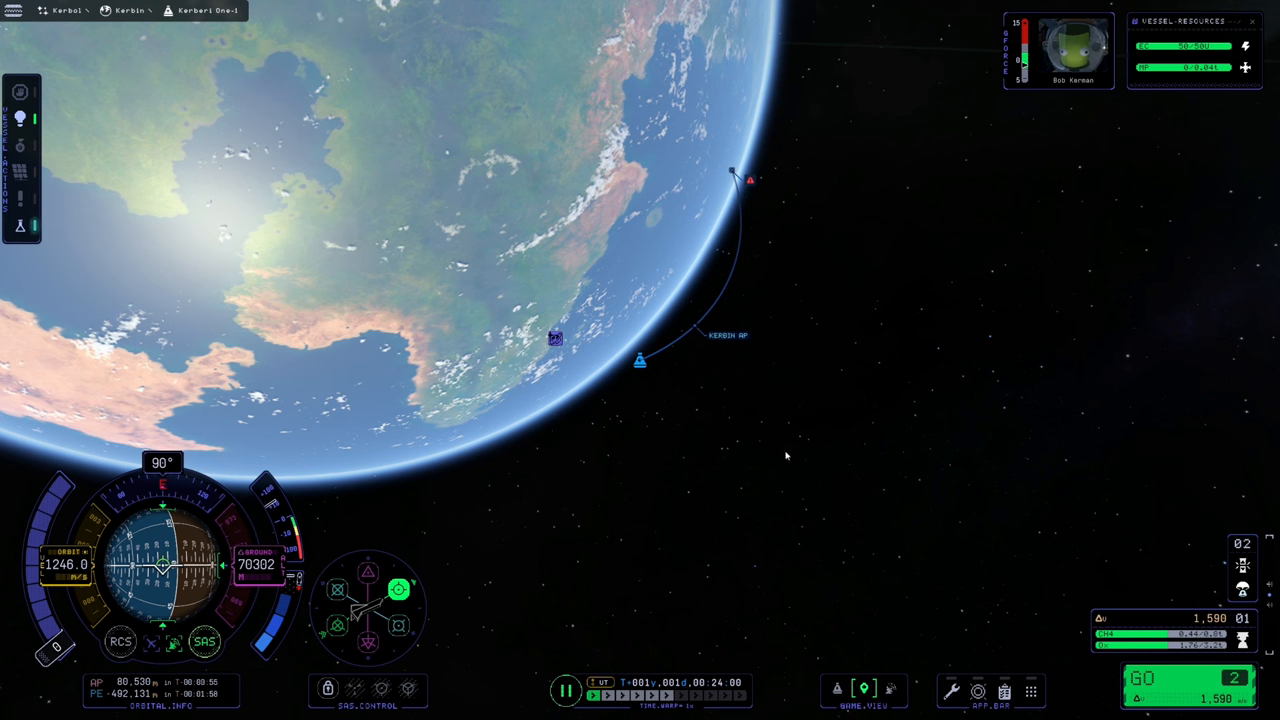
mouse_move(714, 456)
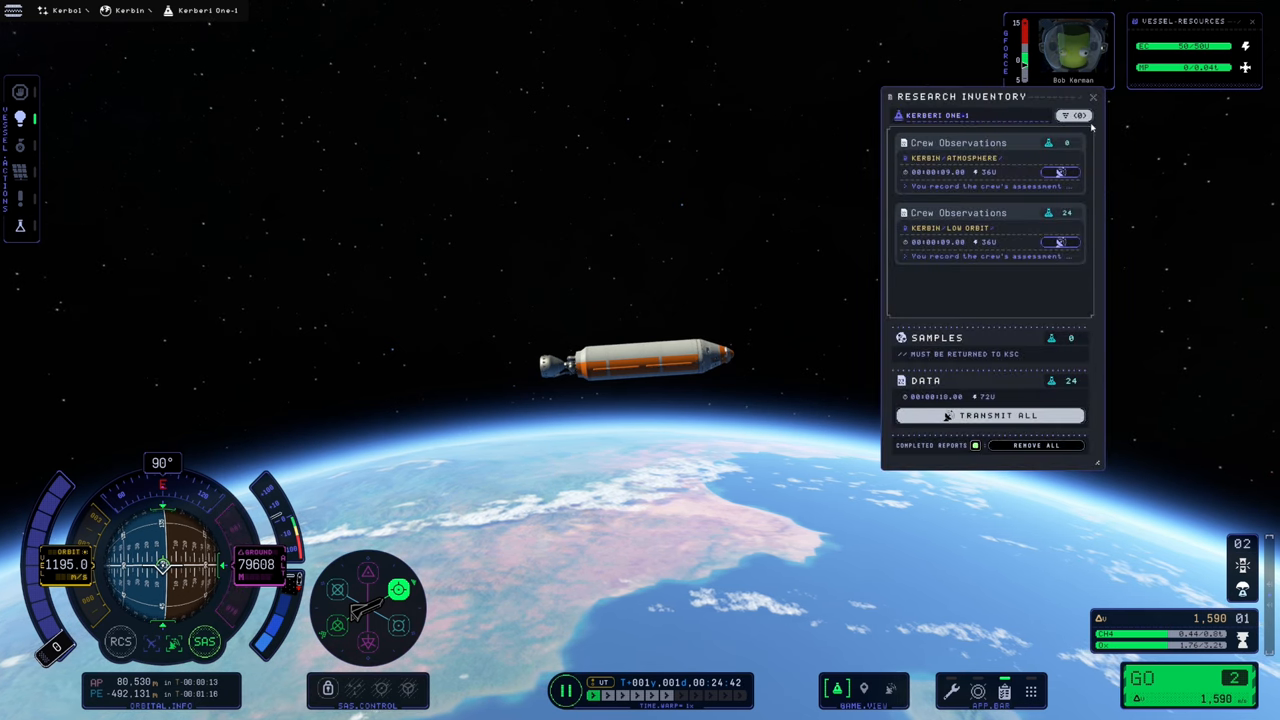
click(1092, 96)
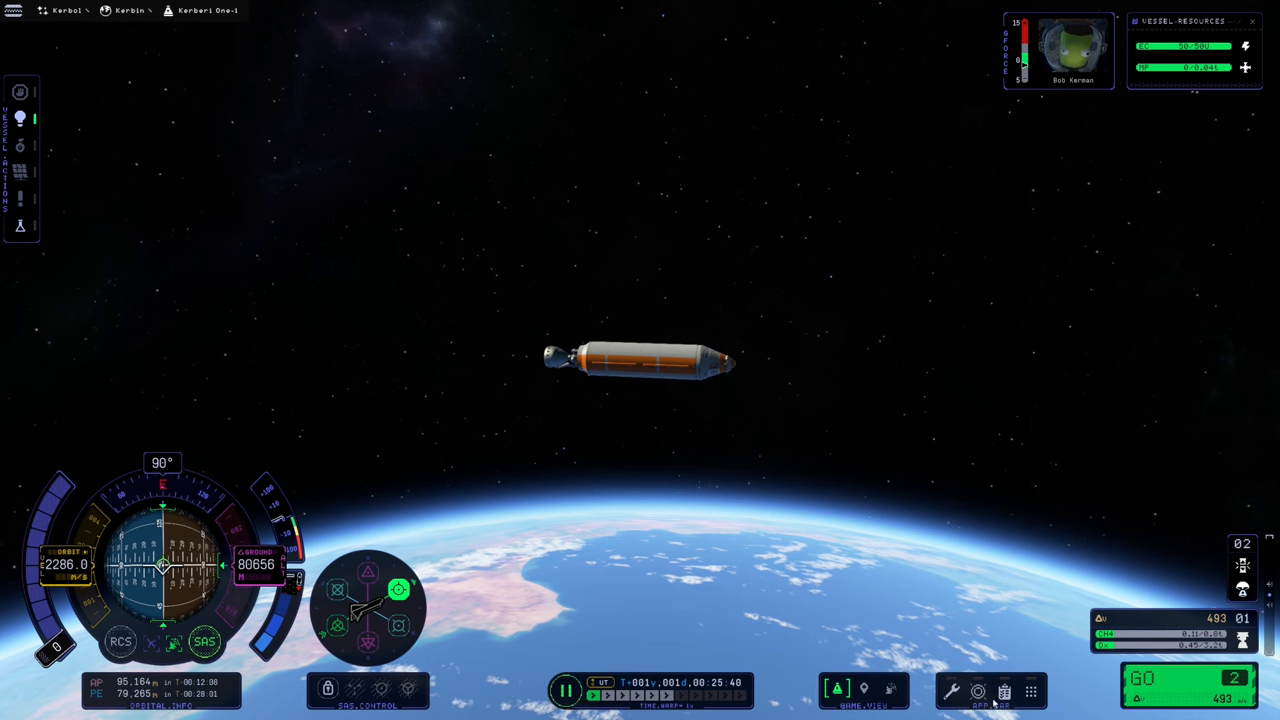
click(20, 228)
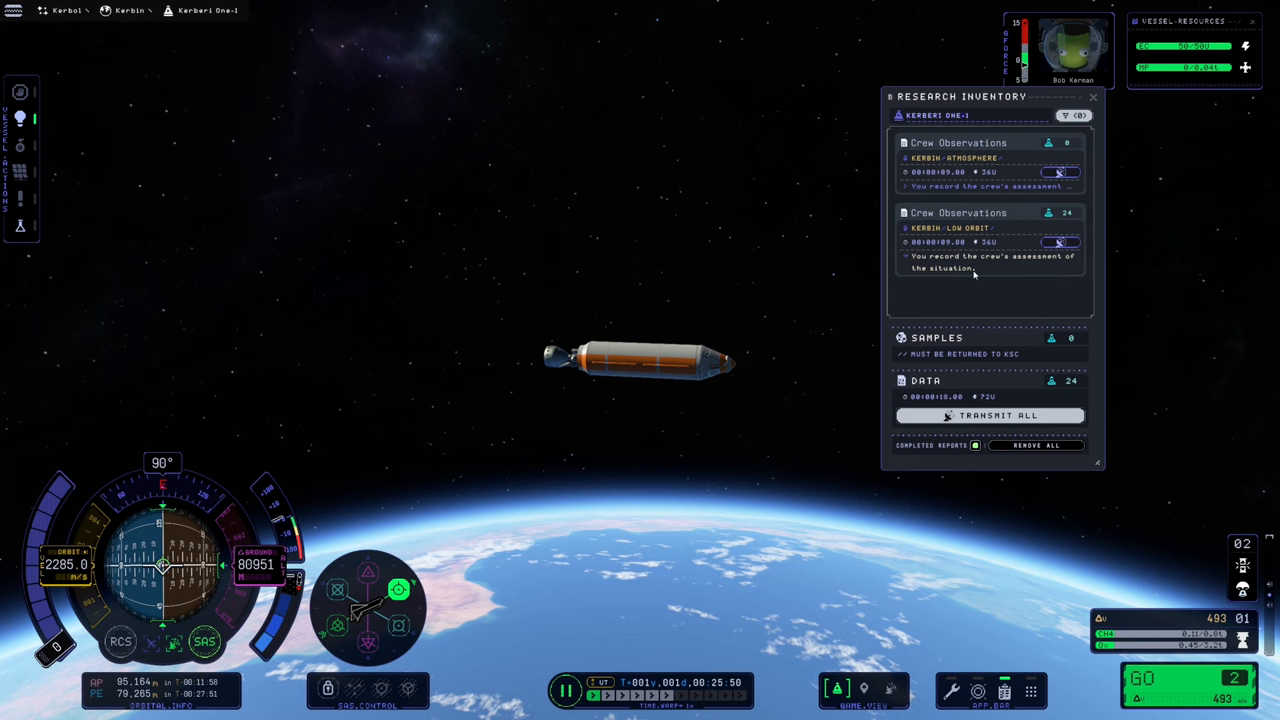
click(1100, 98)
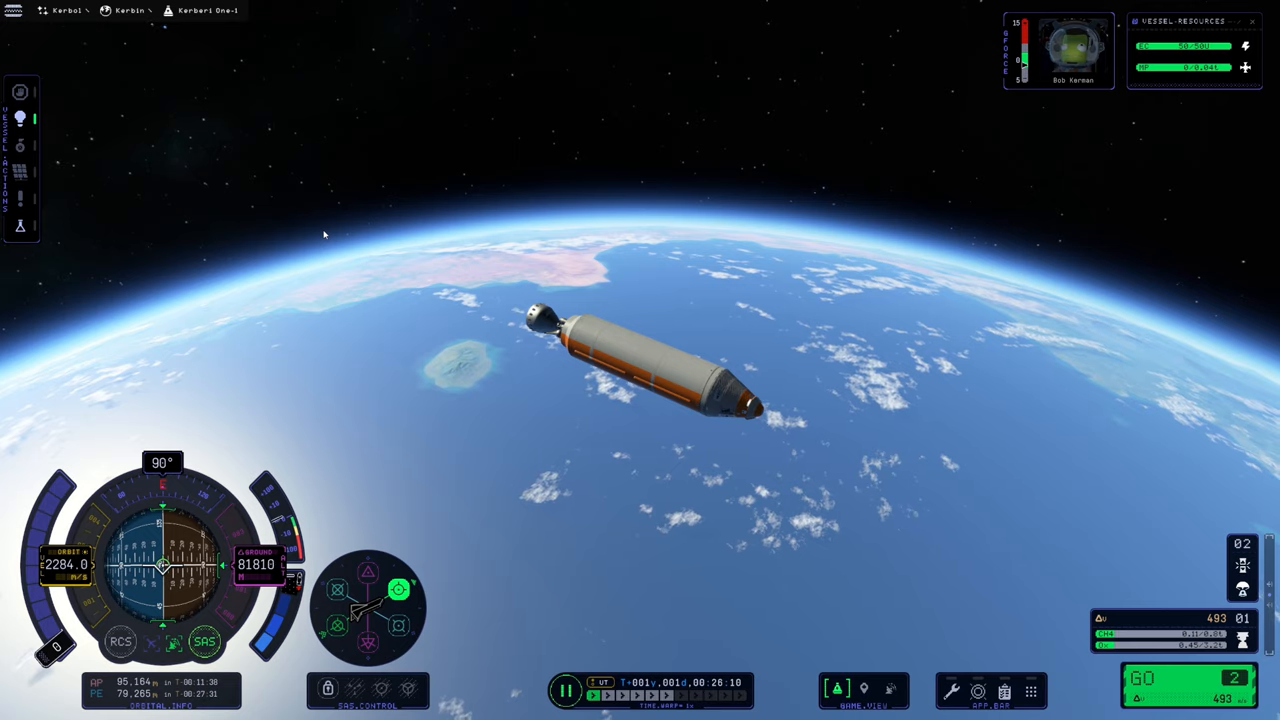
Step: Go to Mission Control and submit the completed Out of the Atmosphere mission
key(Escape)
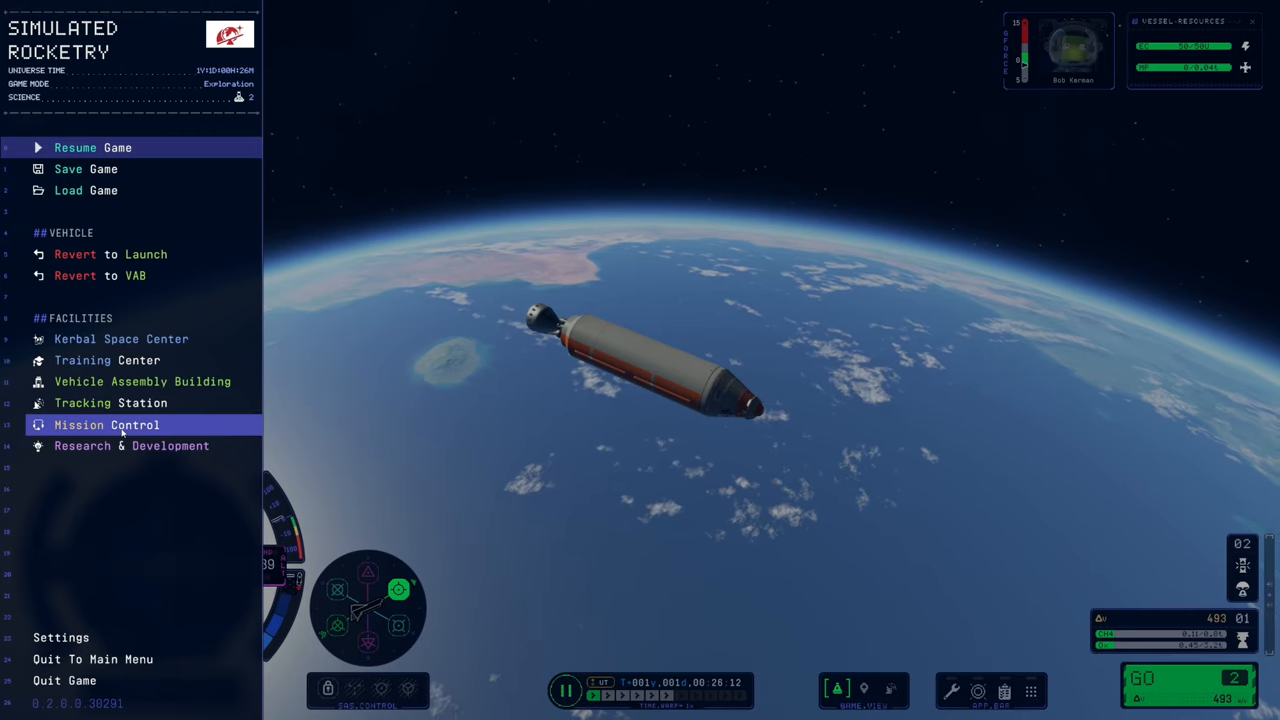
click(106, 424)
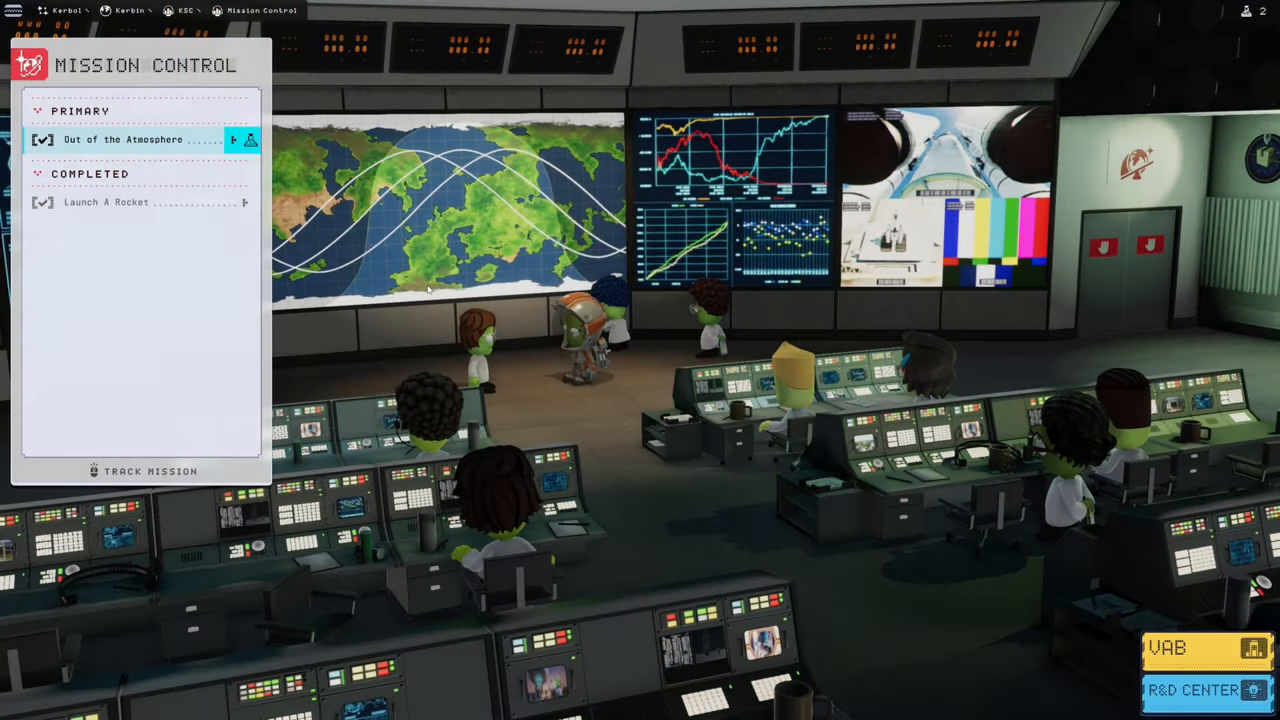
click(130, 140)
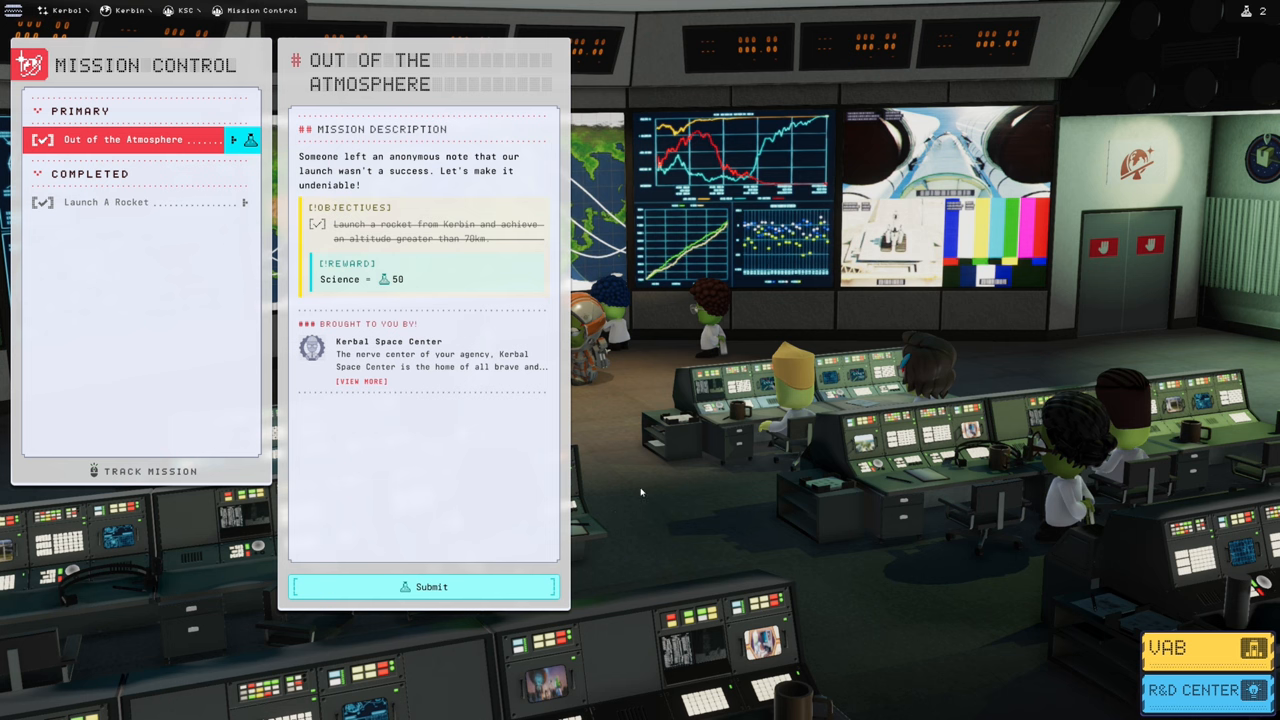
click(432, 586)
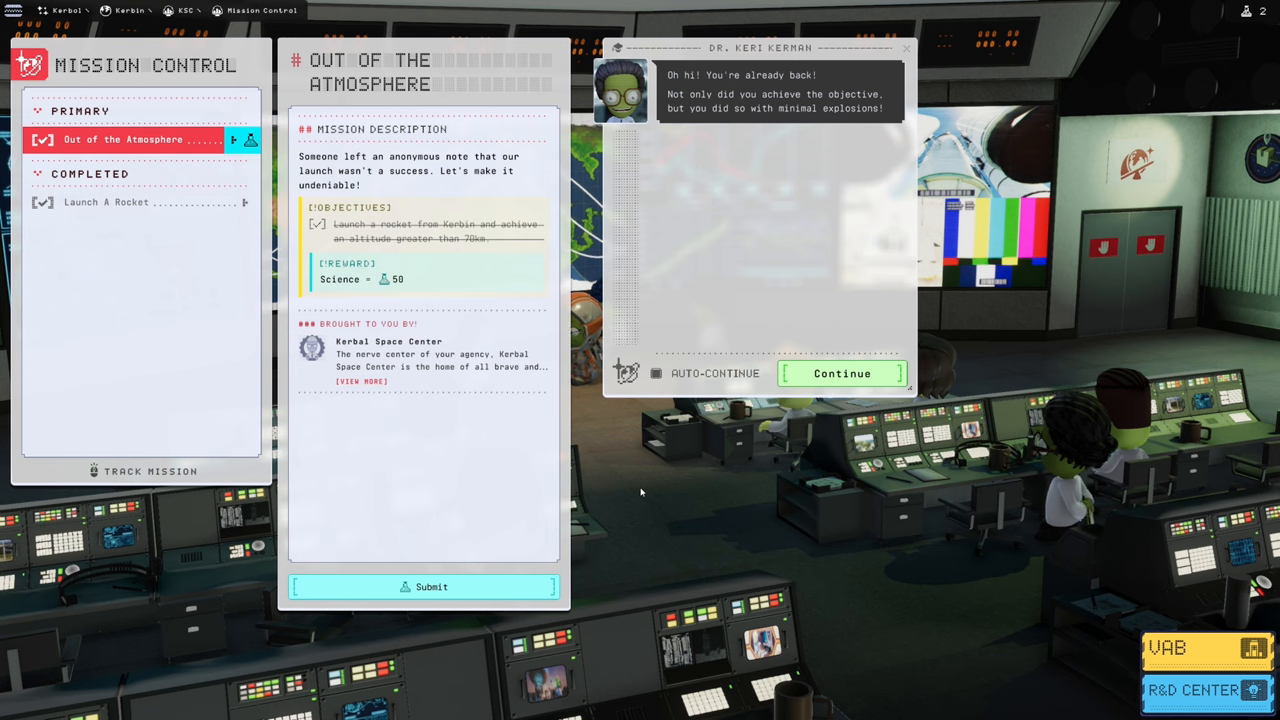
Step: Read through Dr. Kerman's debrief dialogue for Out of the Atmosphere
click(840, 374)
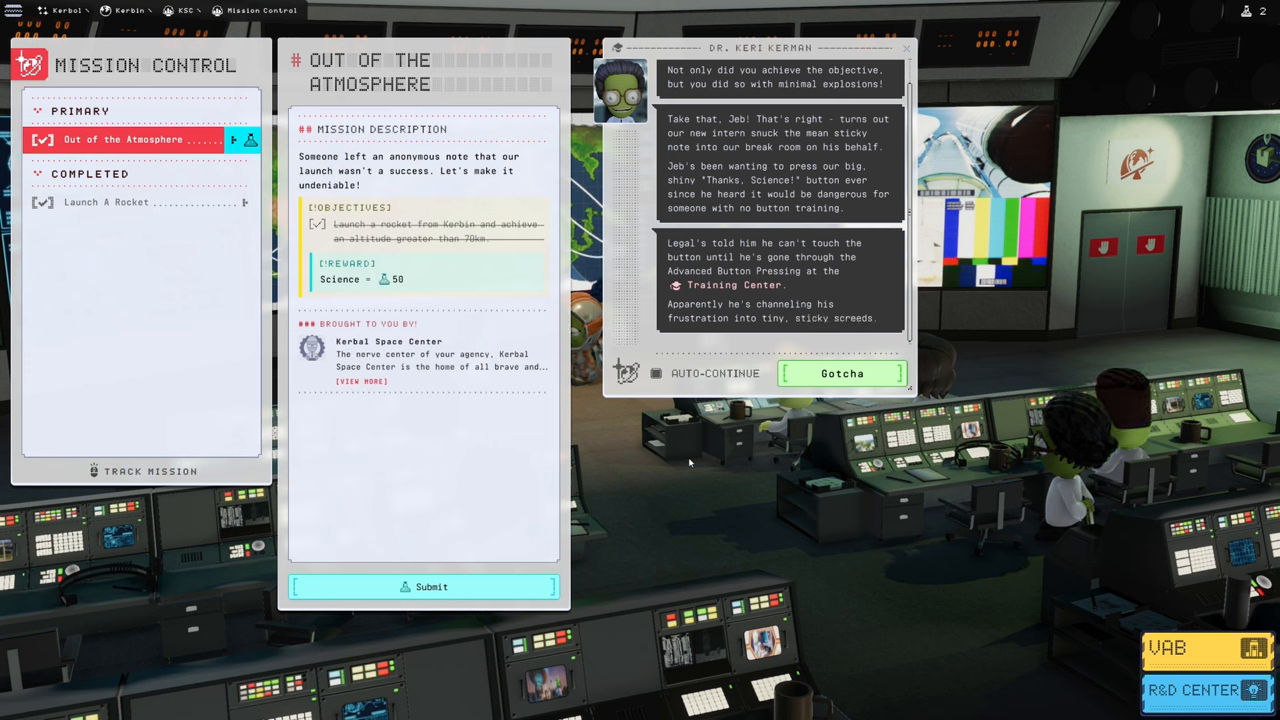
mouse_move(724, 376)
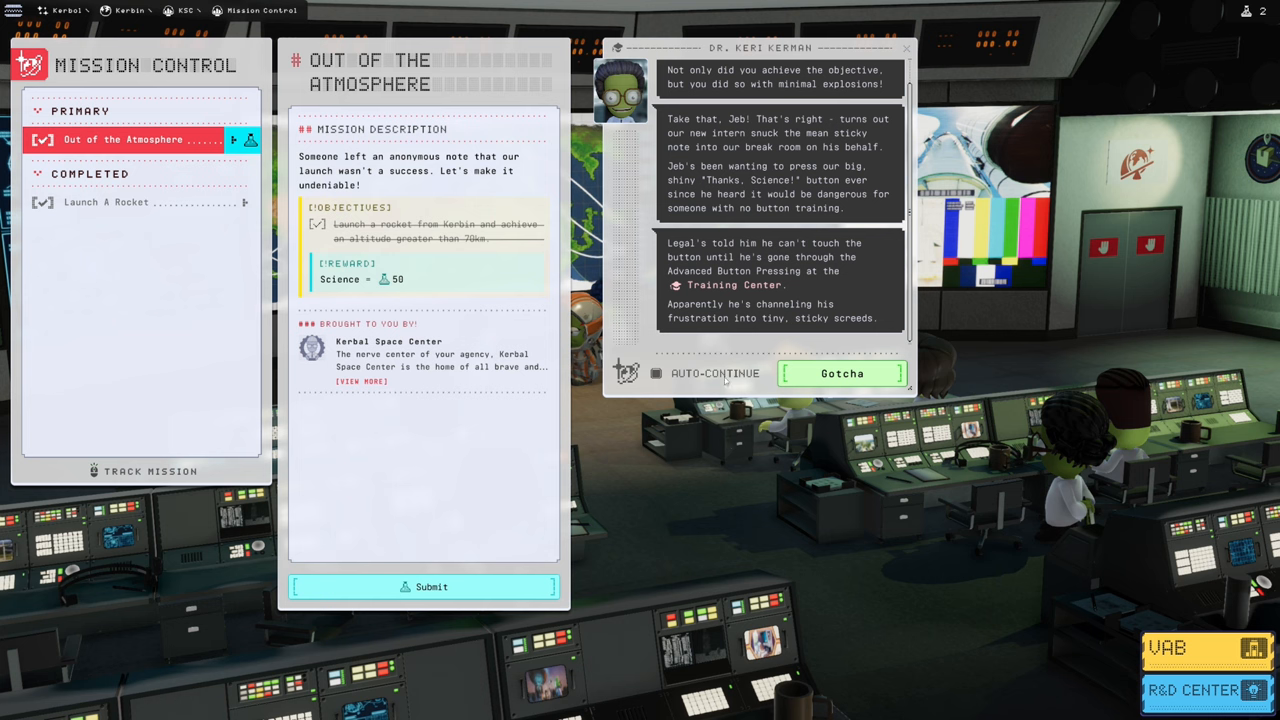
click(840, 374)
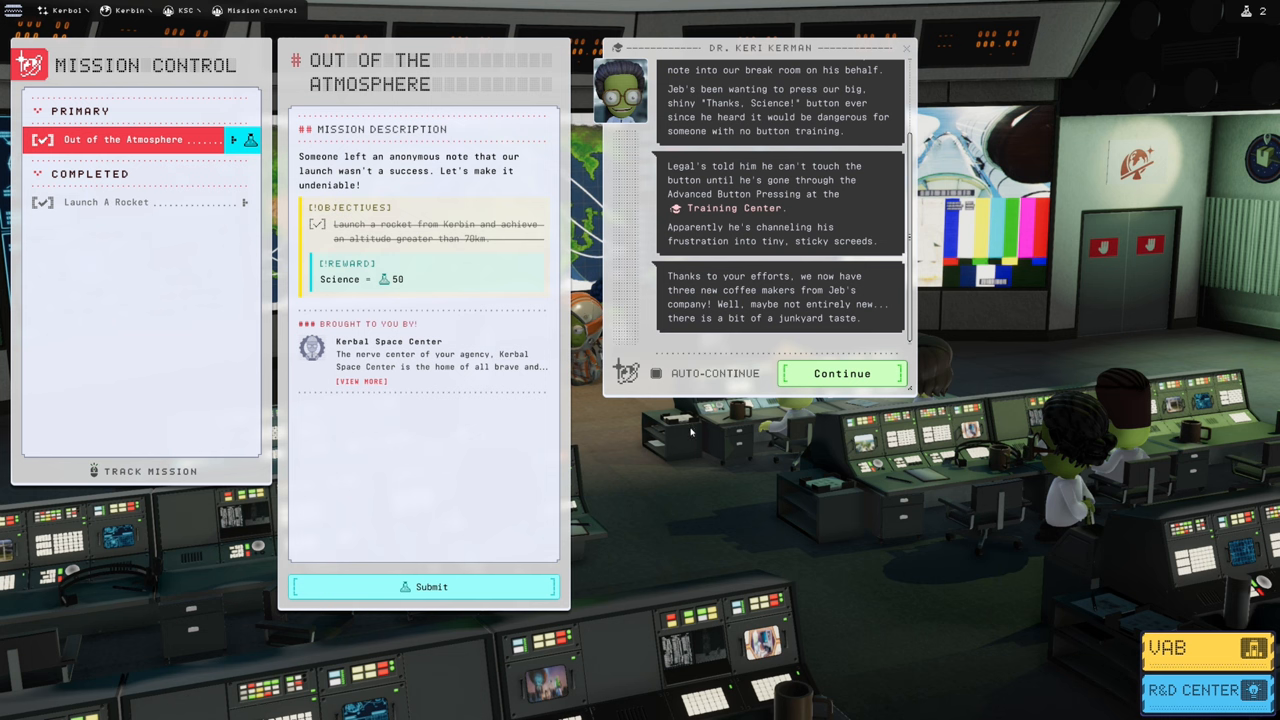
click(840, 374)
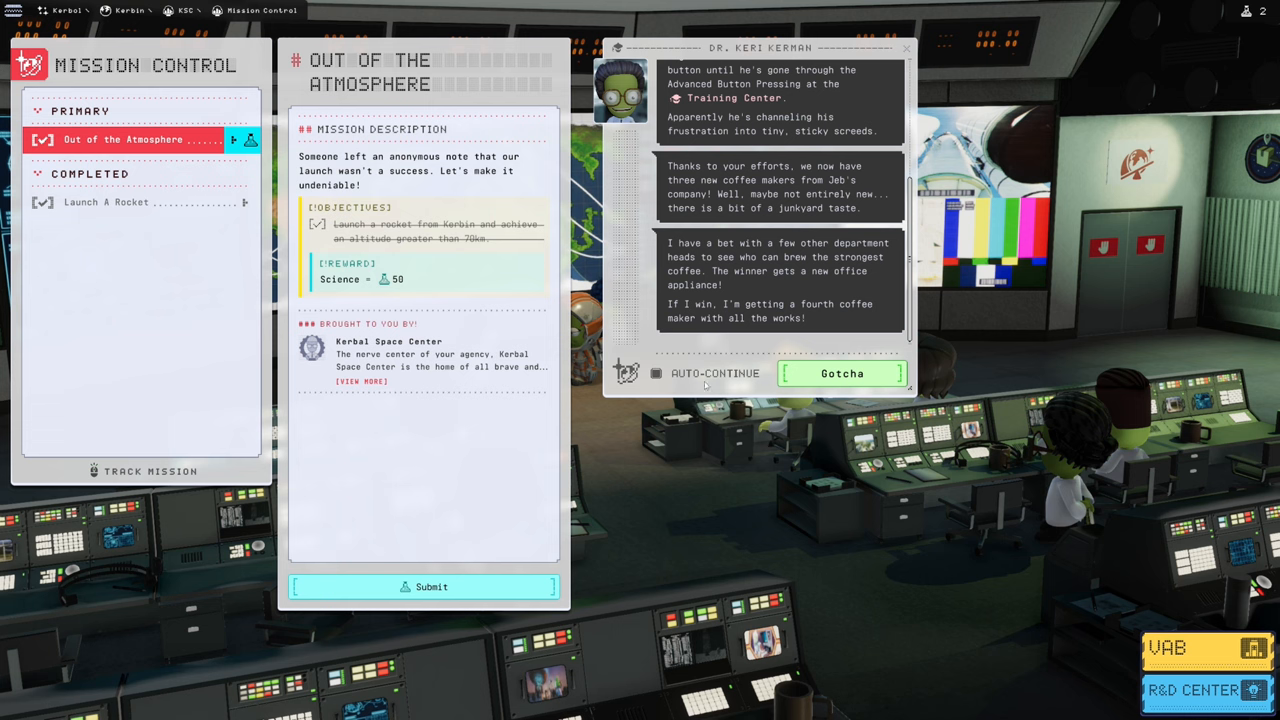
mouse_move(676, 444)
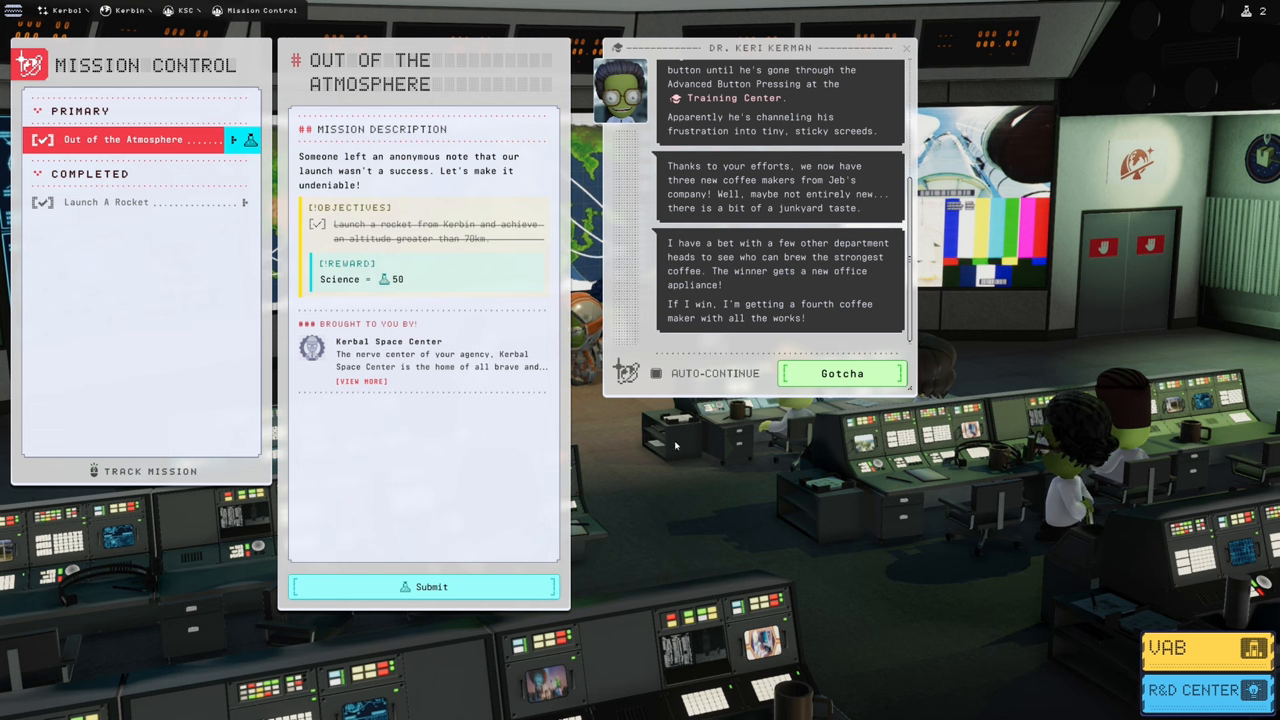
click(840, 374)
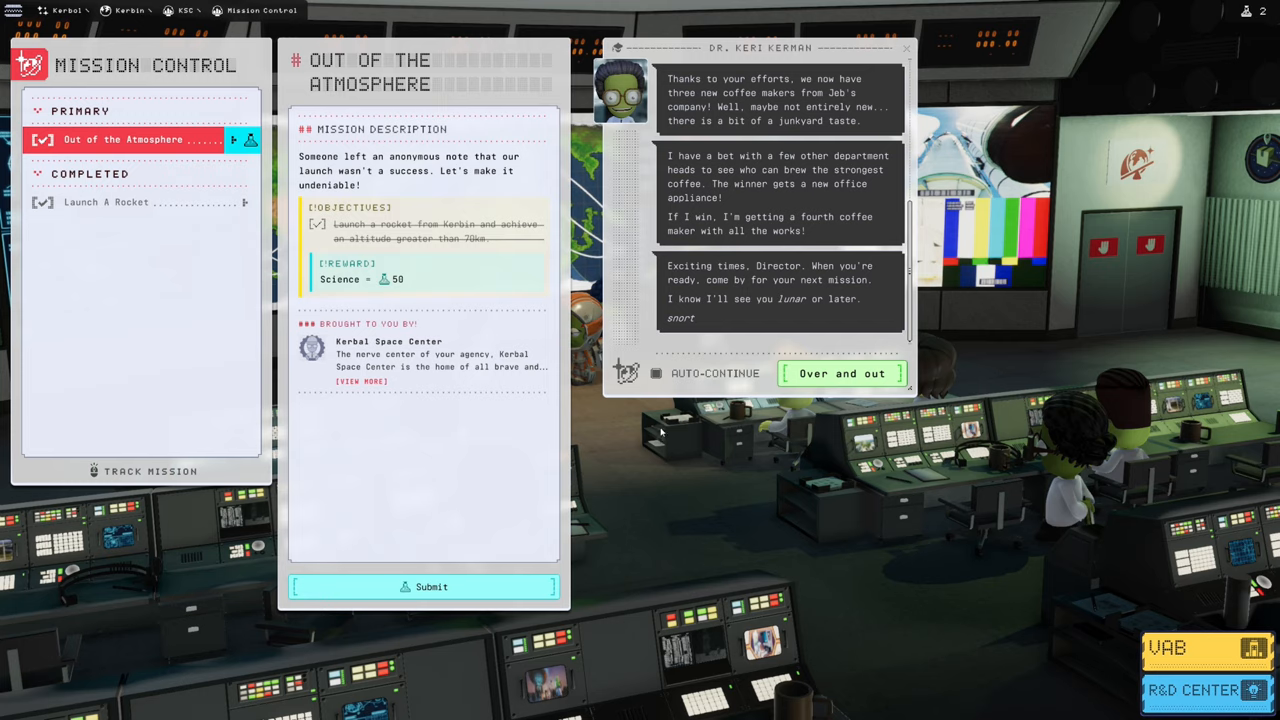
mouse_move(828, 374)
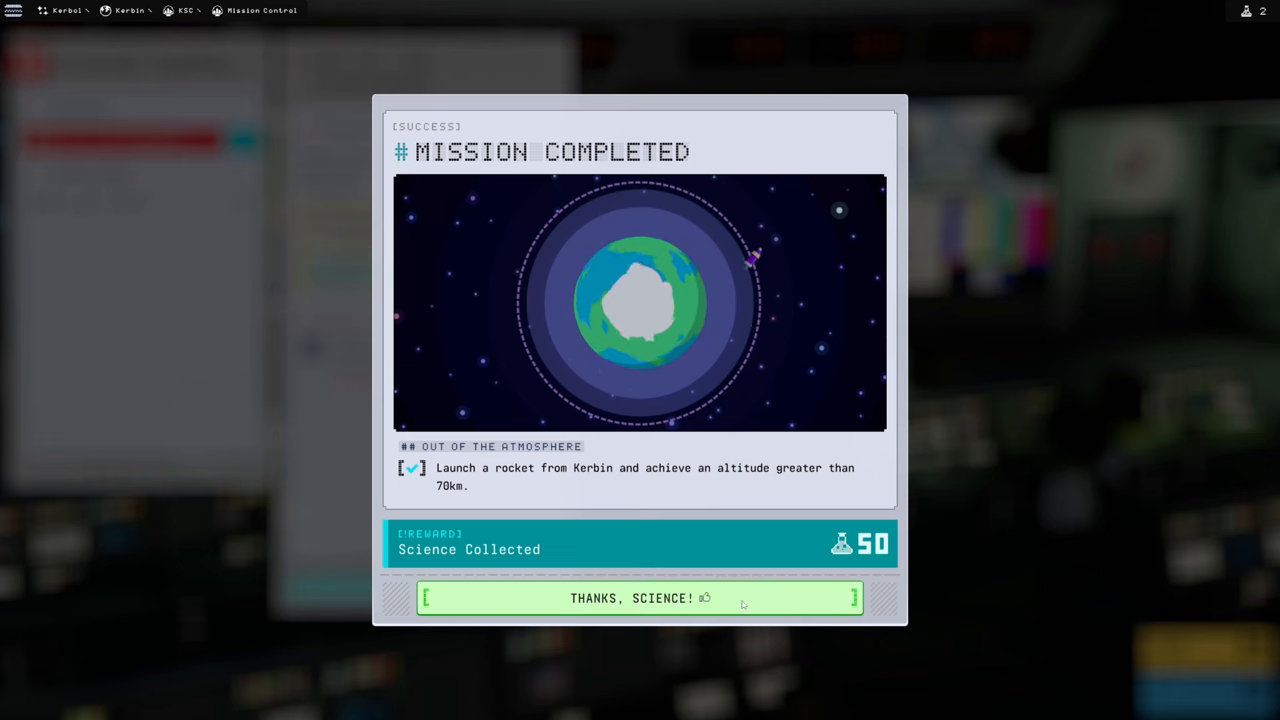
Step: Accept the 50 science reward and select the Orbit Kerbin mission
click(636, 598)
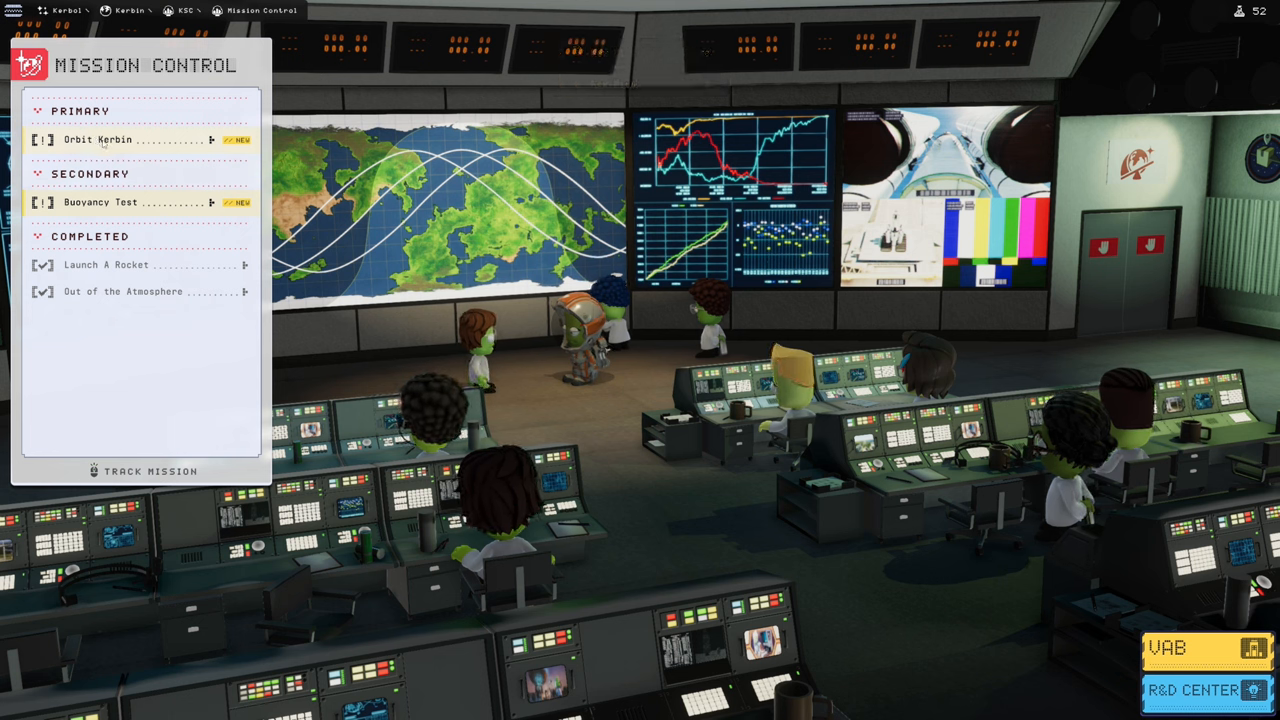
click(100, 140)
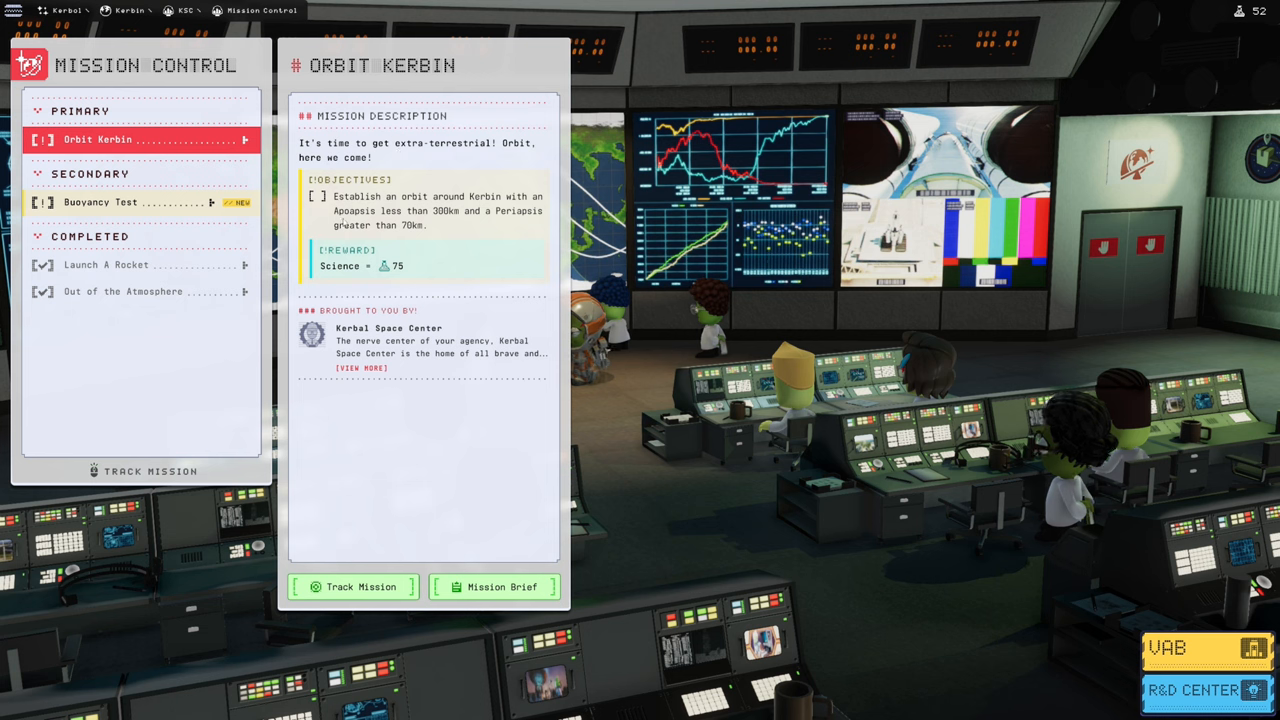
mouse_move(410, 238)
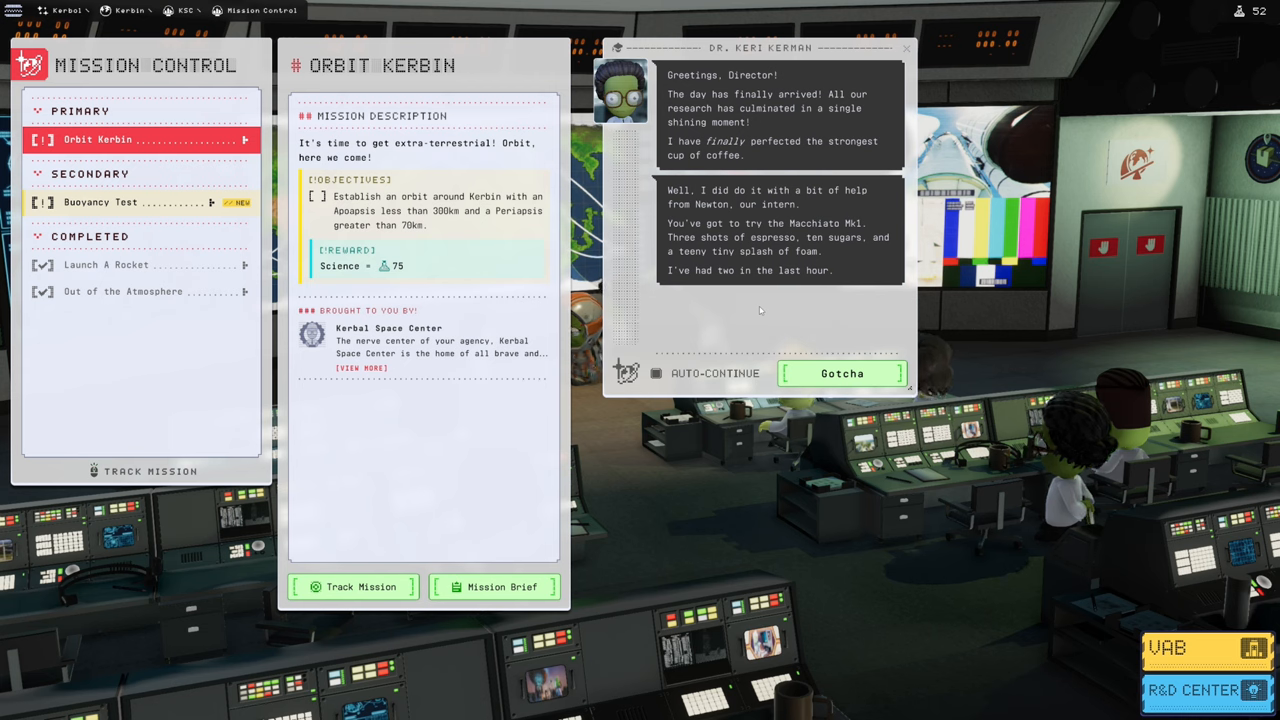
Step: Read the Orbit Kerbin mission briefing through to 'Over and out'
click(840, 374)
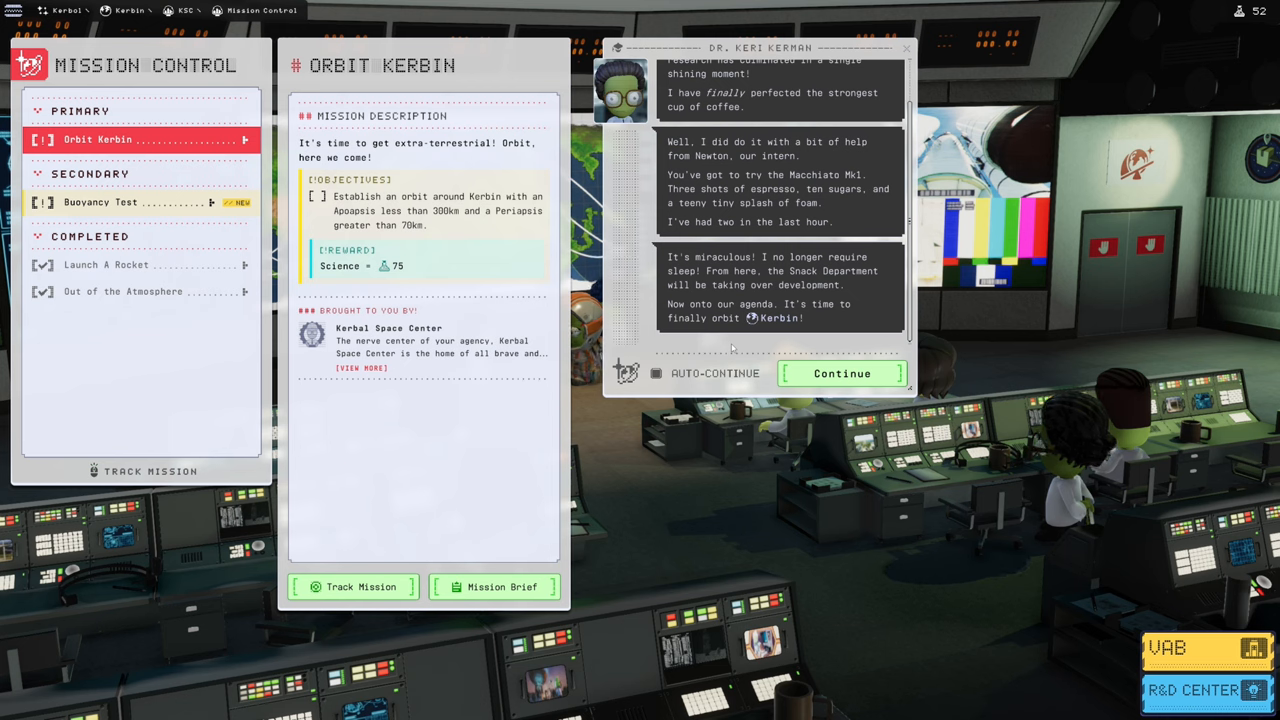
click(840, 374)
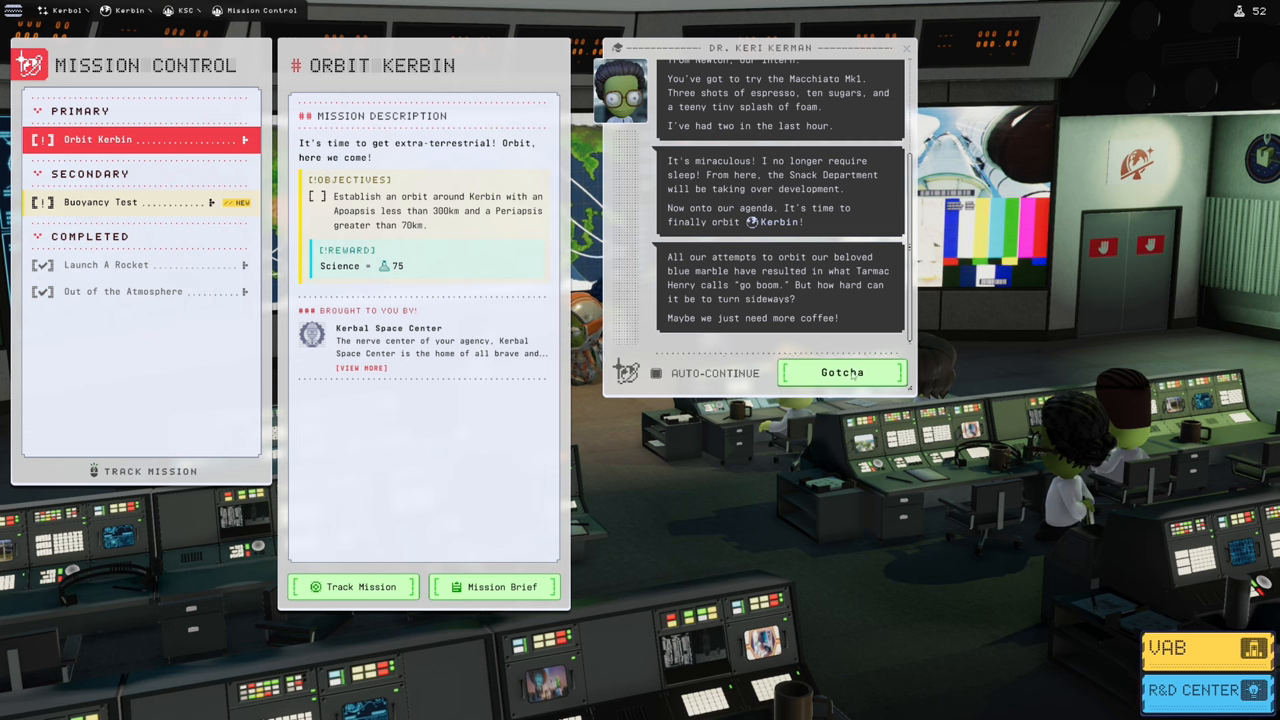
click(840, 374)
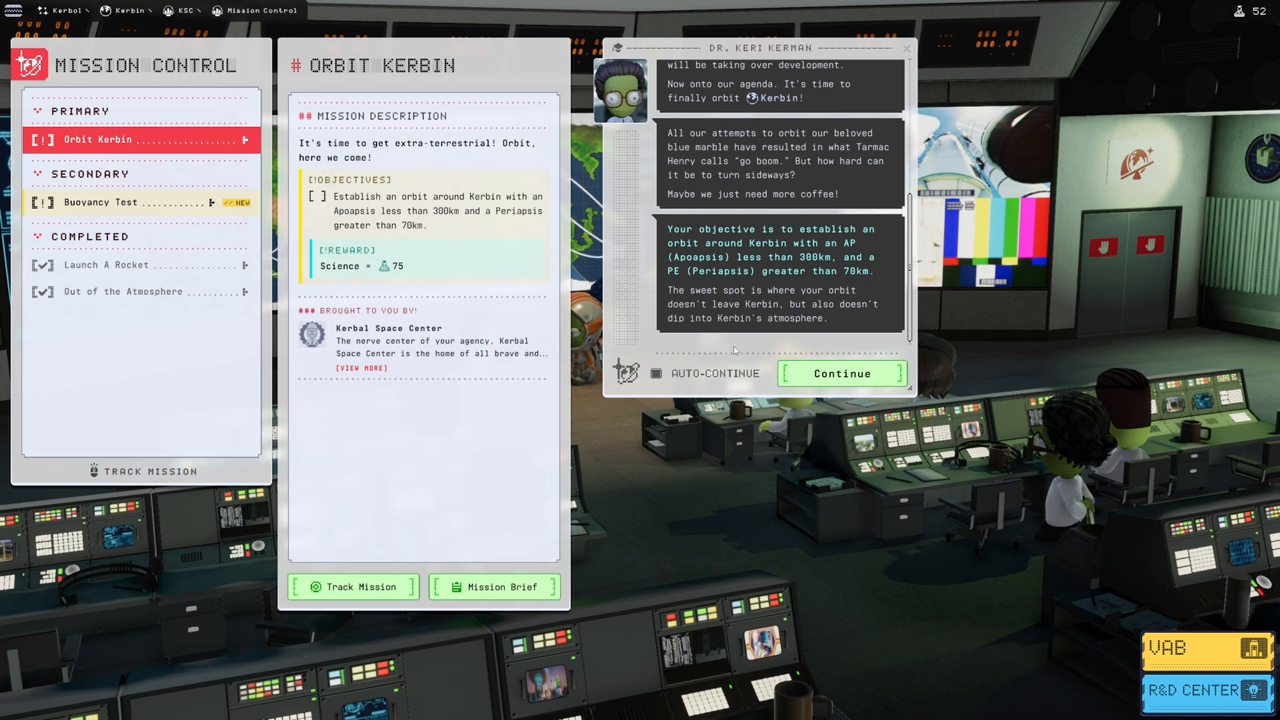
click(840, 374)
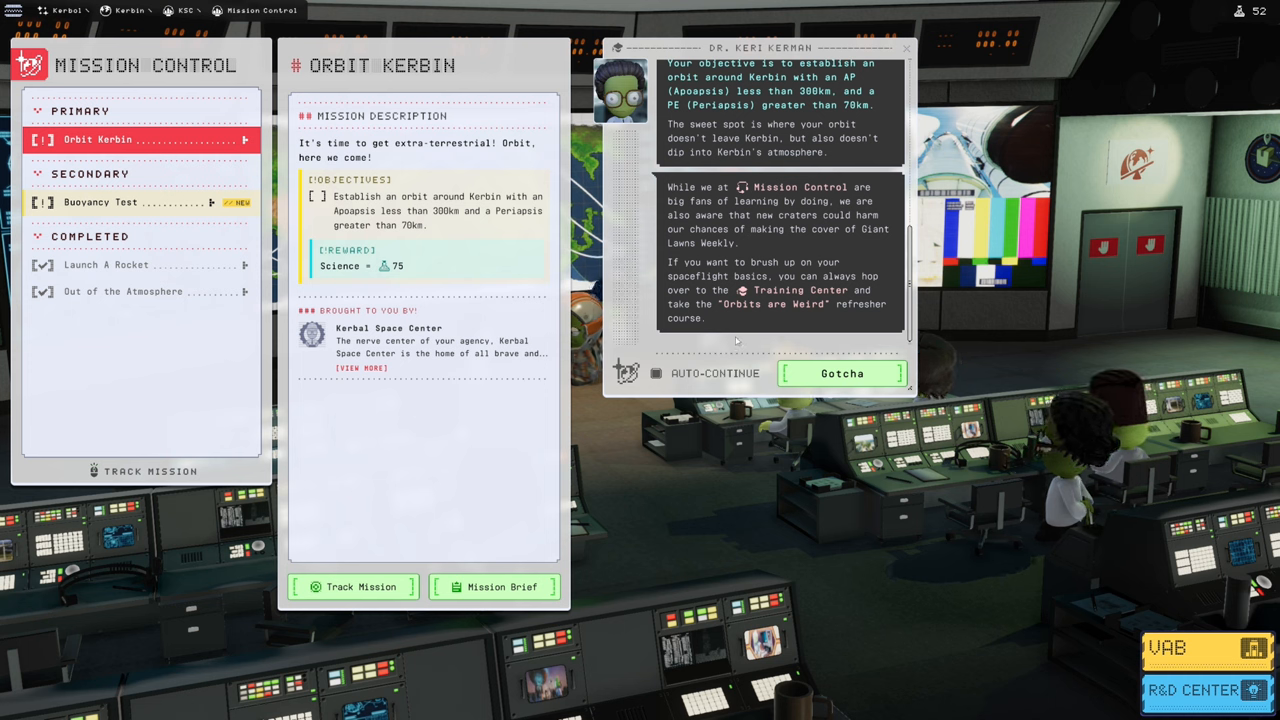
click(840, 374)
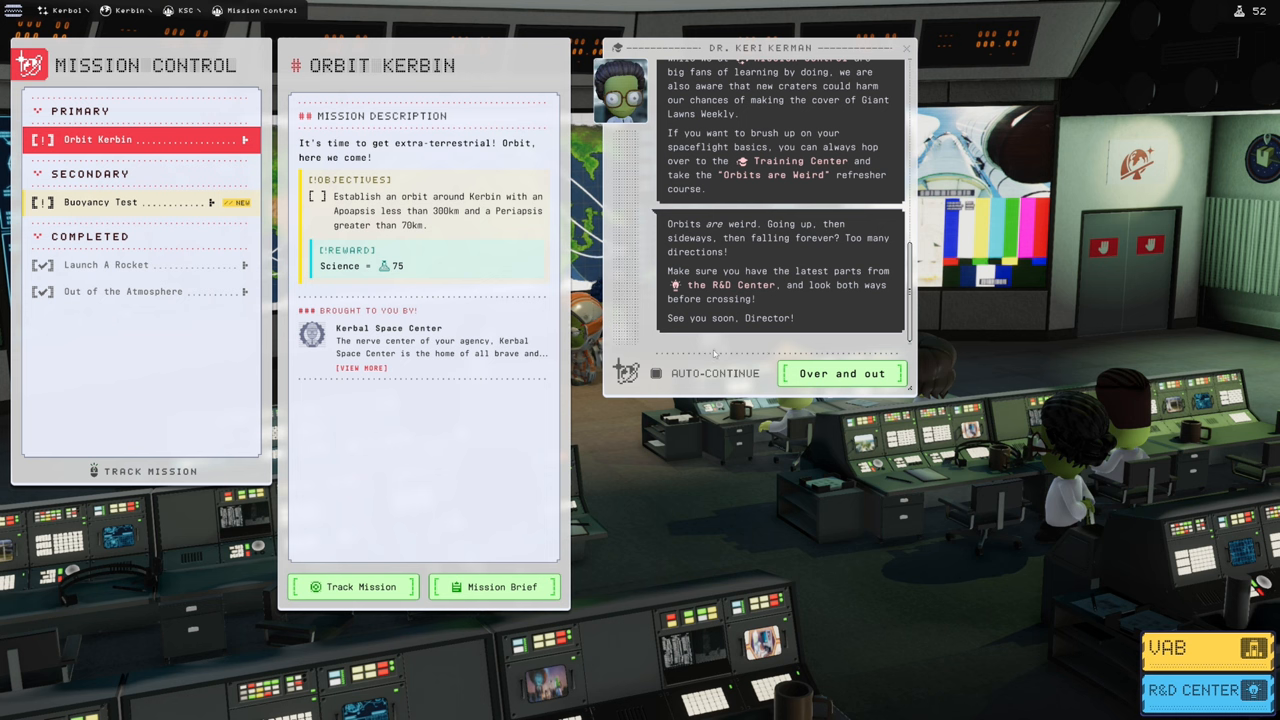
click(842, 374)
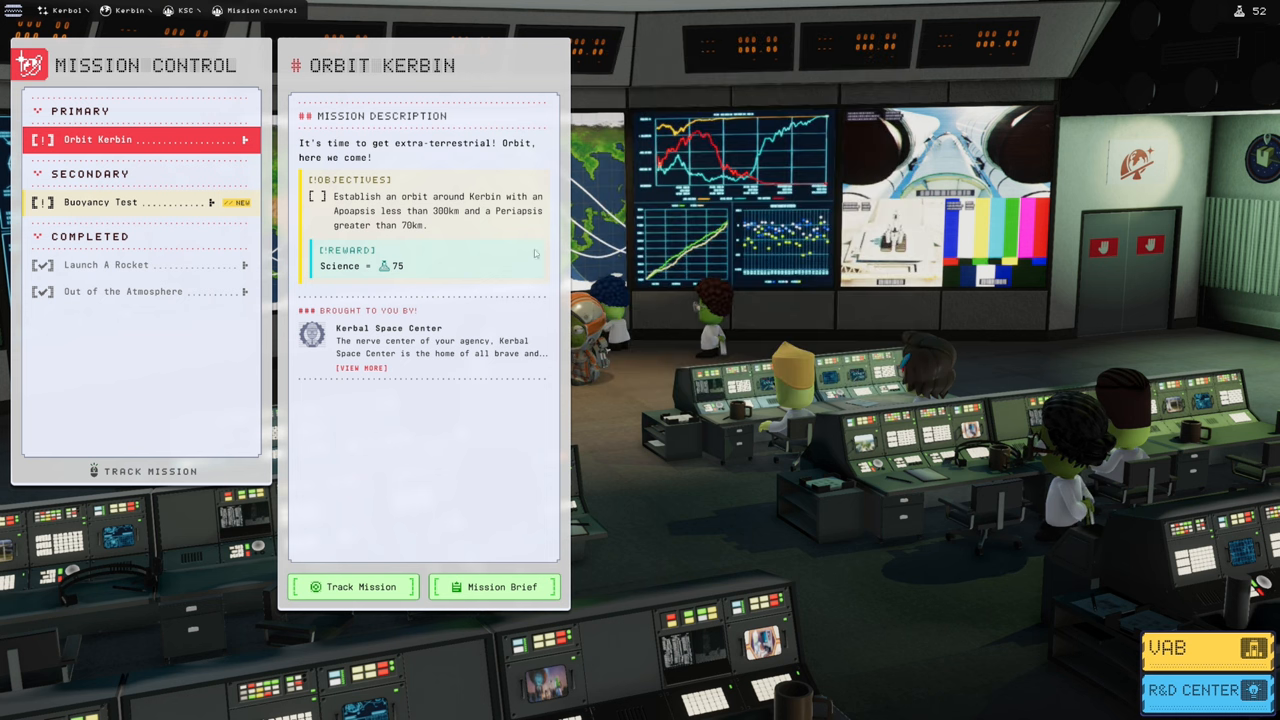
Step: Track Orbit Kerbin, then take control of Kerberi One-1 from the Tracking Station and view its orbit on the map
click(352, 586)
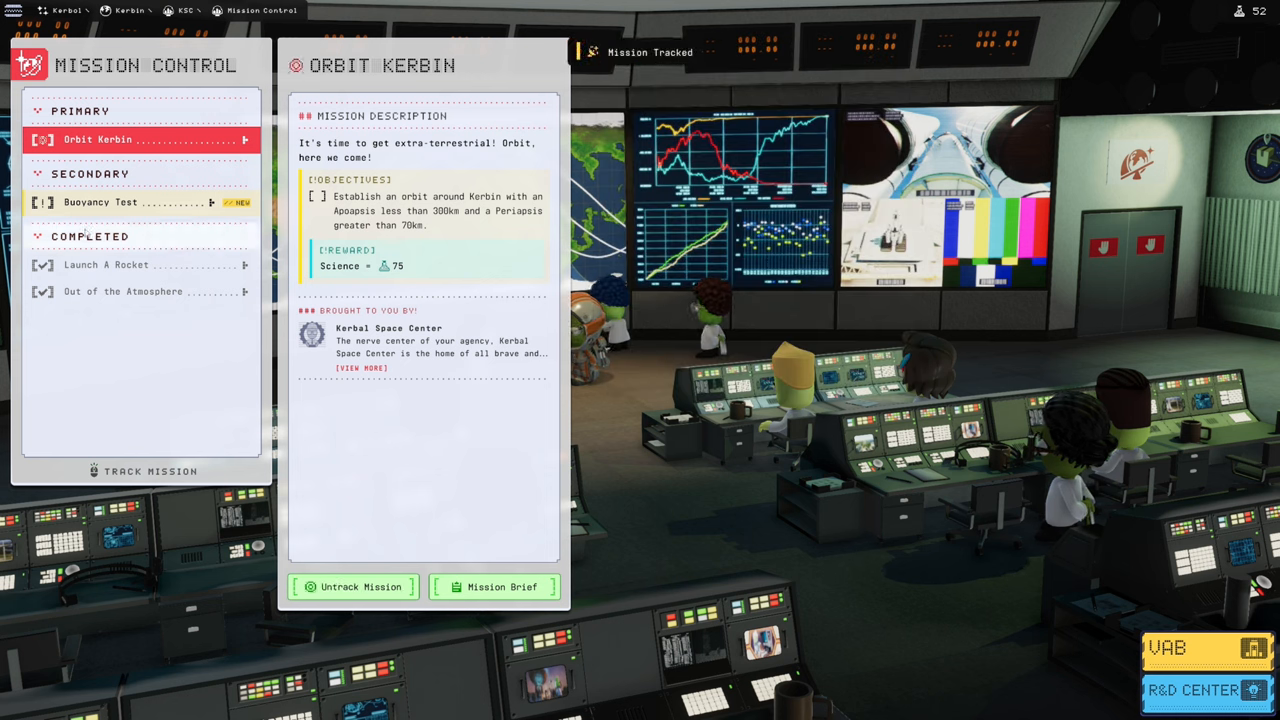
click(110, 202)
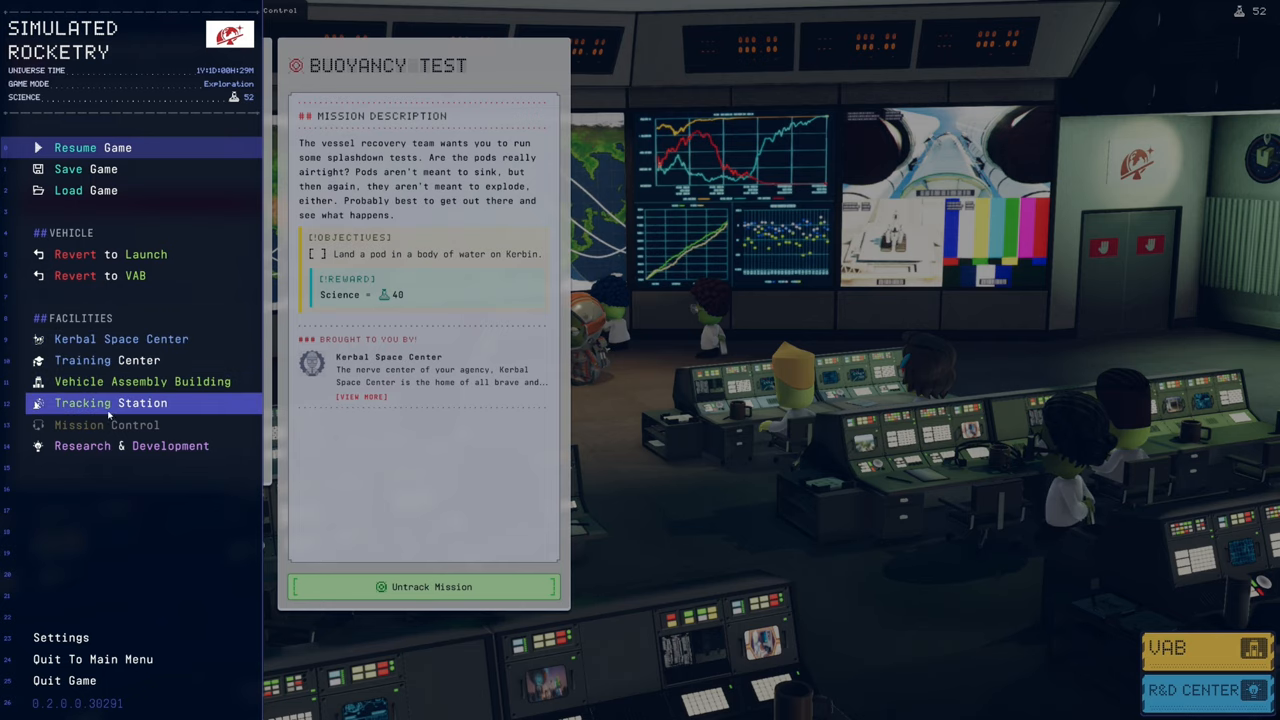
click(108, 402)
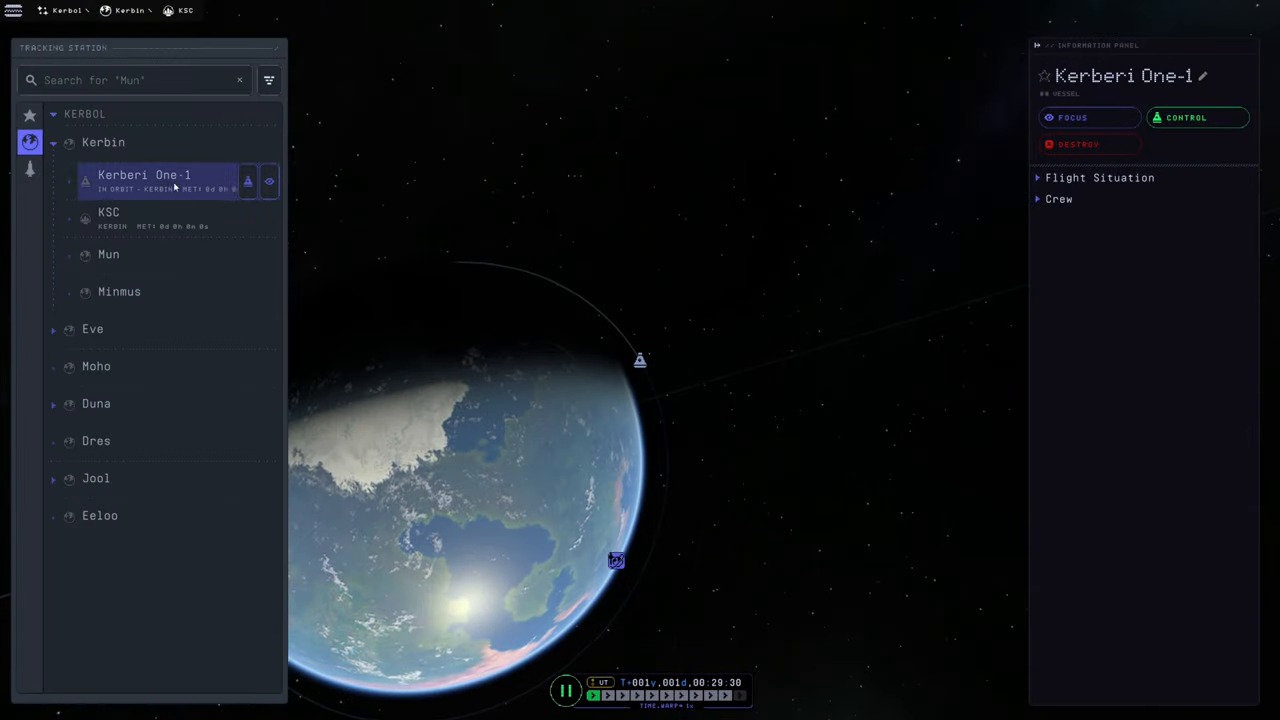
mouse_move(248, 180)
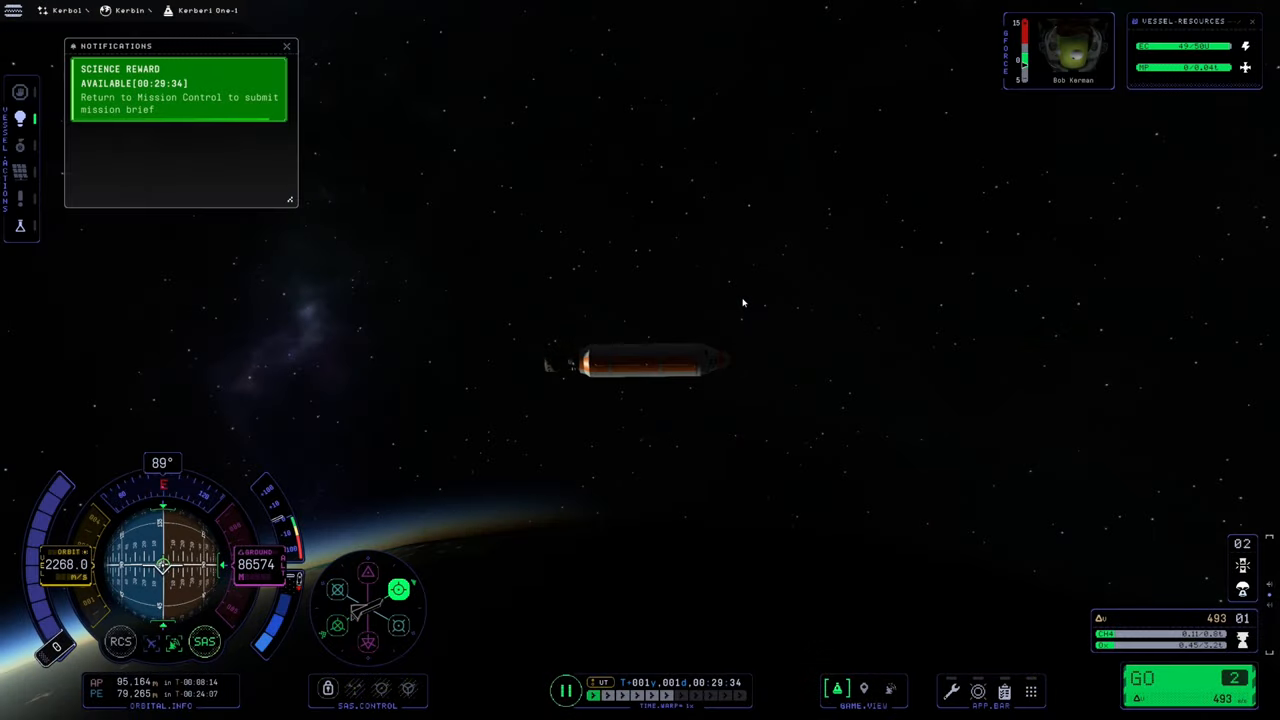
mouse_move(568, 218)
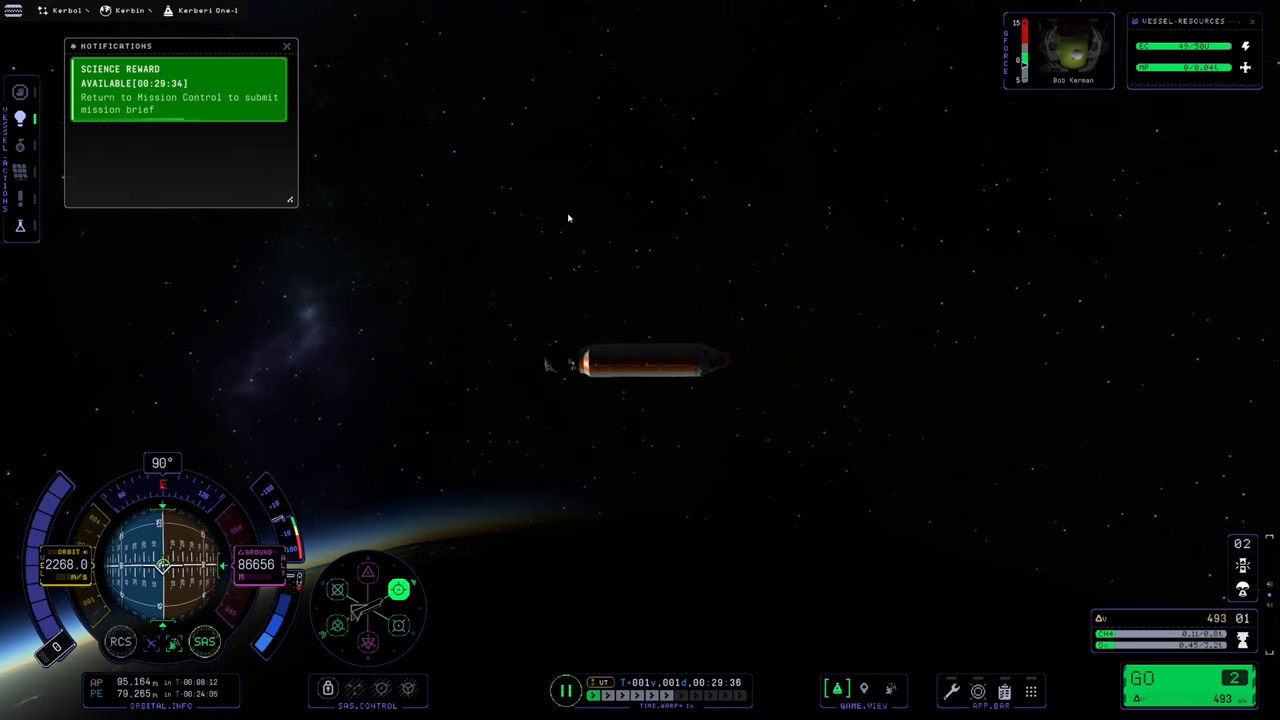
mouse_move(580, 248)
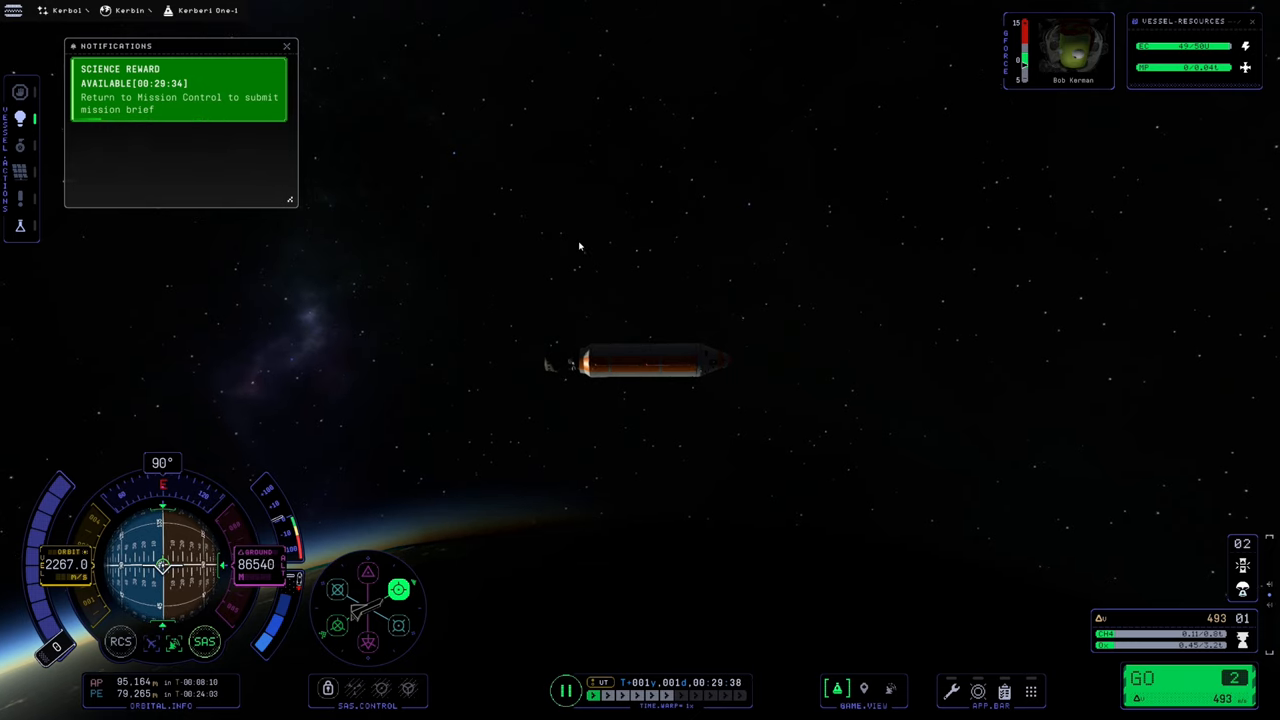
click(286, 46)
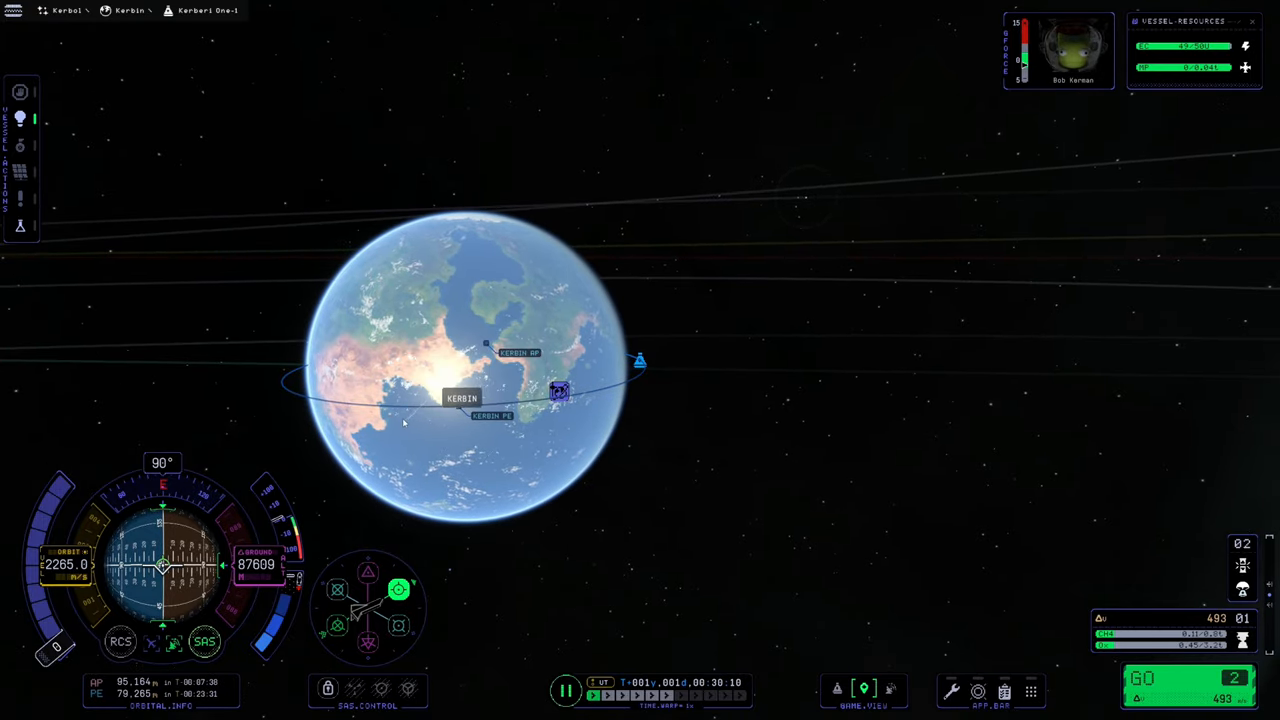
click(416, 412)
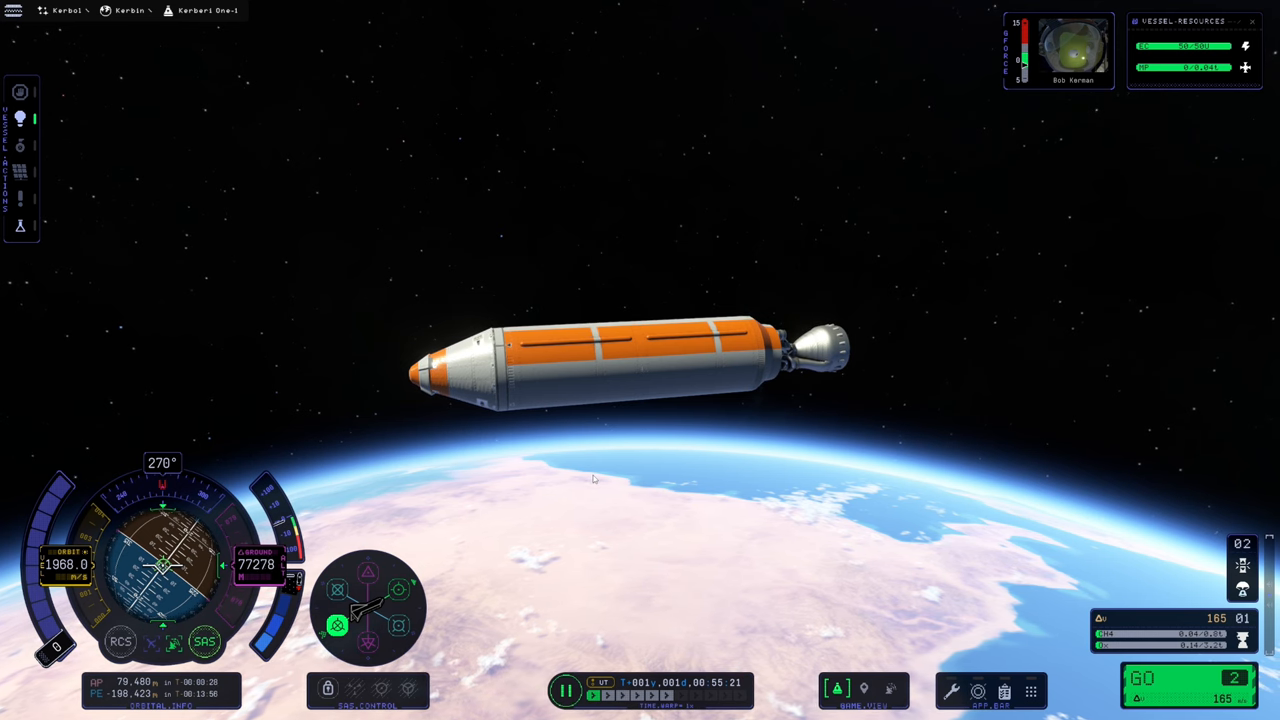
mouse_move(756, 464)
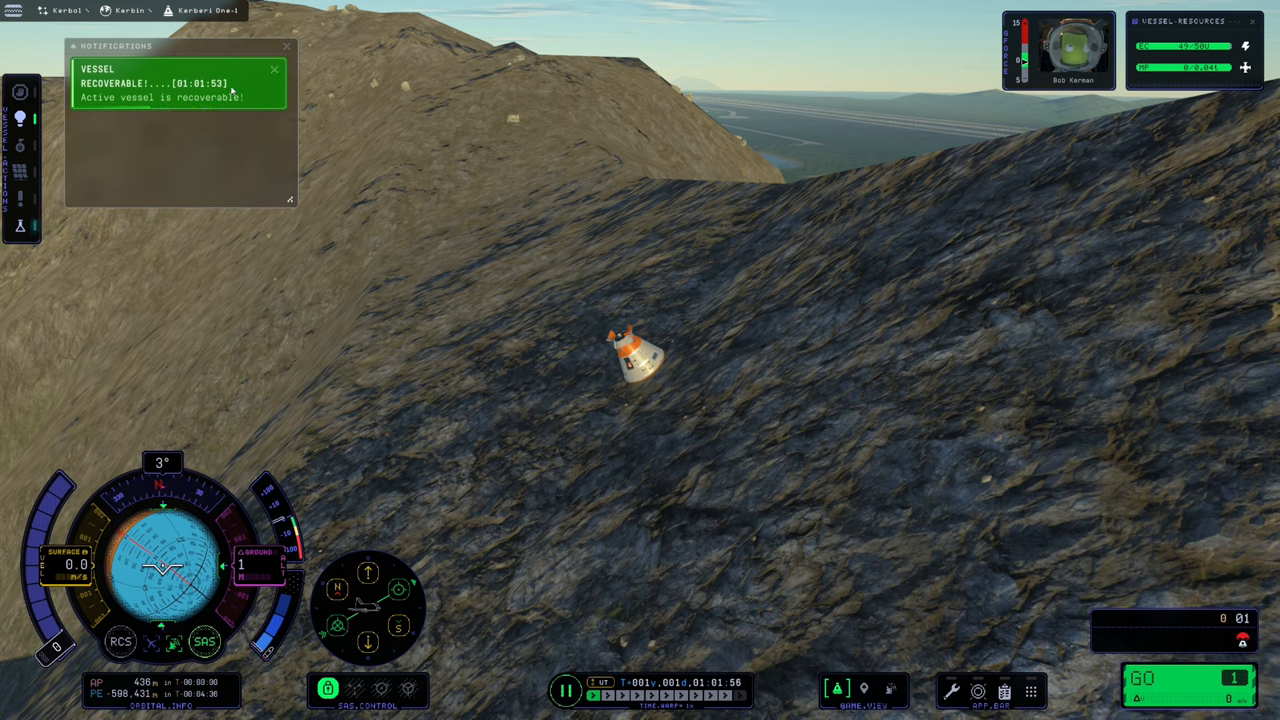
Step: Review the research inventory and send the pilot out on EVA beside the landed capsule
click(20, 224)
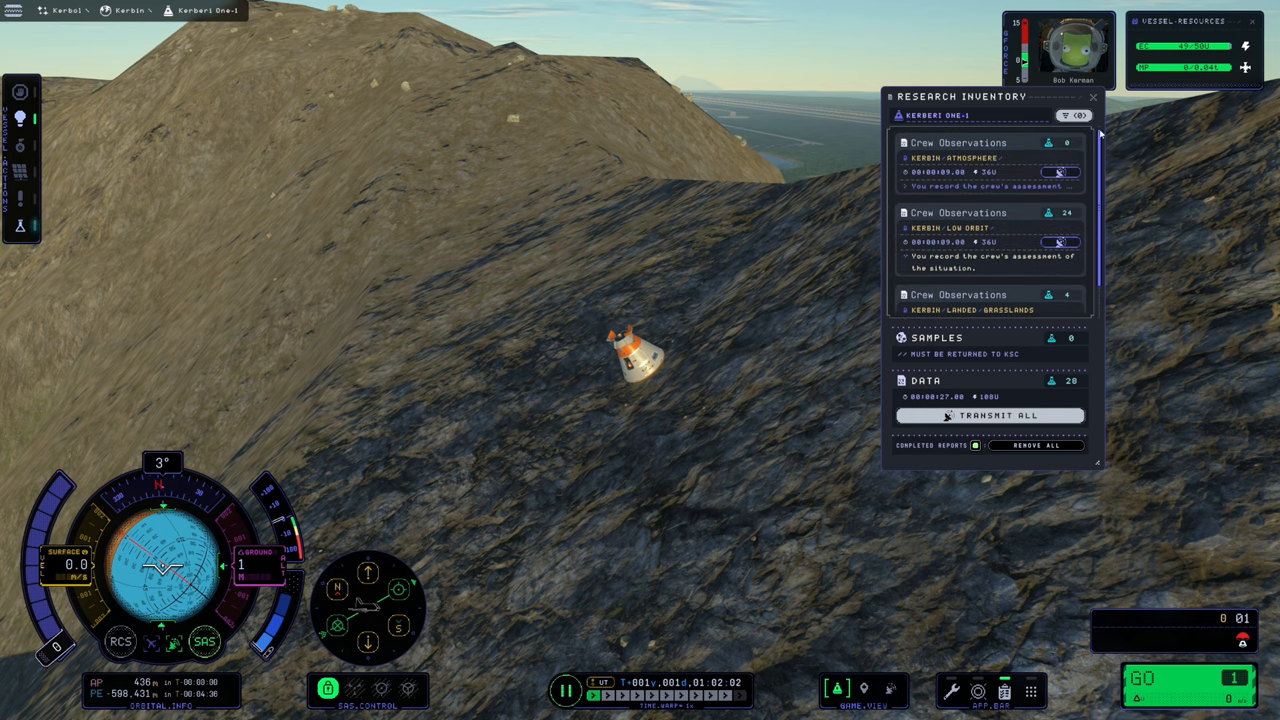
click(1094, 96)
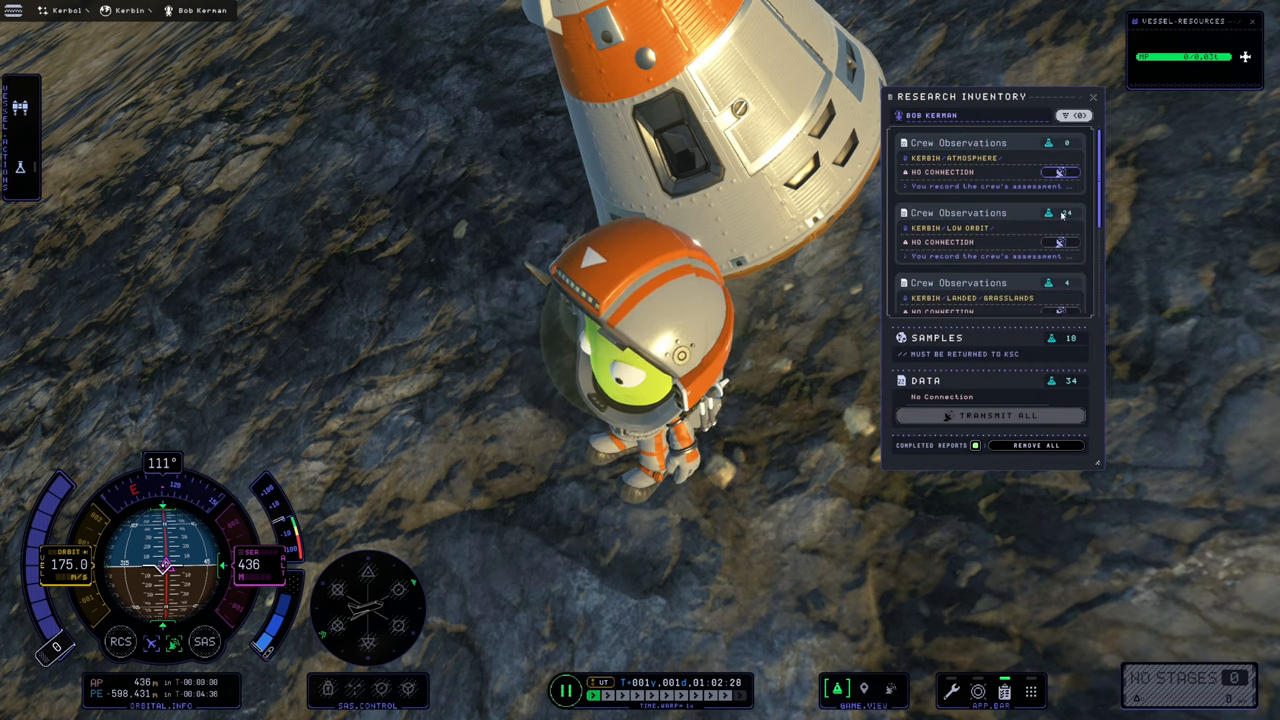
scroll(down, 3)
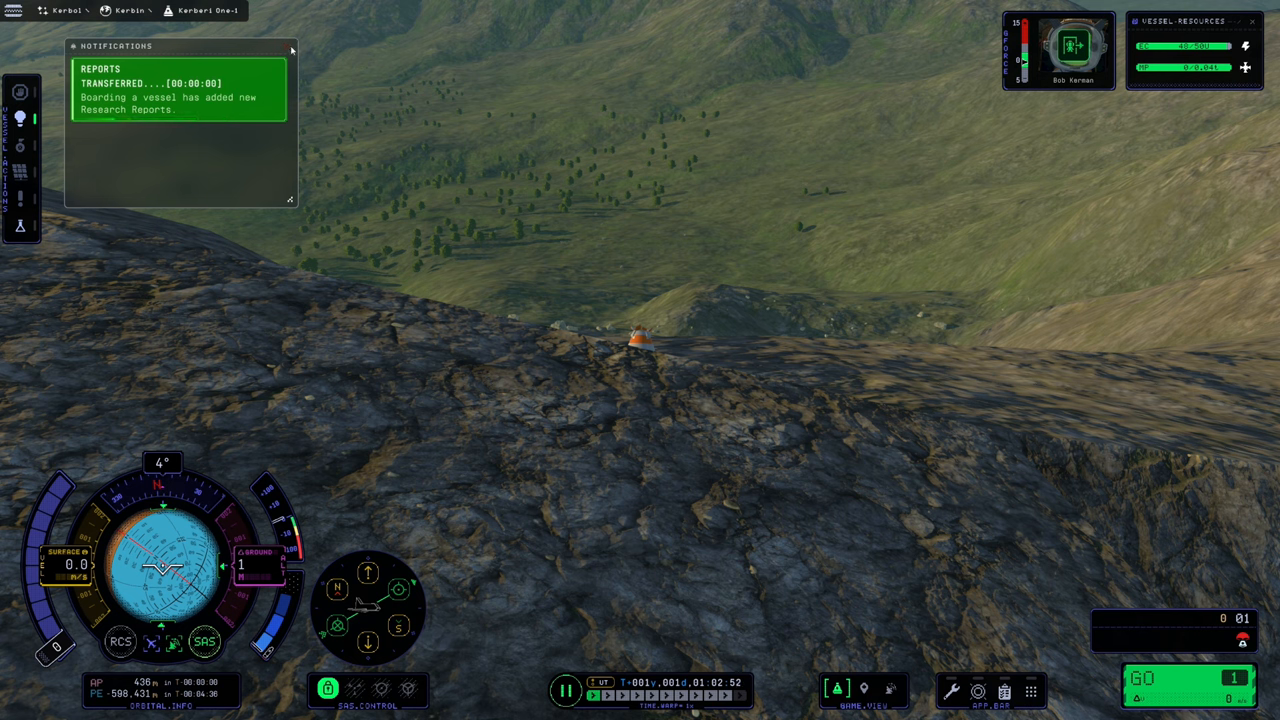
Step: Recover the landed vessel, confirm it, and leave the flight report for the space center
click(288, 48)
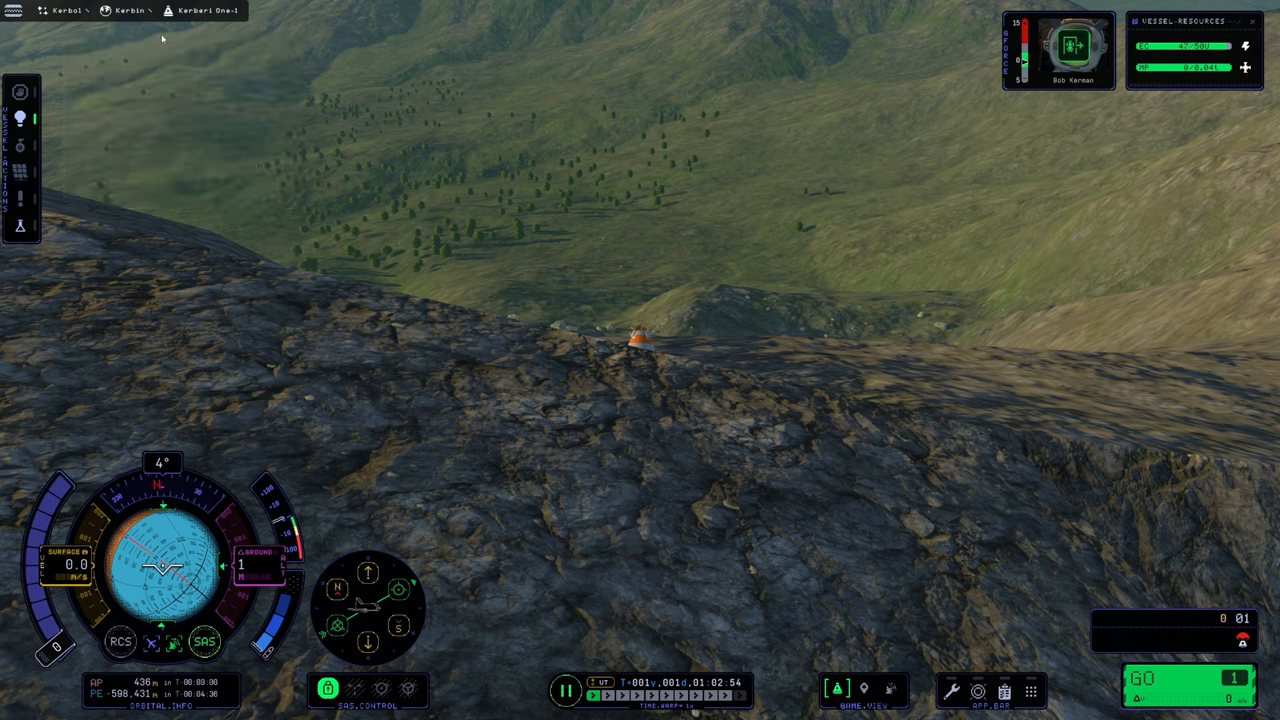
mouse_move(496, 296)
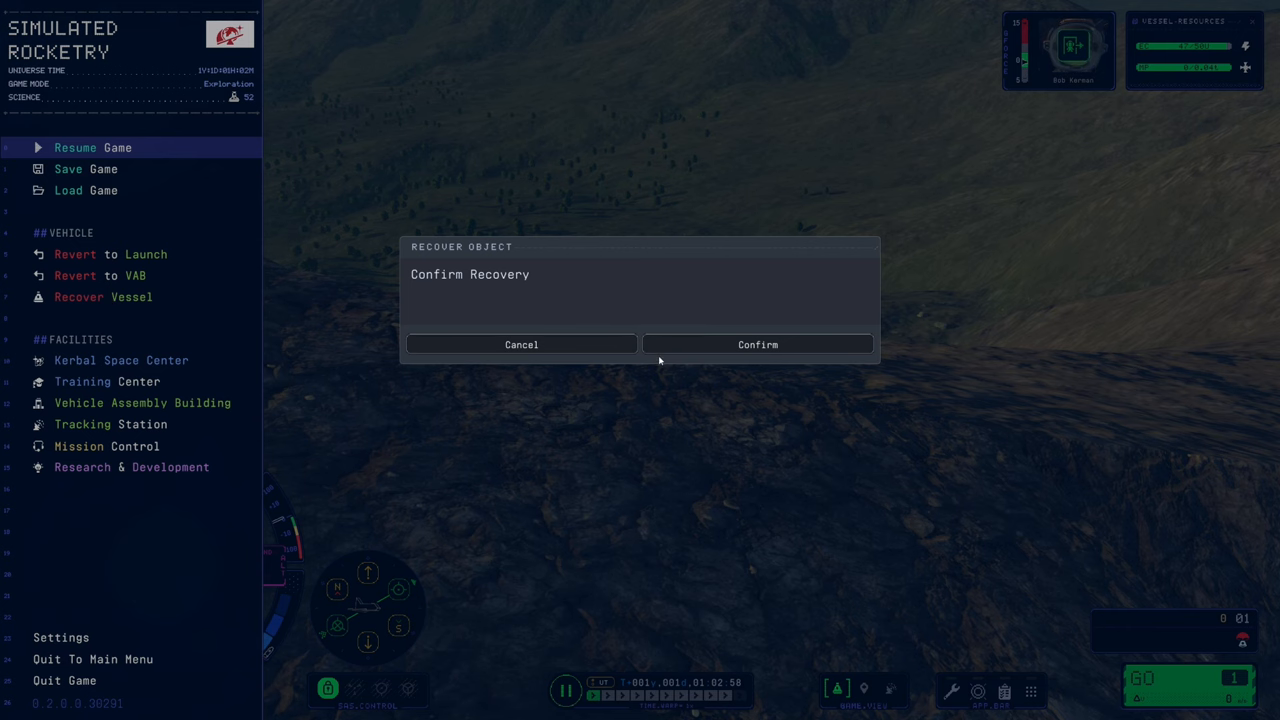
click(756, 344)
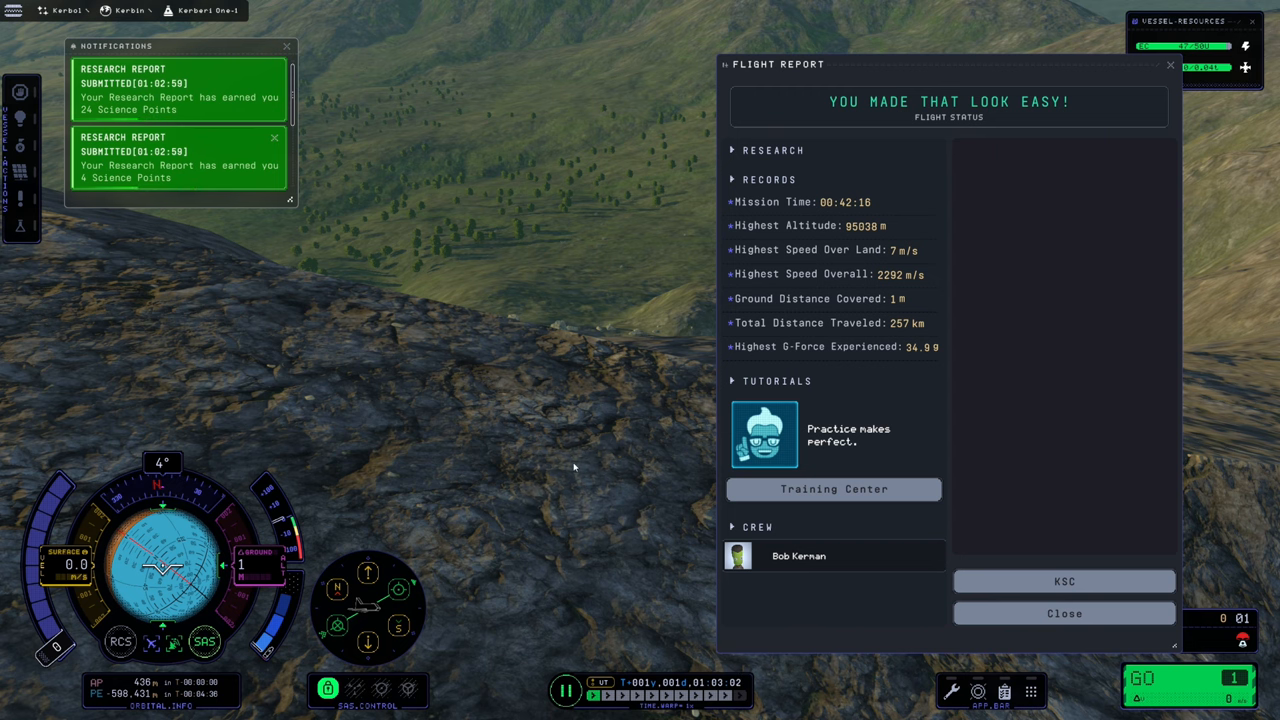
click(1064, 580)
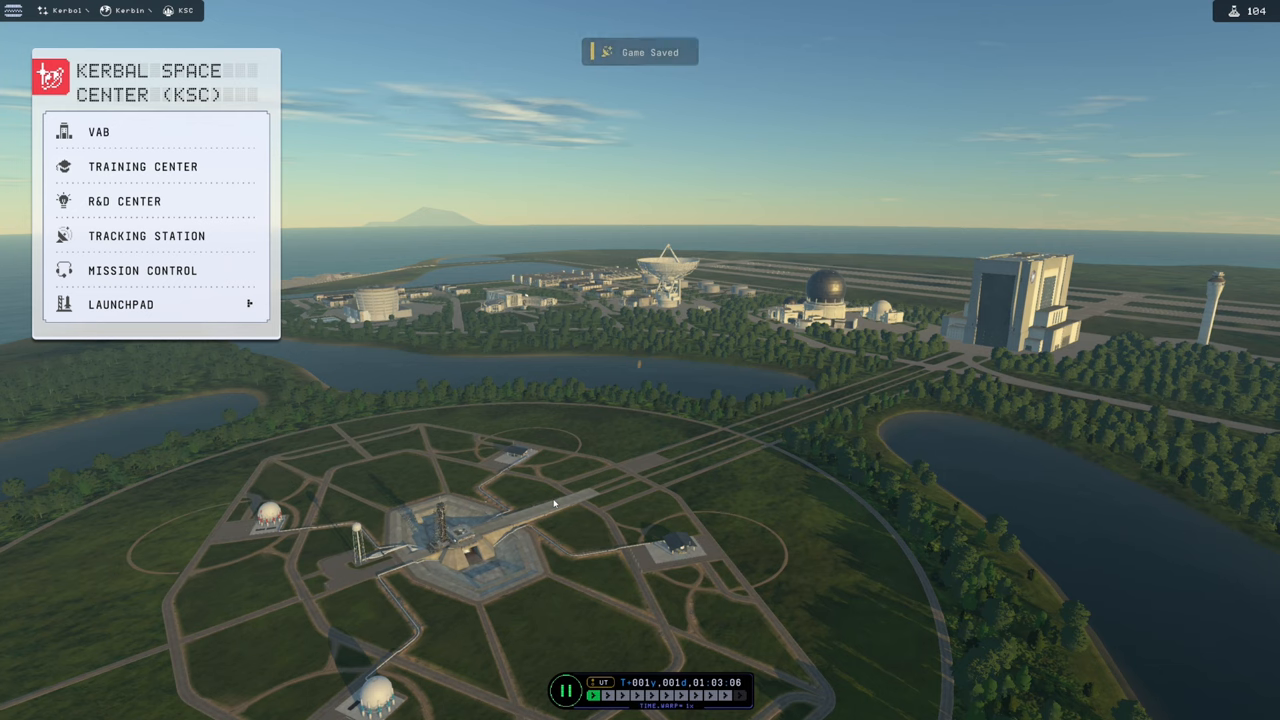
mouse_move(114, 200)
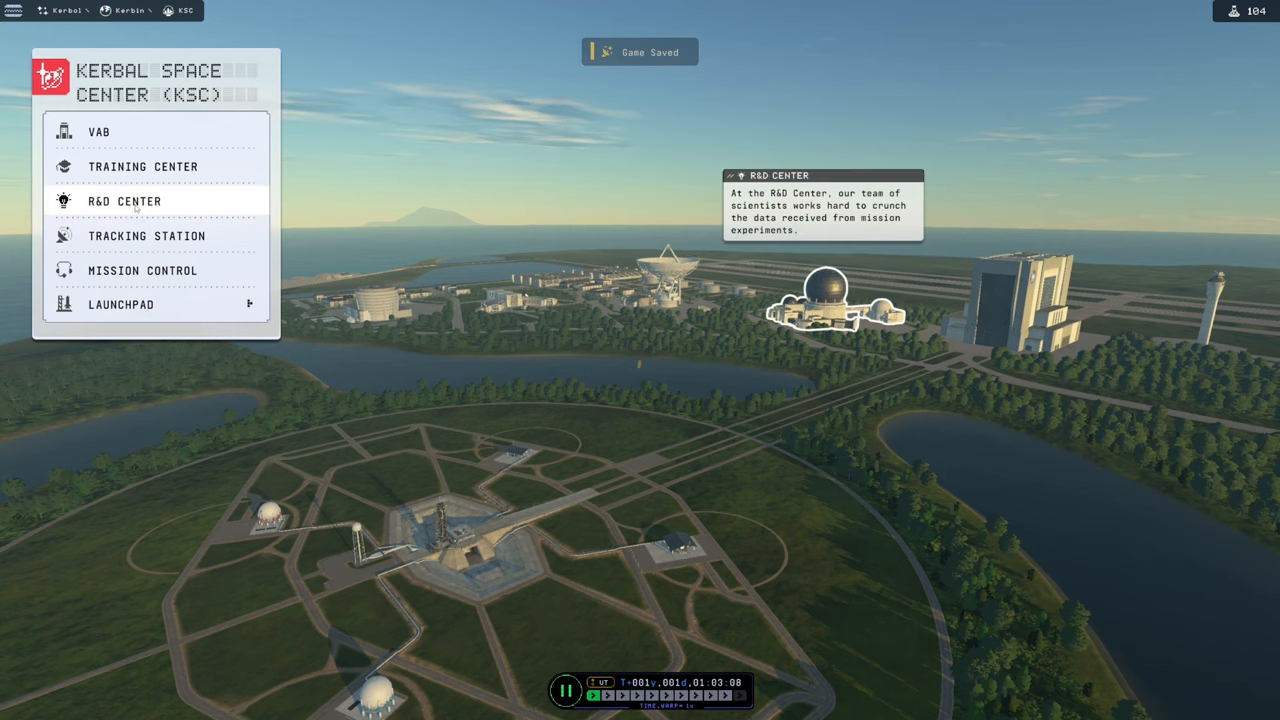
Step: Go to Mission Control and select the Orbit Kerbin mission
click(130, 270)
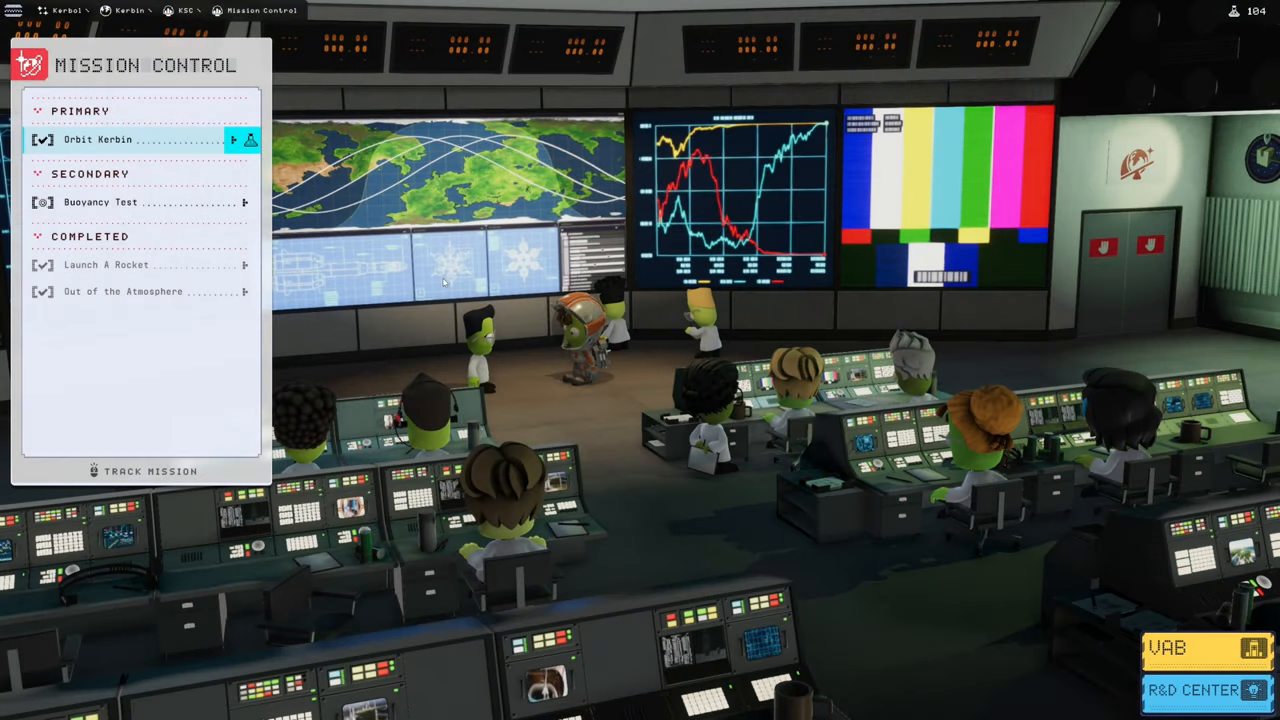
click(98, 140)
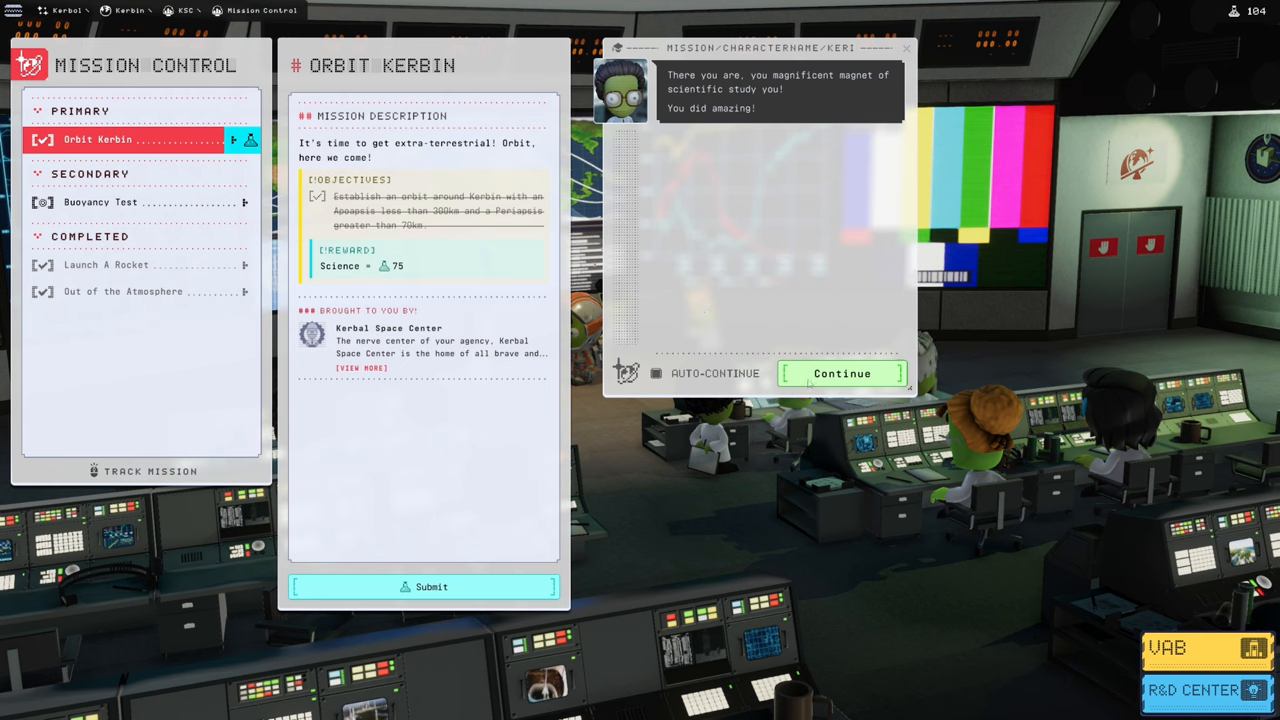
Step: Read the scientist's Orbit Kerbin debrief dialogue to its last line
click(840, 374)
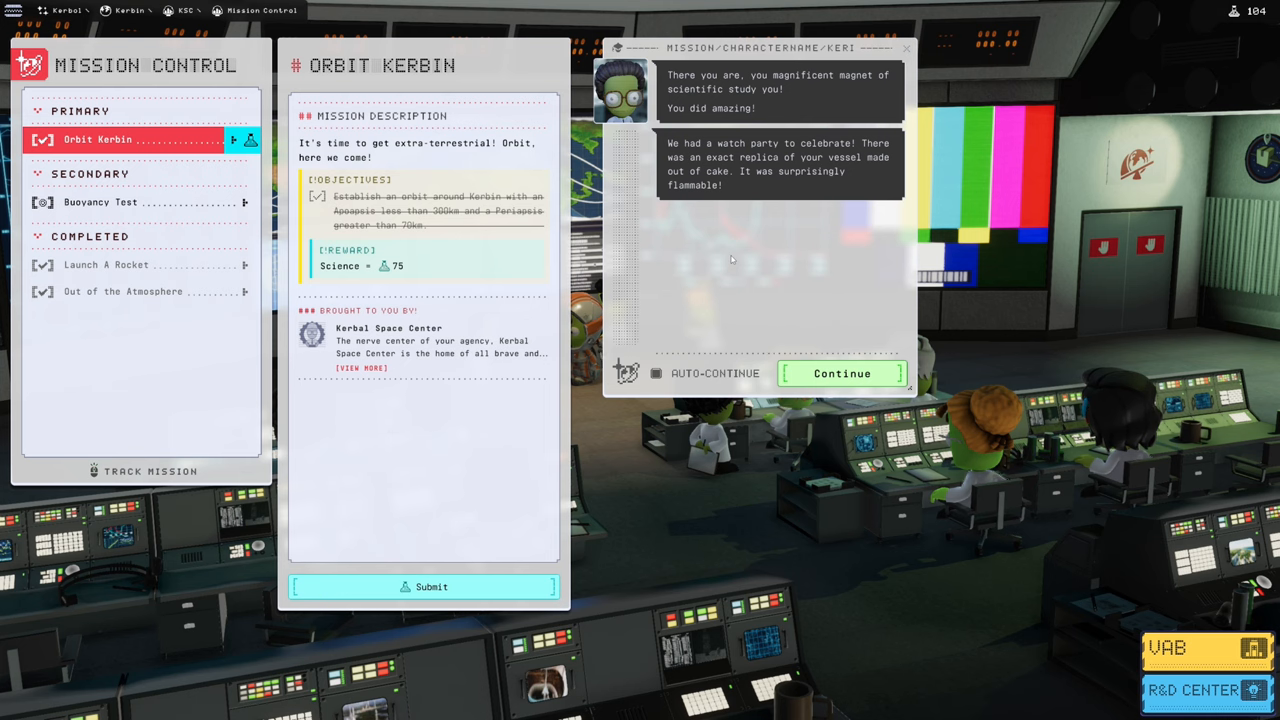
mouse_move(802, 336)
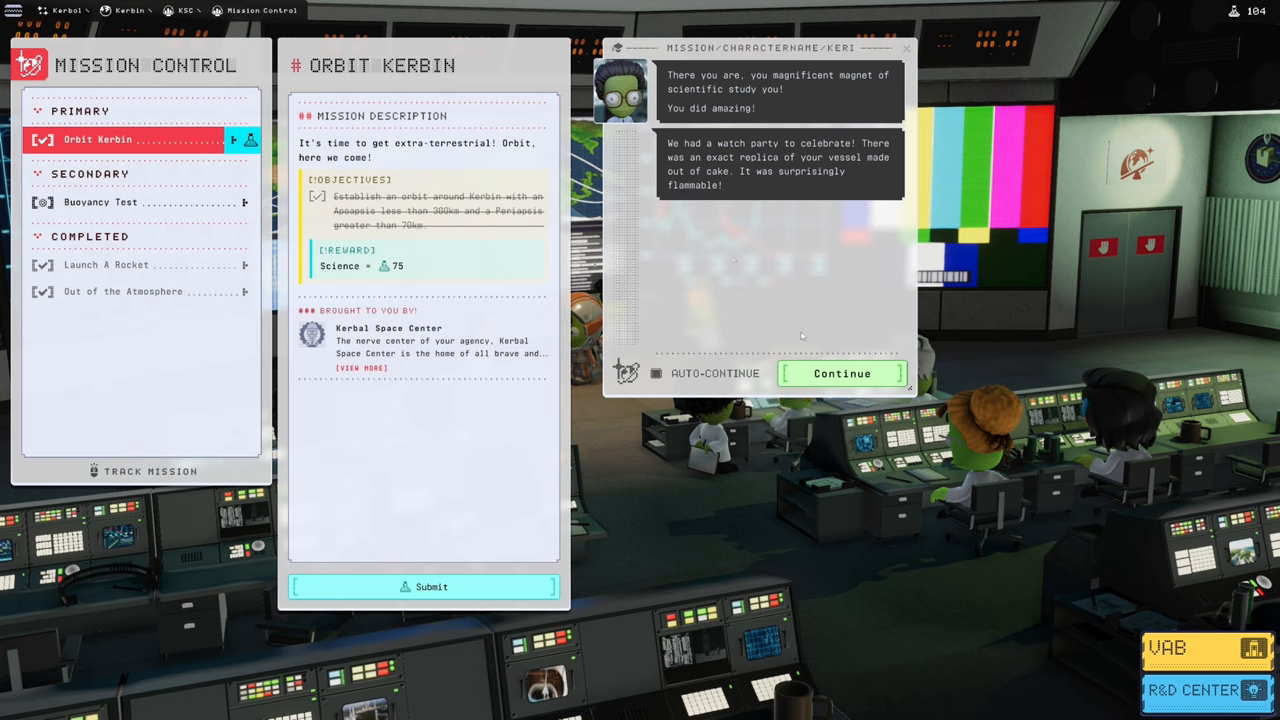
click(840, 374)
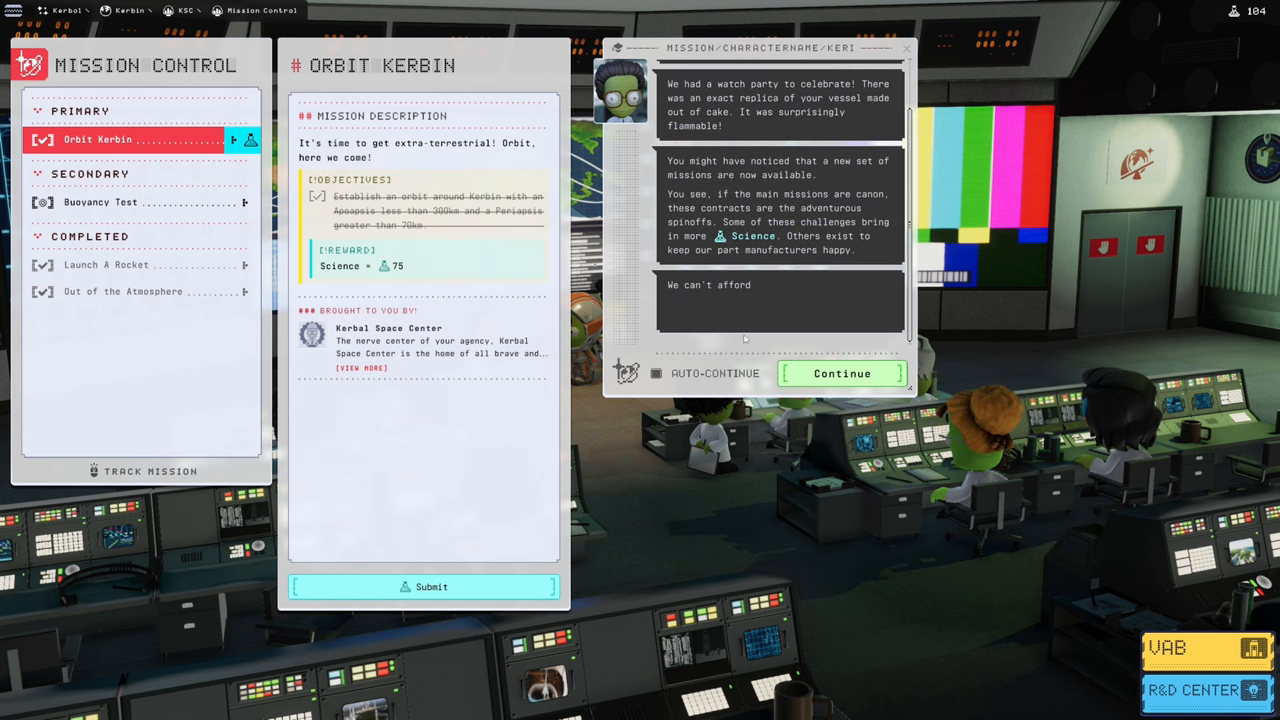
click(840, 374)
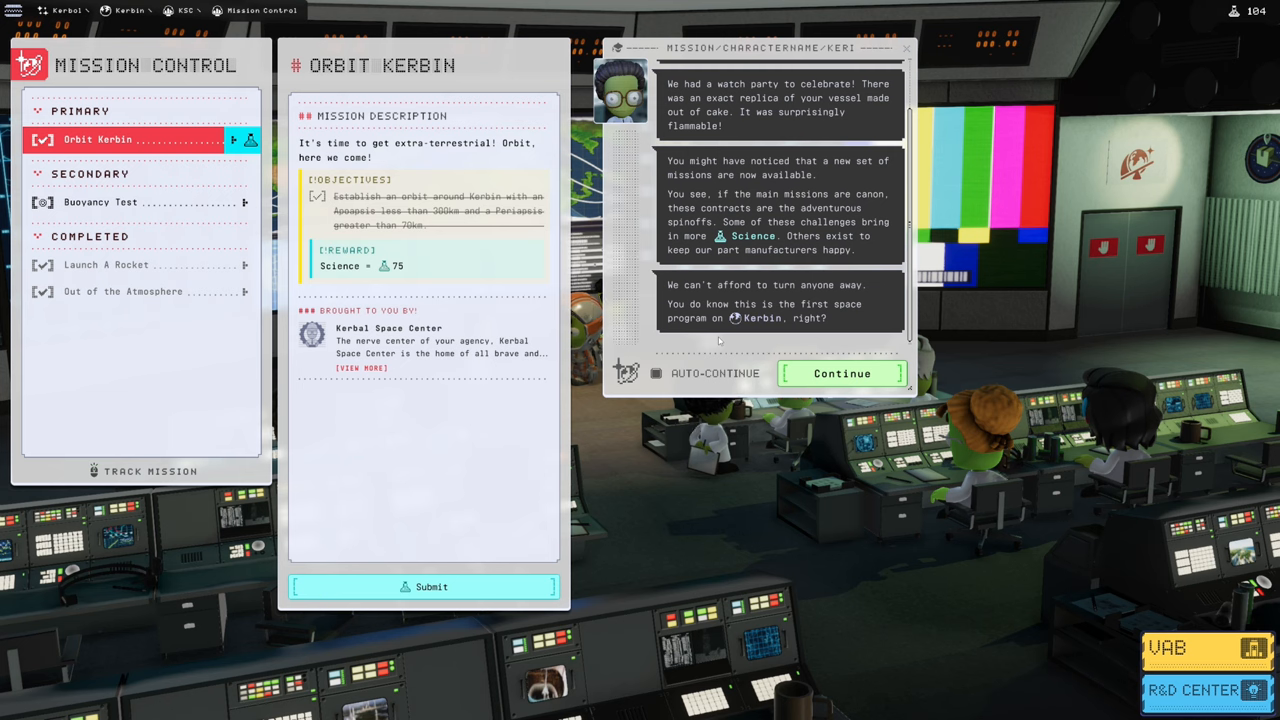
click(840, 374)
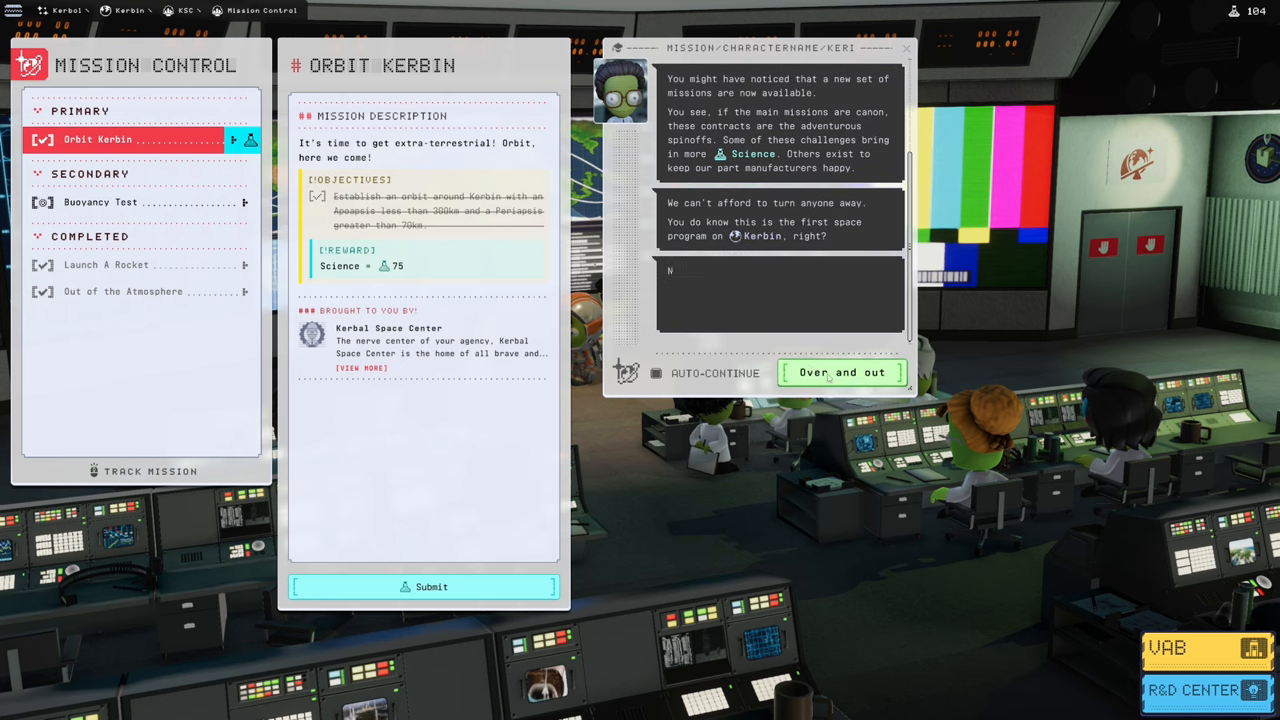
Step: Close the debrief so Orbit Kerbin shows Mission Completed with 15 science collected
click(842, 374)
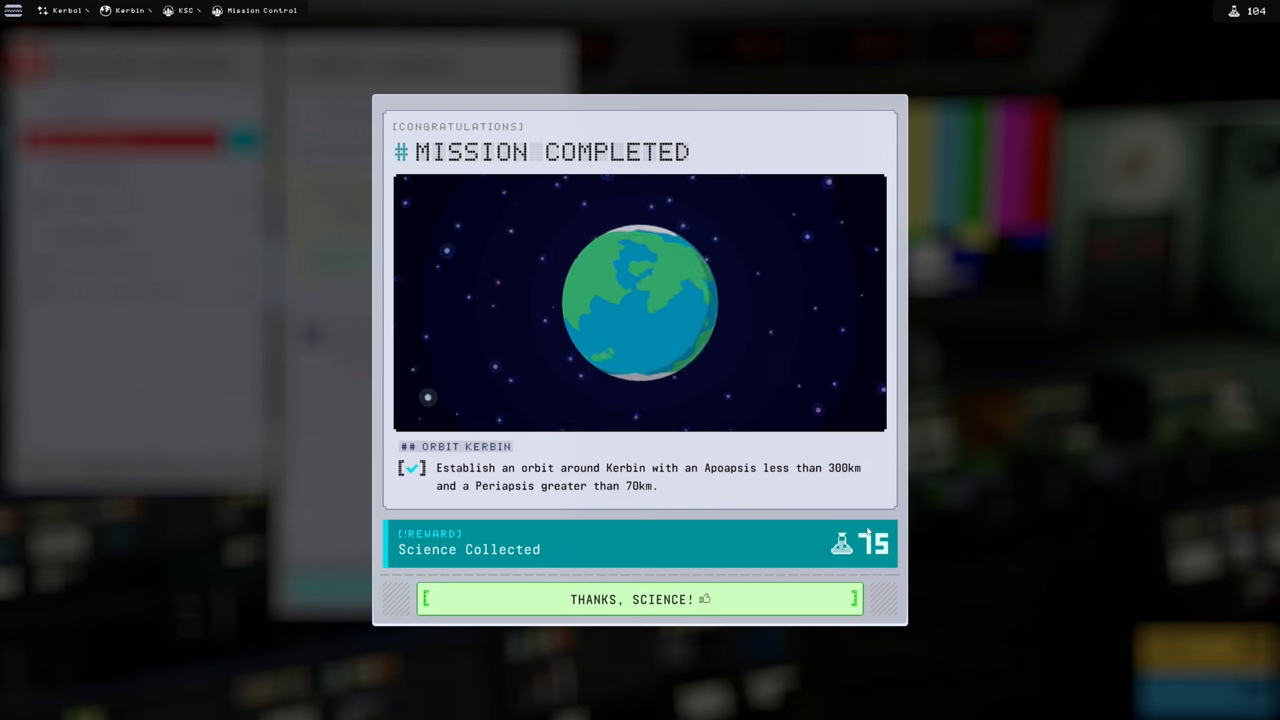
Step: Acknowledge the reward, then view the new Going Green and Mun or Bust mission details
click(636, 600)
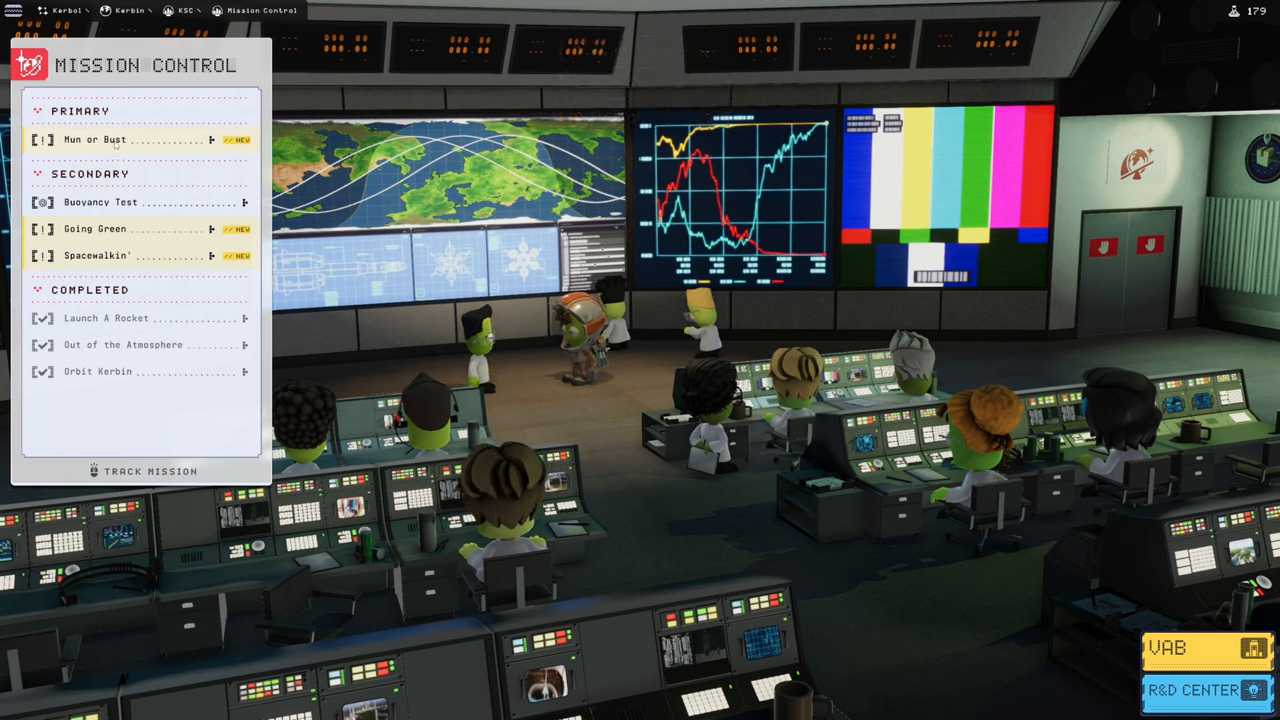
click(96, 228)
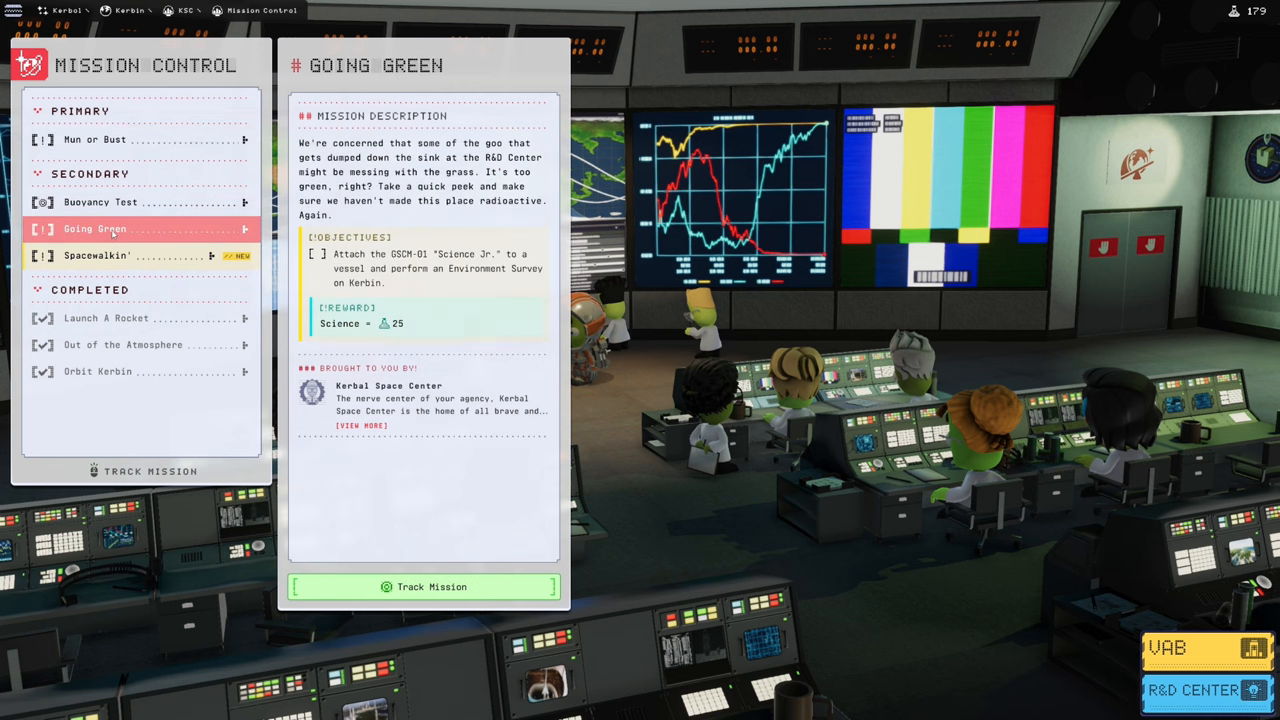
mouse_move(120, 256)
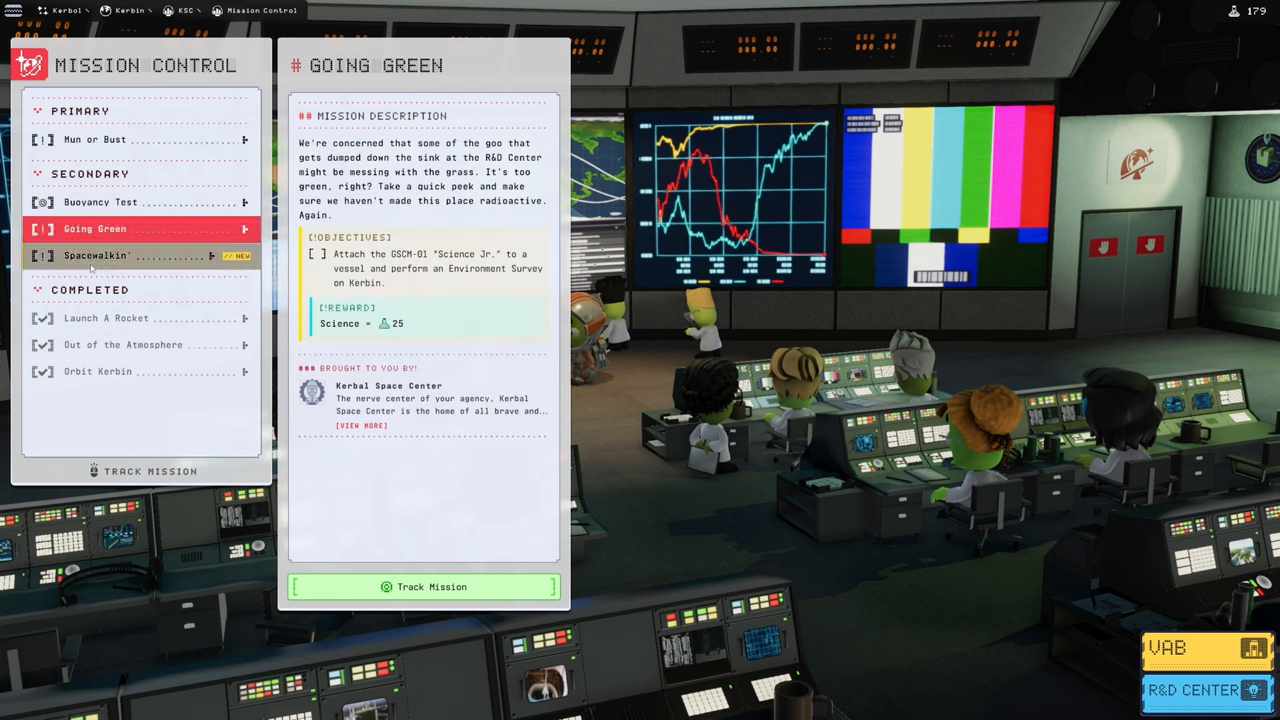
click(92, 140)
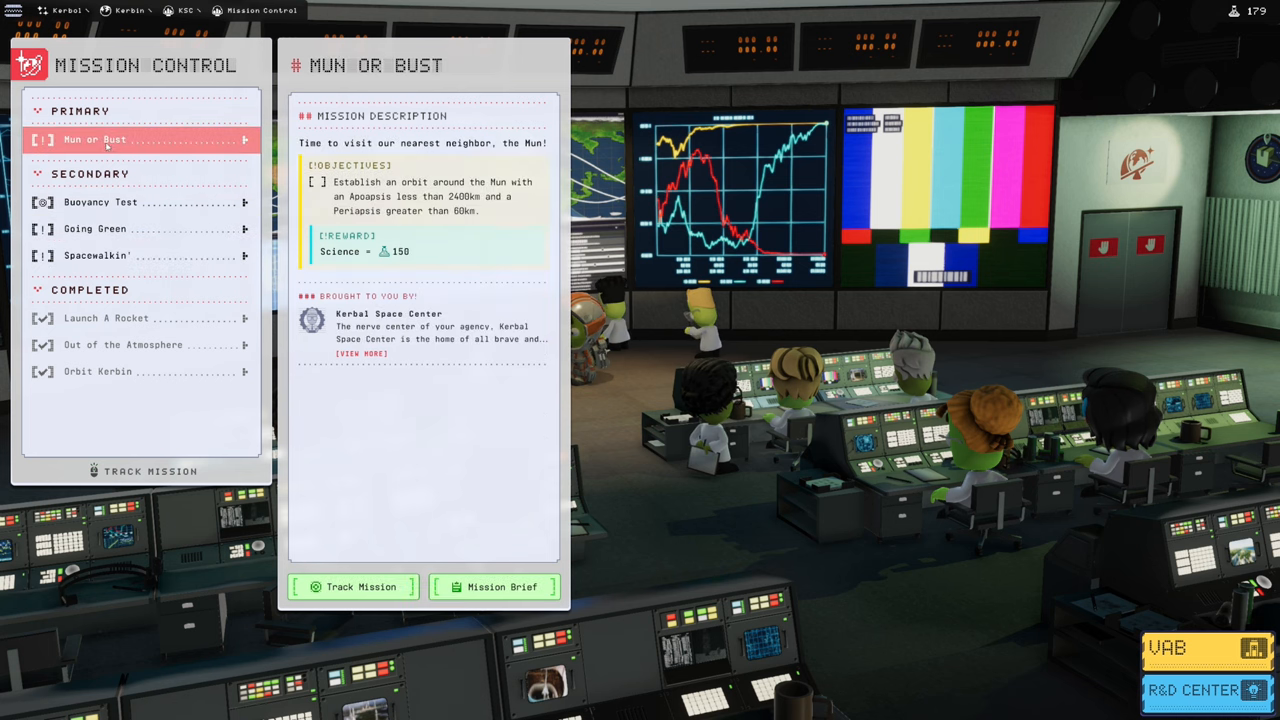